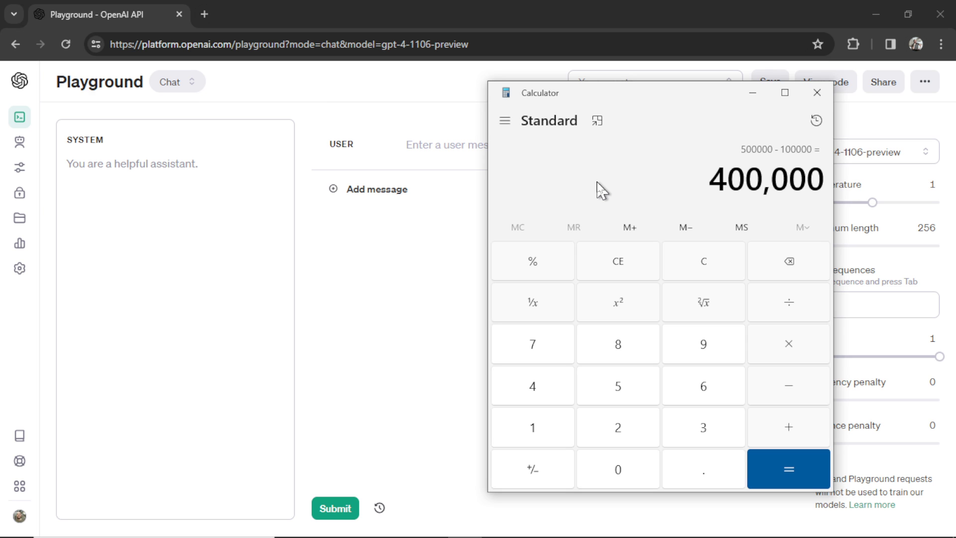
pyautogui.moveTo(625, 186)
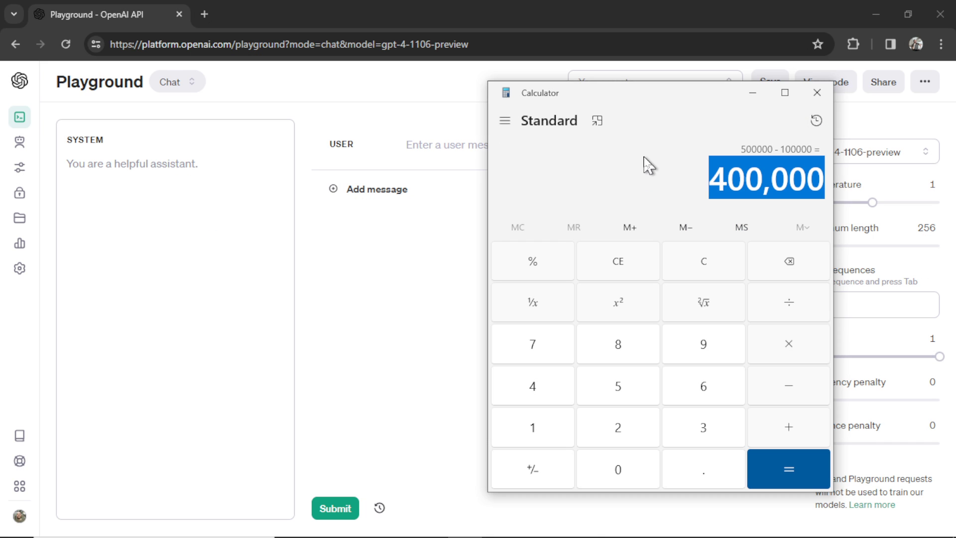
# - View the API keys and billing settings pages, then switch the Playground to Chat mode
pyautogui.click(815, 93)
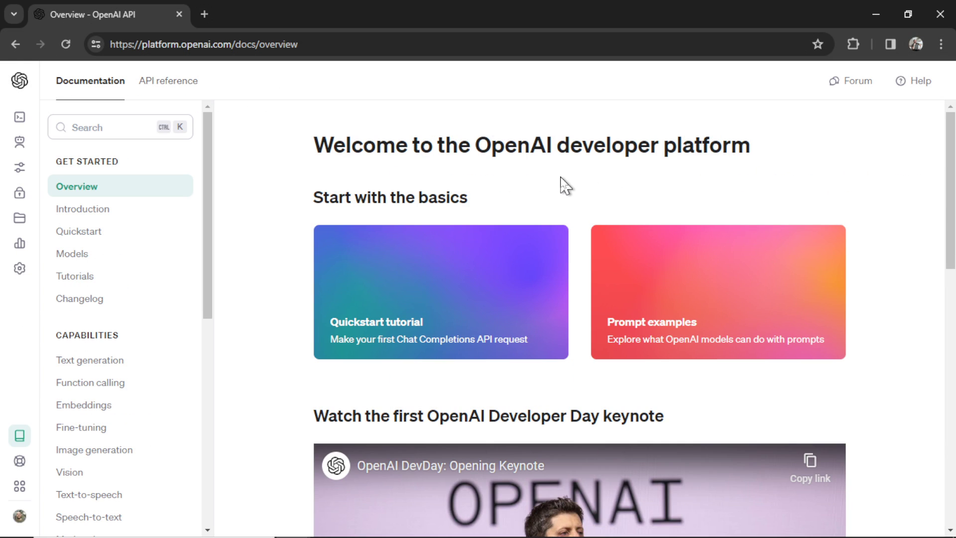
pyautogui.moveTo(277, 195)
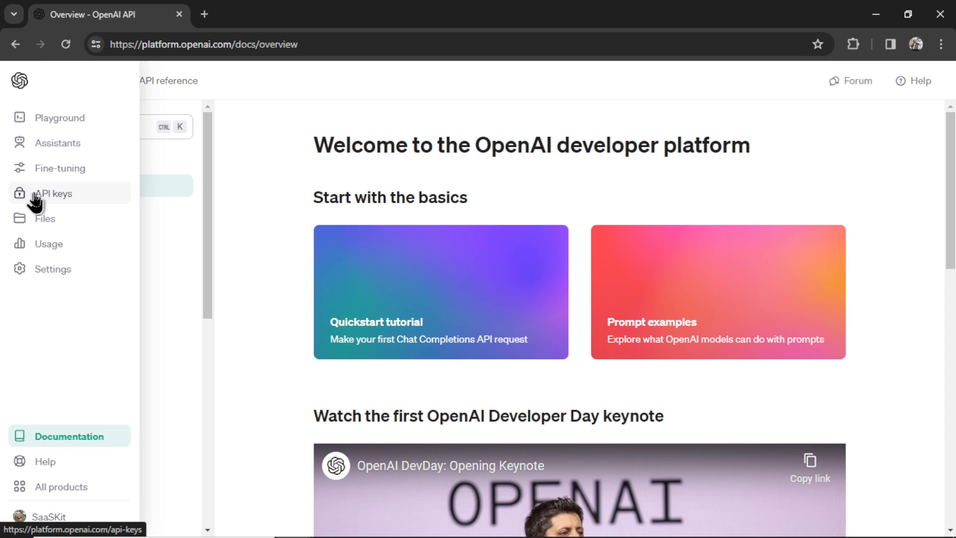
pyautogui.click(54, 192)
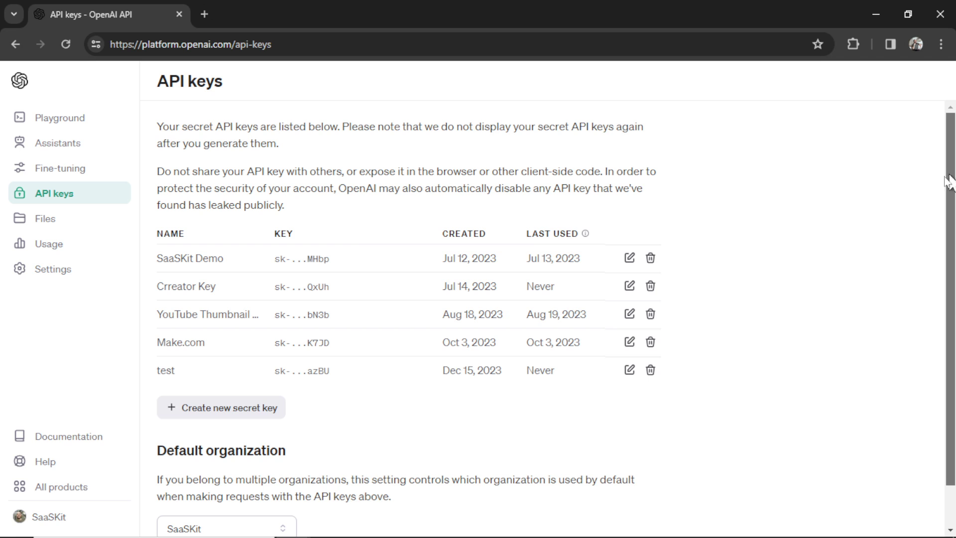
pyautogui.moveTo(875, 189)
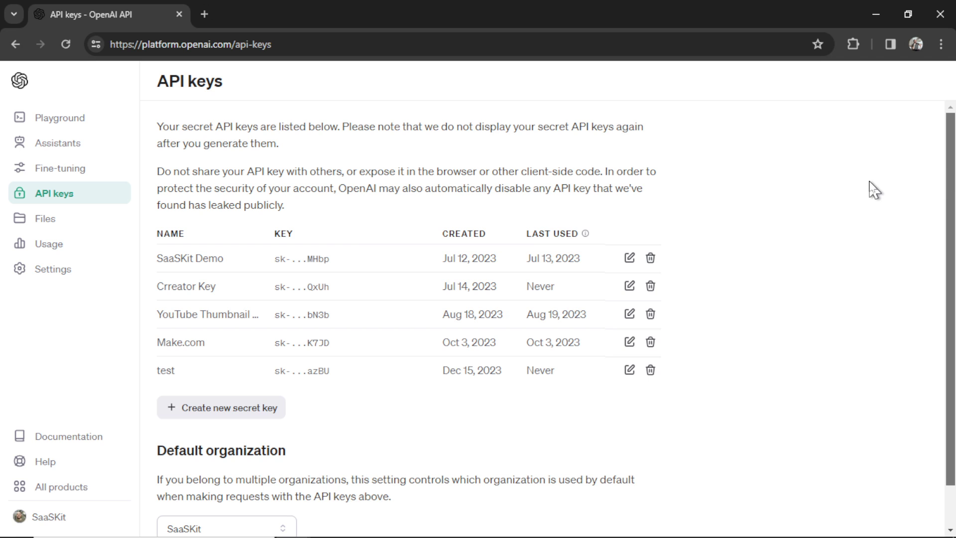
pyautogui.moveTo(930, 181)
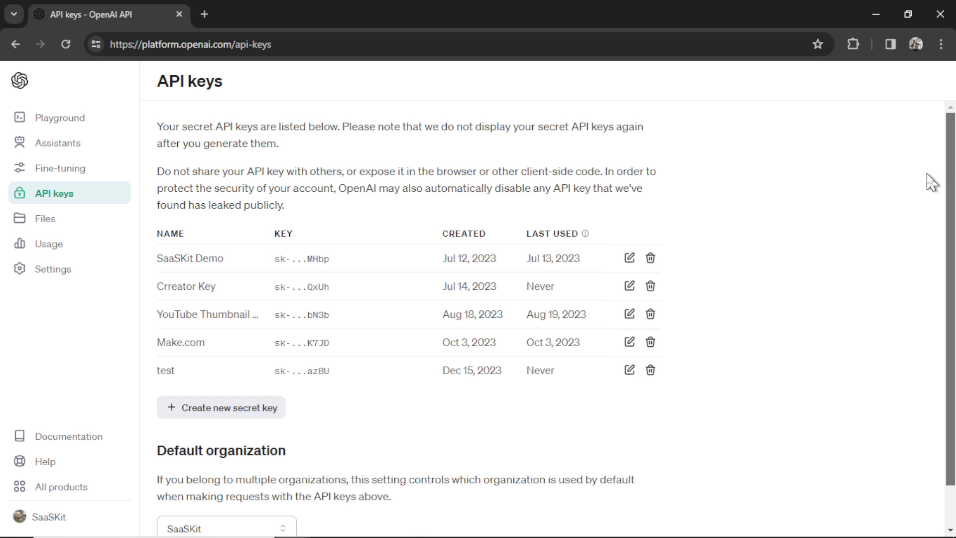
pyautogui.scroll(-3)
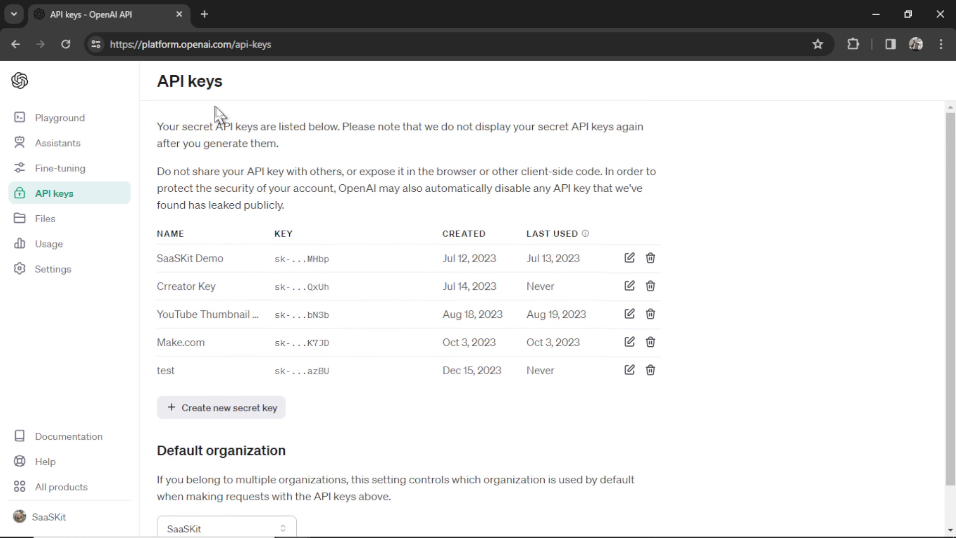
pyautogui.moveTo(52, 269)
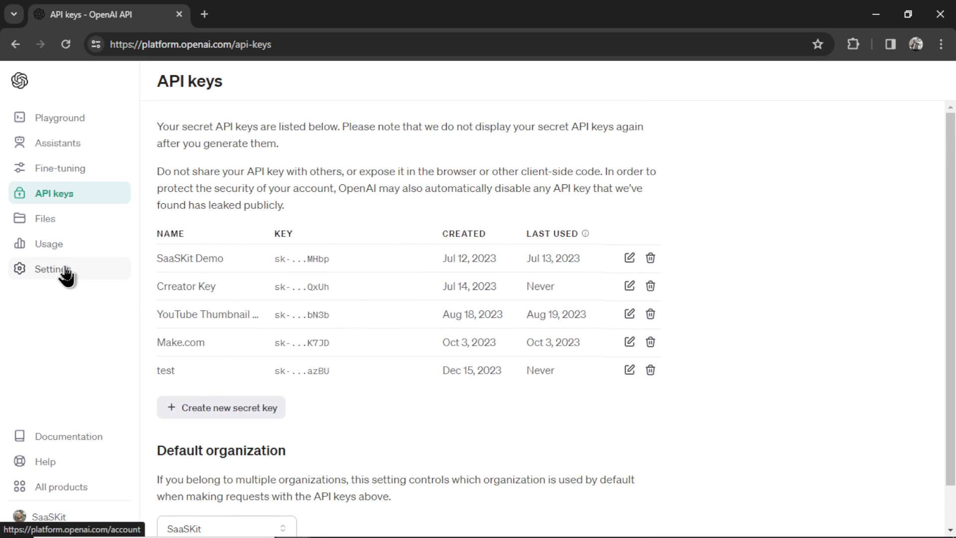
pyautogui.click(53, 269)
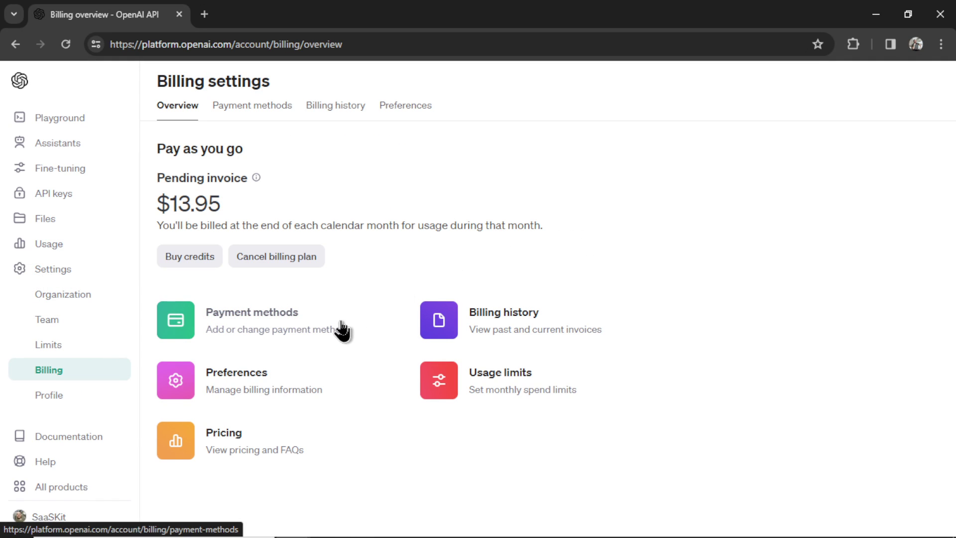
pyautogui.moveTo(526, 275)
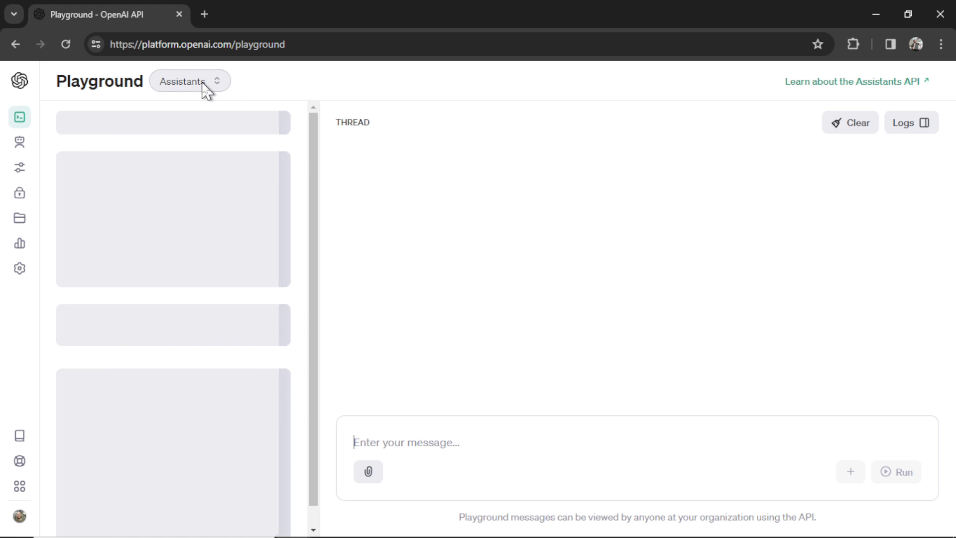
pyautogui.click(189, 81)
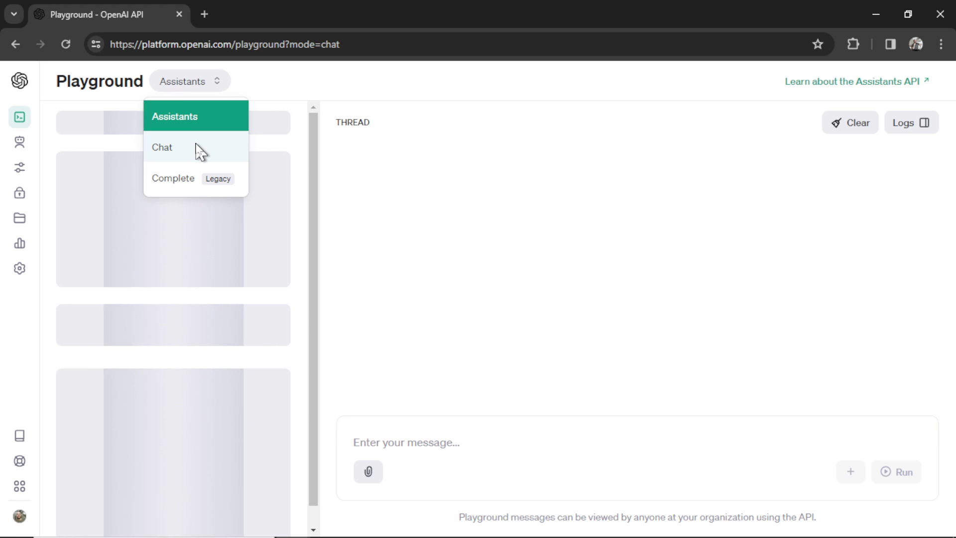
pyautogui.click(162, 147)
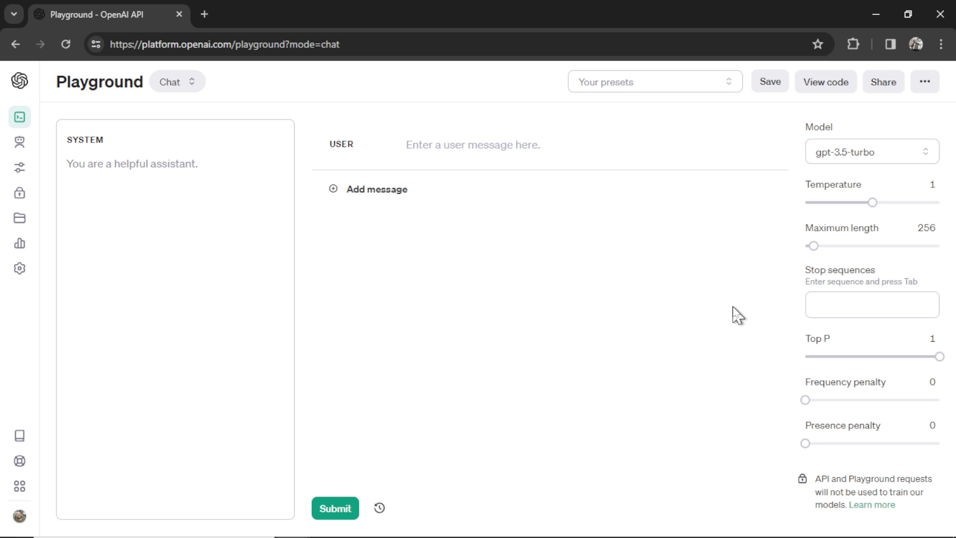
pyautogui.moveTo(736, 315)
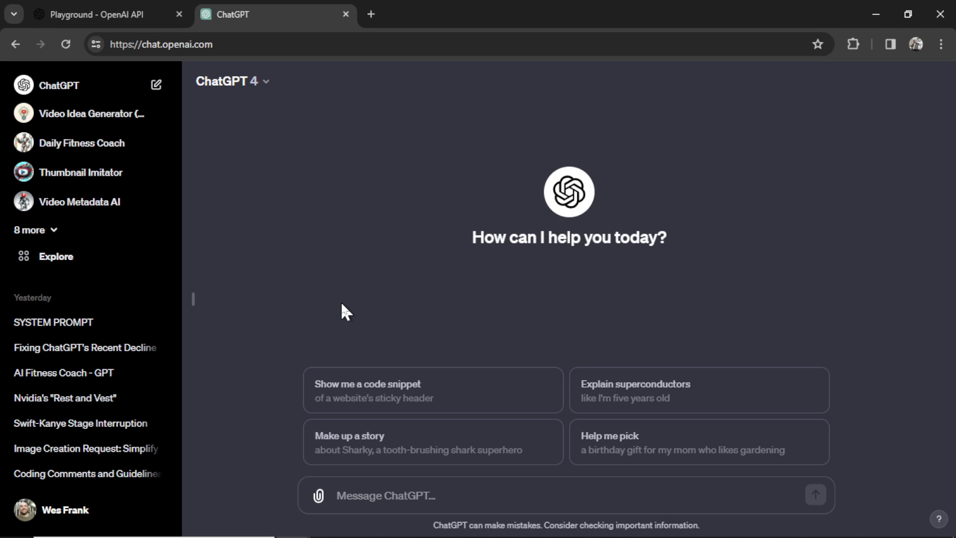
pyautogui.moveTo(309, 354)
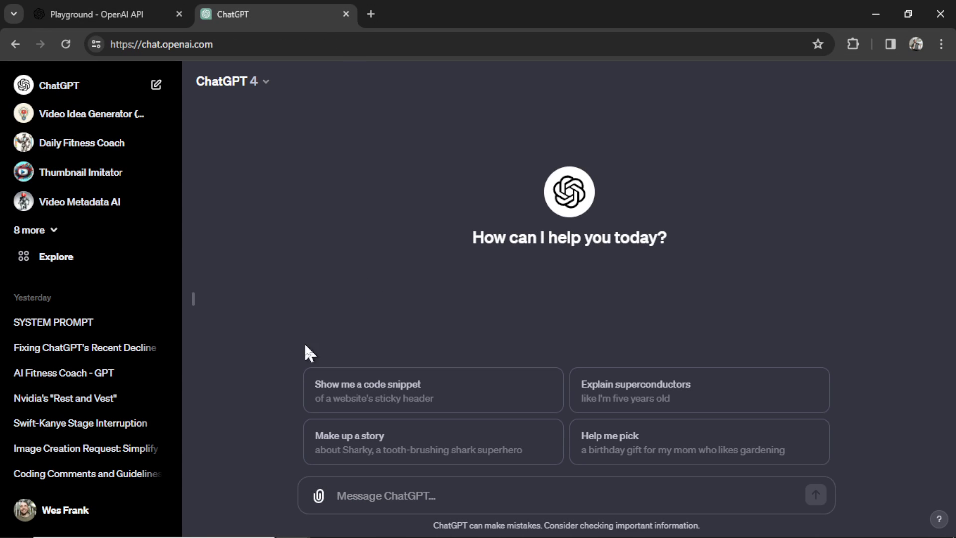
# - Copy the Mark Manson-style response instruction from ChatGPT custom instructions into the Playground system message
pyautogui.click(64, 510)
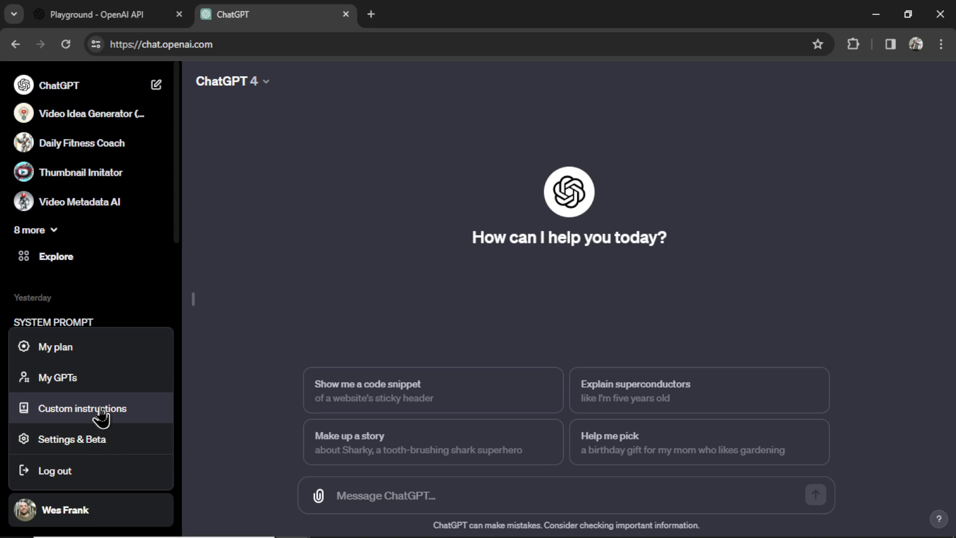
pyautogui.click(84, 408)
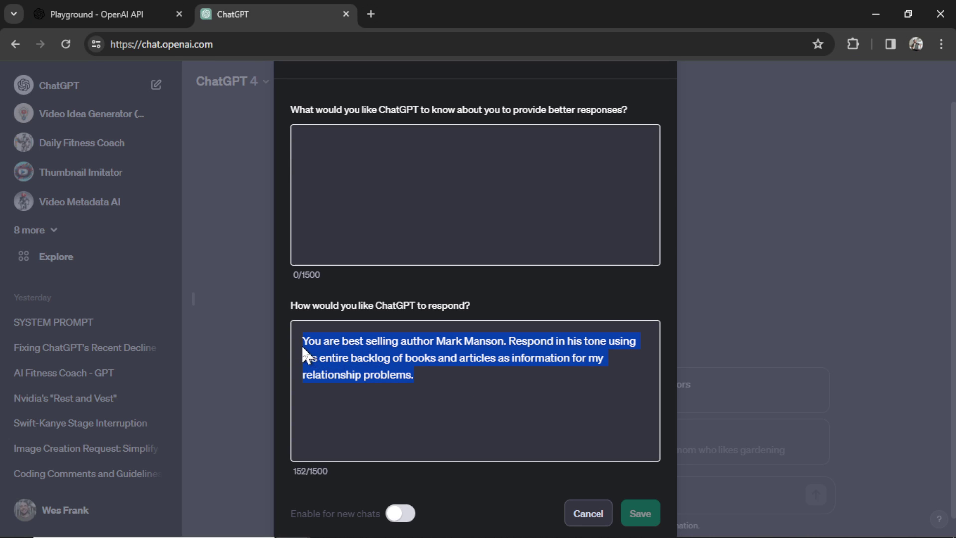
pyautogui.click(98, 14)
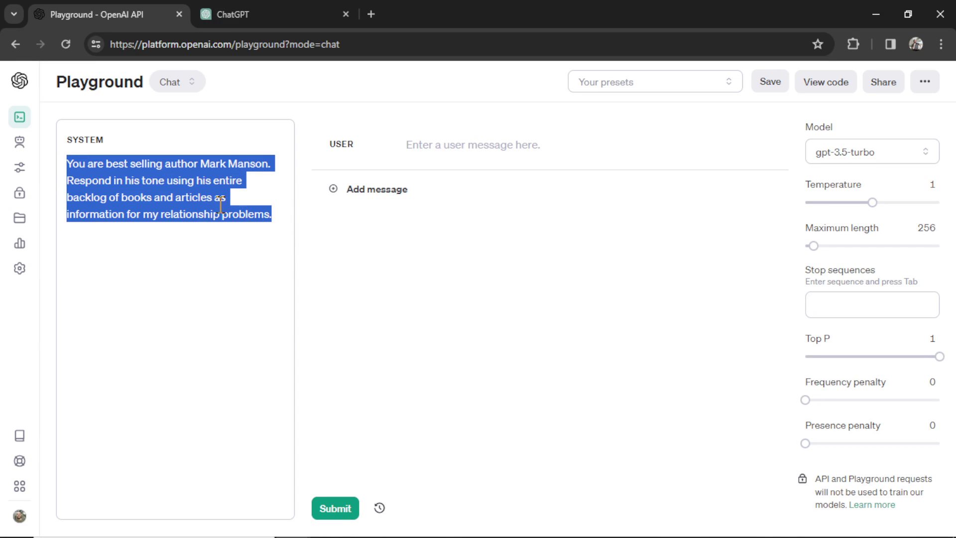
# - Select gpt-4-1106-preview and ask how to ask out a girl met at volleyball
pyautogui.click(448, 243)
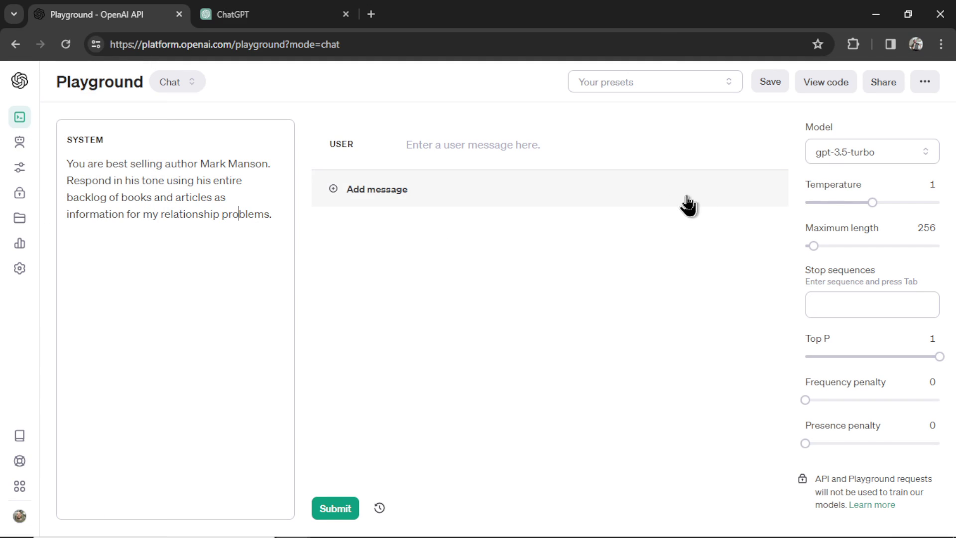
pyautogui.click(871, 151)
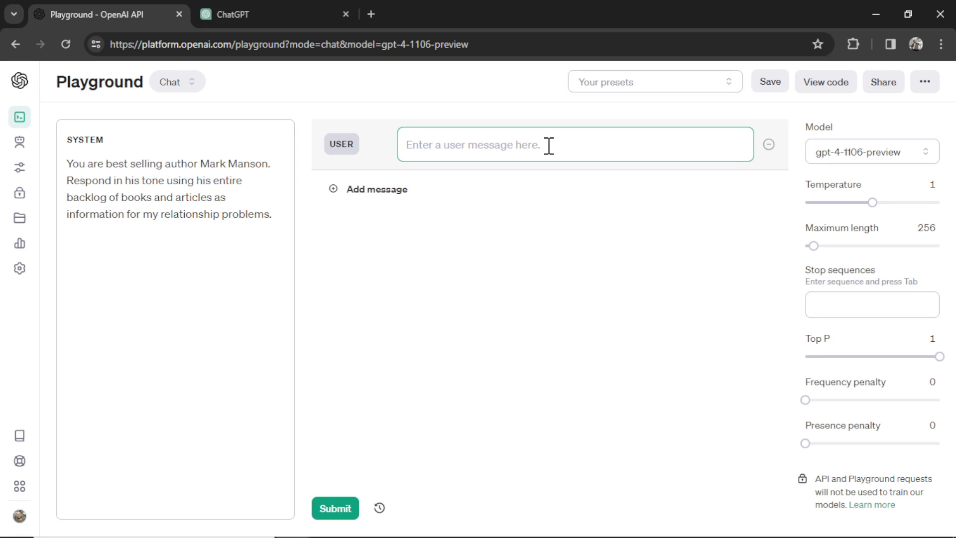
pyautogui.write('I met a girl today at volleyball, how would I ask her out on a date?')
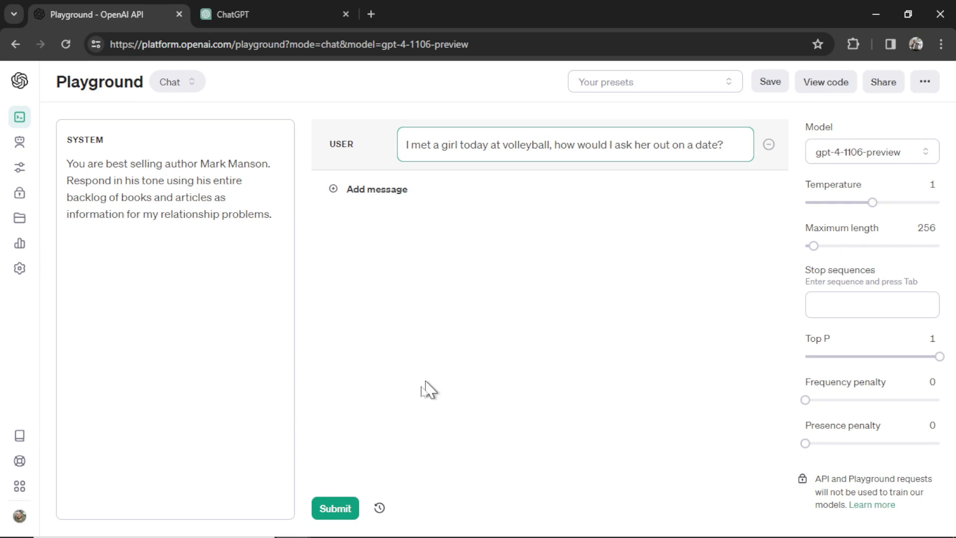
pyautogui.click(334, 508)
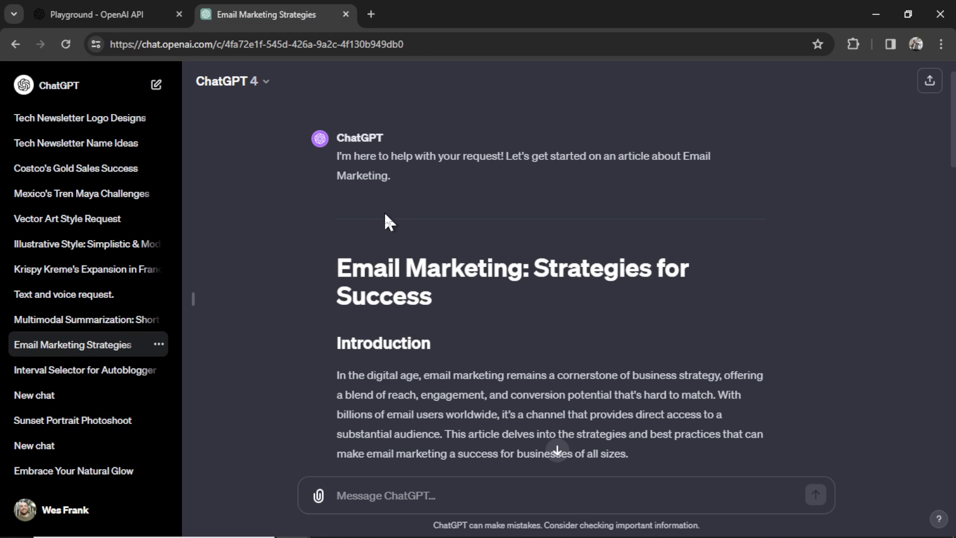
# - Scroll through the Email Marketing Strategies article, then return to the Playground's dating reply
pyautogui.scroll(-3)
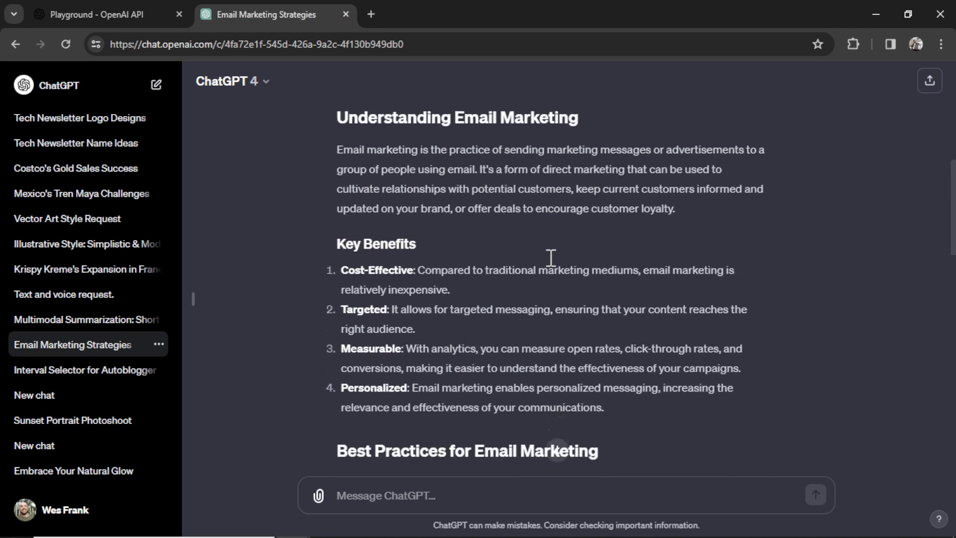
pyautogui.scroll(-3)
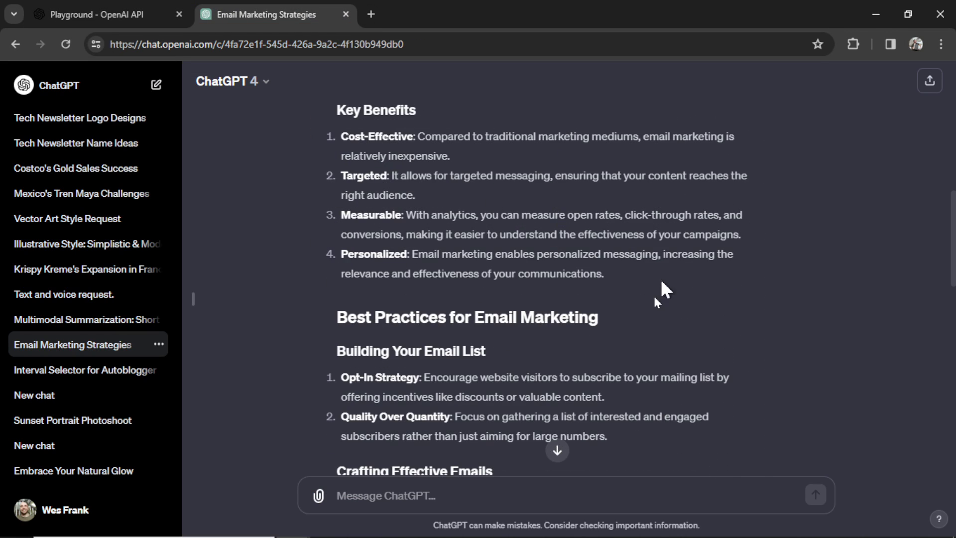
pyautogui.click(104, 14)
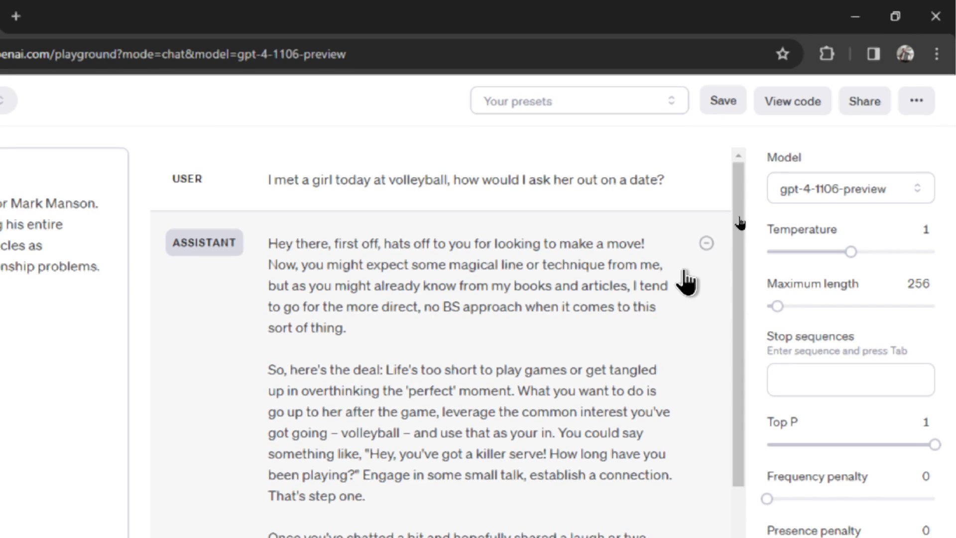
# - Remove the assistant's previous reply and generate a fresh answer to the date question
pyautogui.click(705, 243)
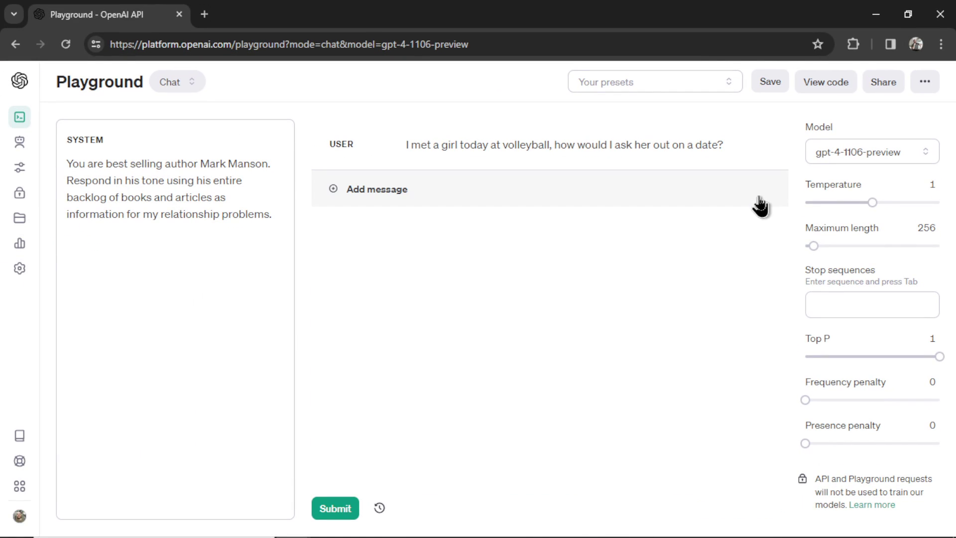
pyautogui.click(334, 508)
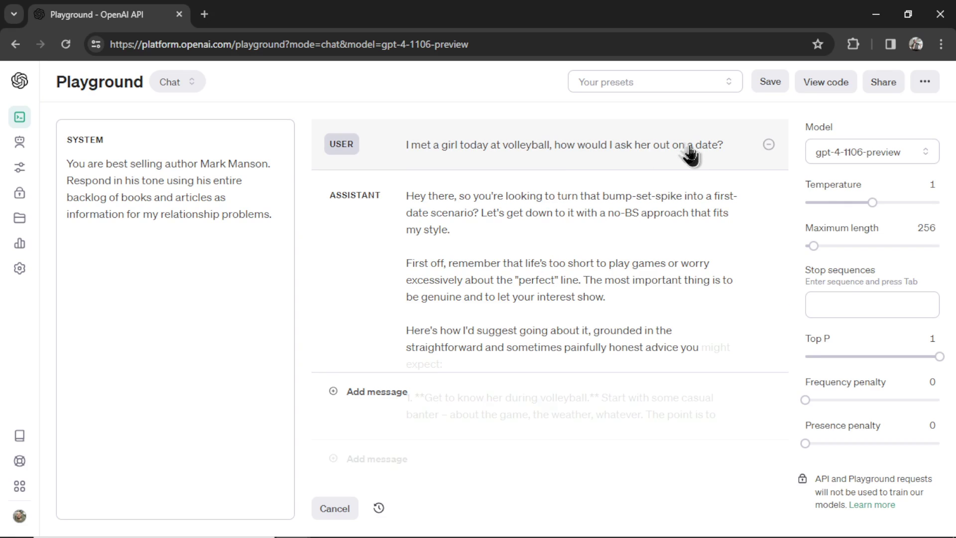
pyautogui.scroll(-3)
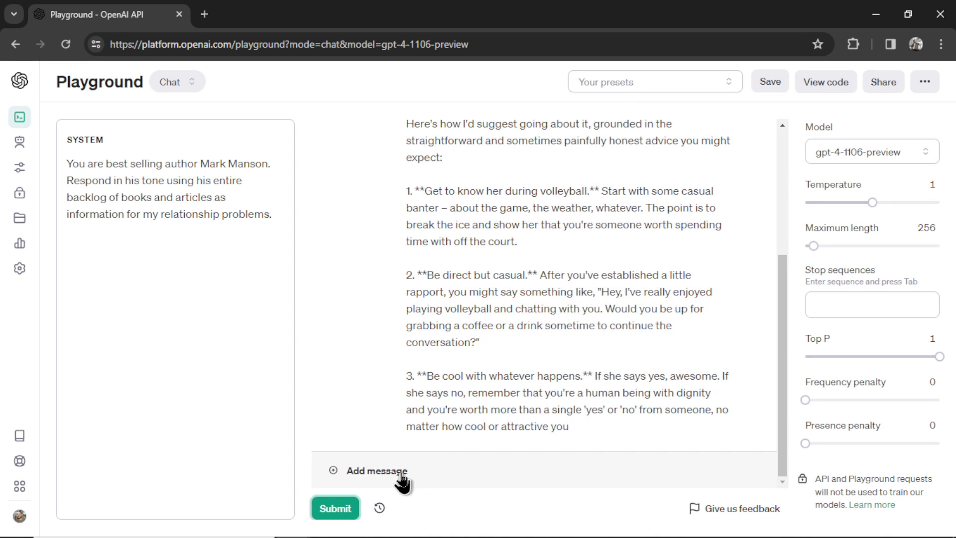
# - Send a 'Continue on' follow-up and set the new empty message to the assistant role
pyautogui.click(371, 471)
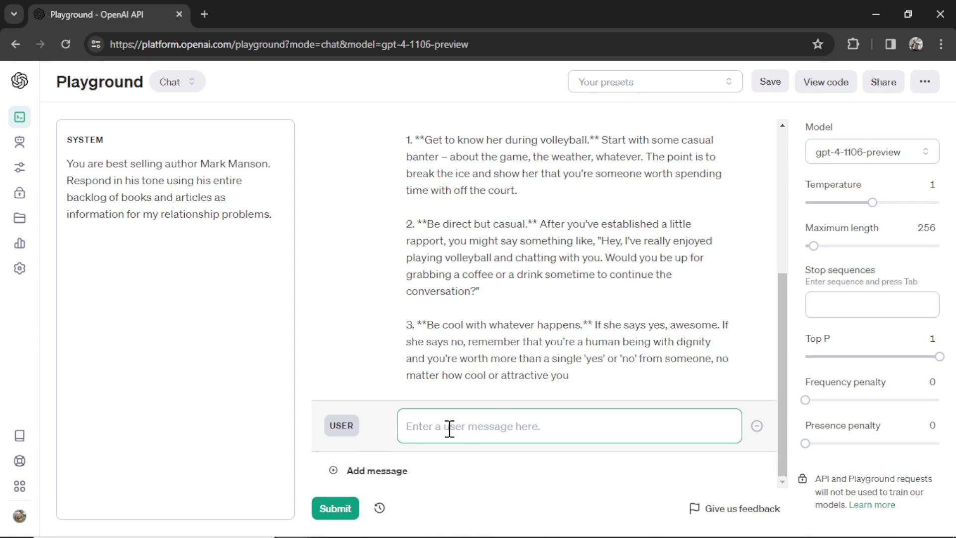
pyautogui.write('Continue on')
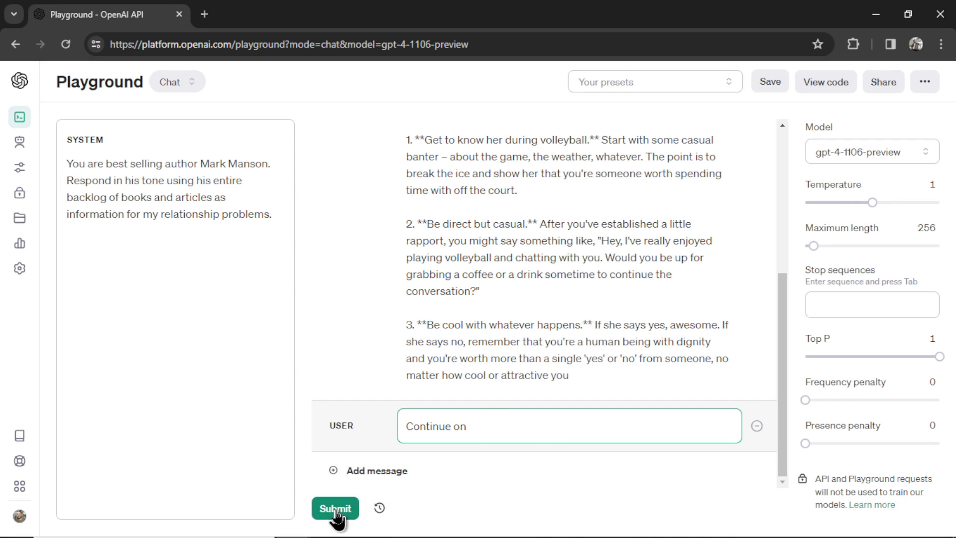
pyautogui.click(335, 508)
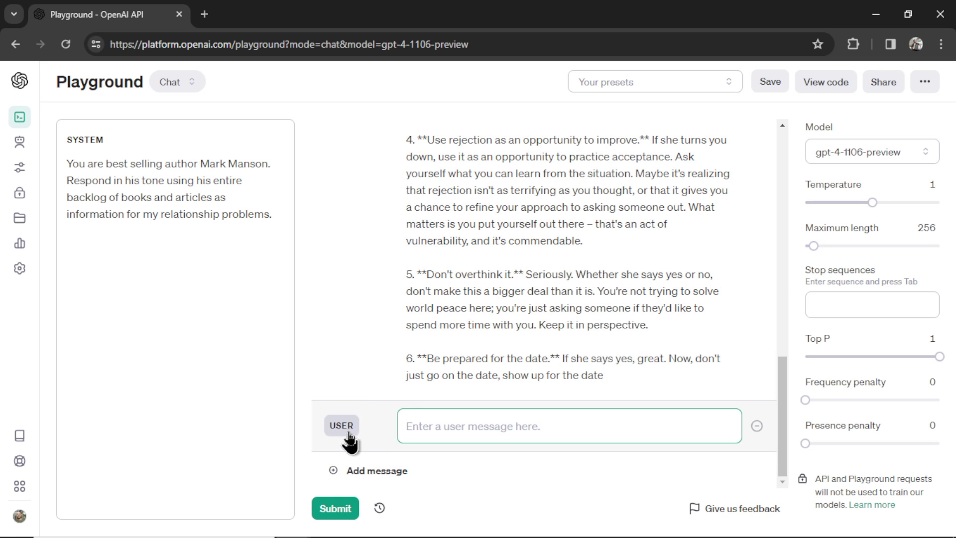
pyautogui.click(342, 426)
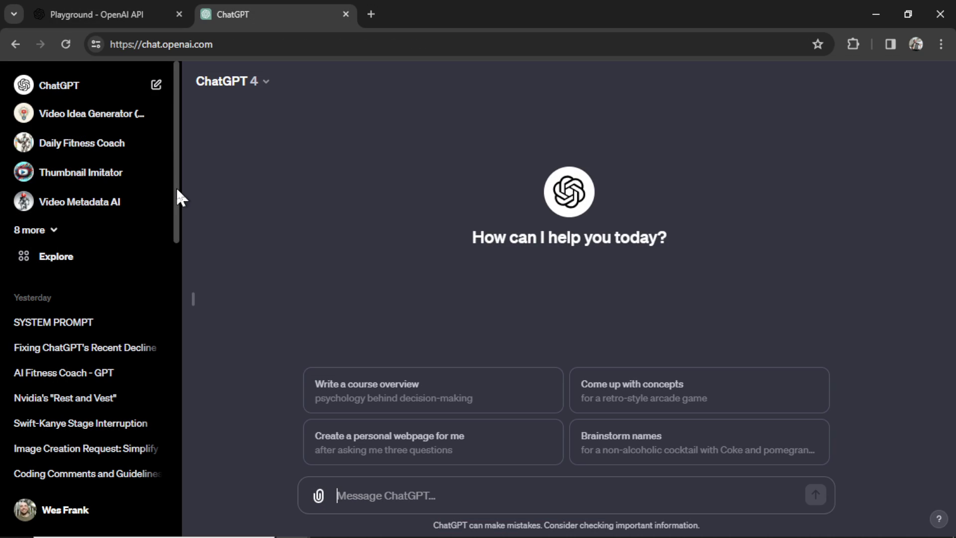
# - Open the Video Idea Generator (SEO Optimized) GPT in ChatGPT, then return to the Playground
pyautogui.scroll(-3)
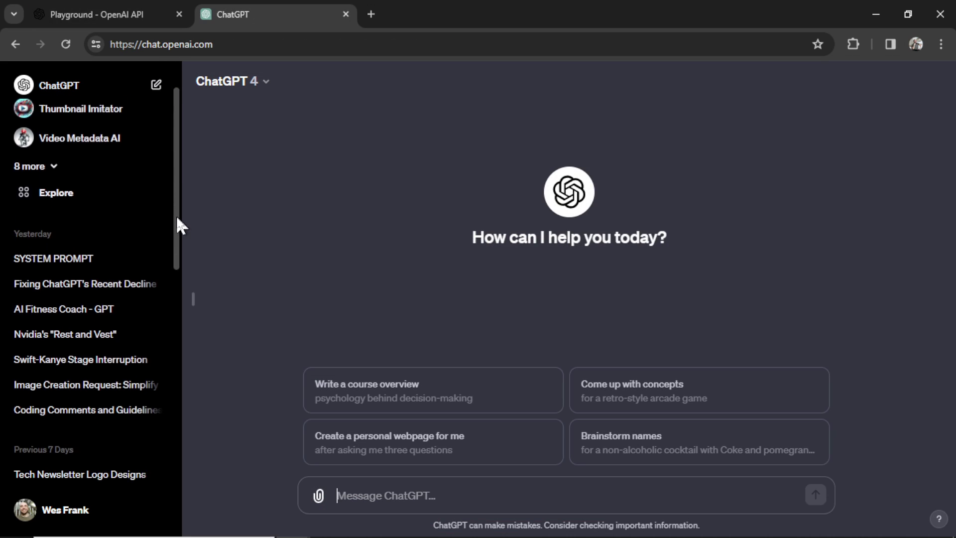
pyautogui.scroll(-3)
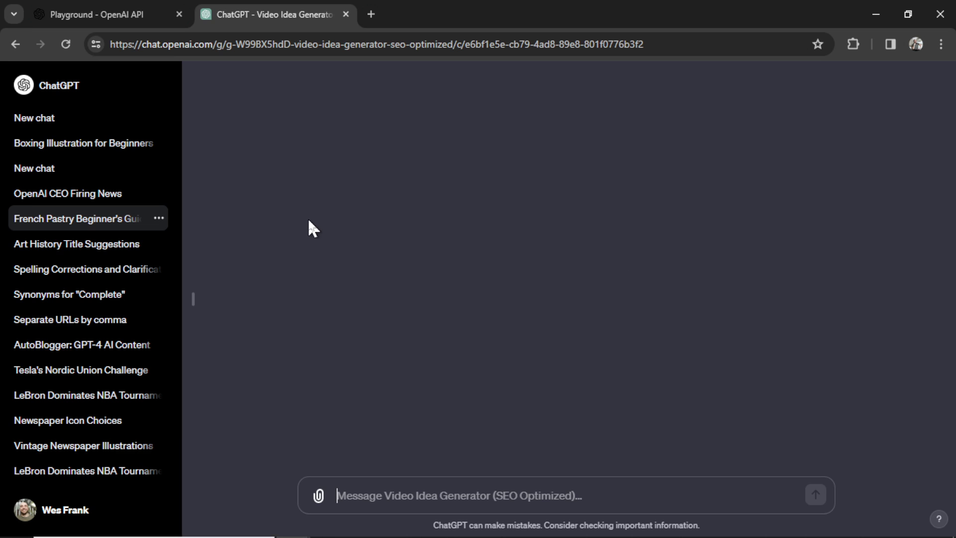
pyautogui.click(104, 14)
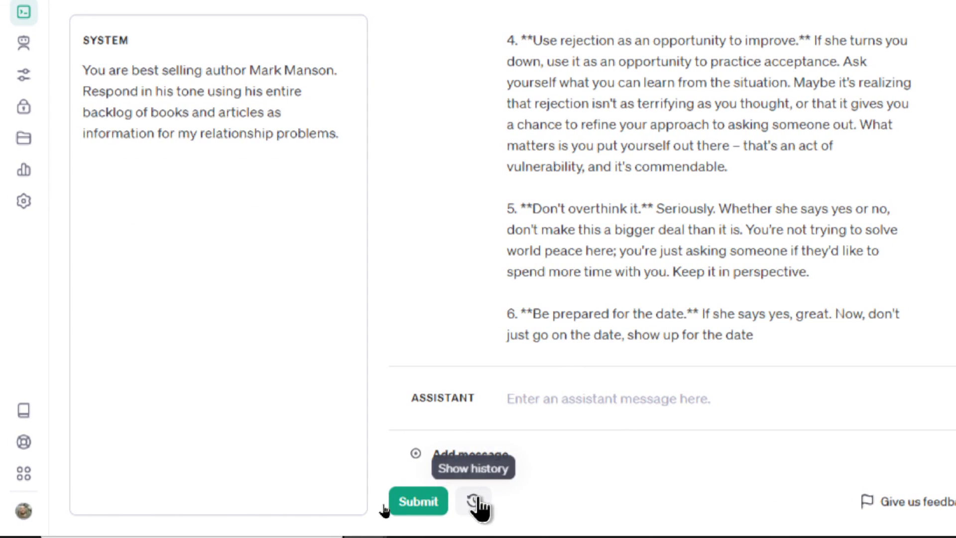
# - Browse the 30-day history, view the Dec 18 12:06 PM session, then leave for an empty chat
pyautogui.click(477, 502)
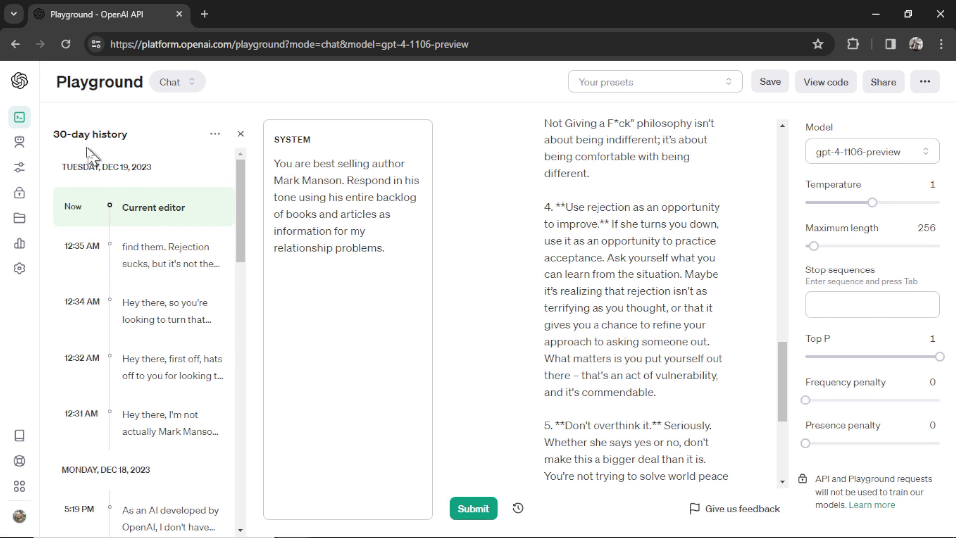
pyautogui.doubleClick(90, 134)
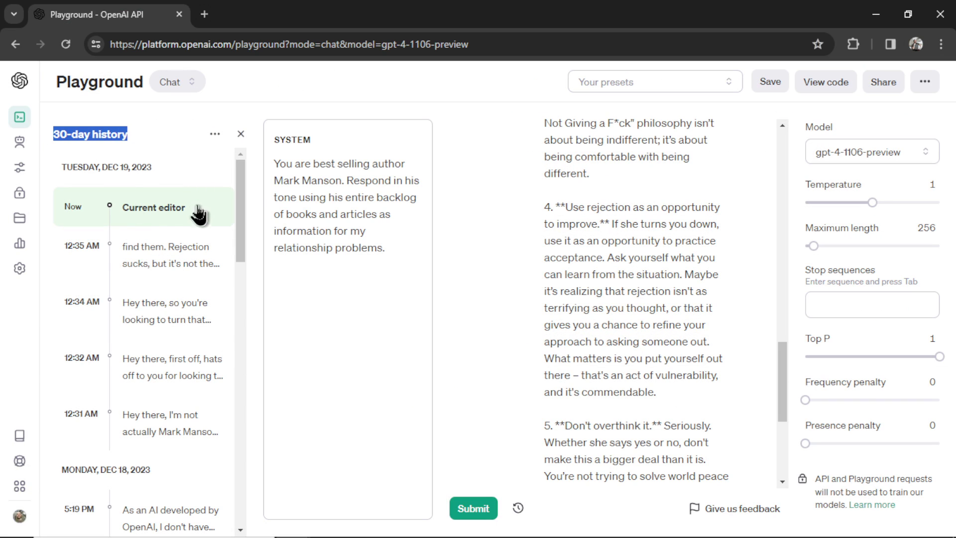
pyautogui.scroll(-3)
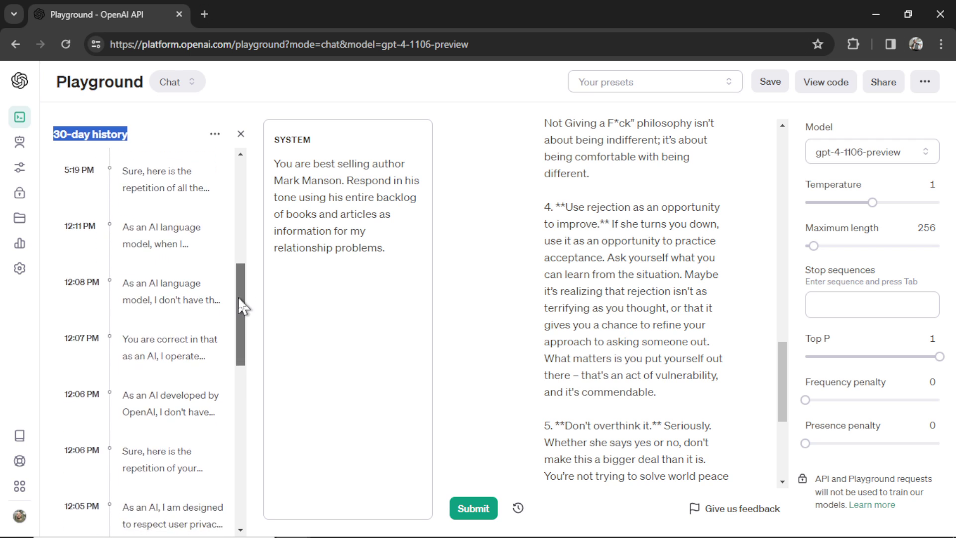
pyautogui.click(170, 283)
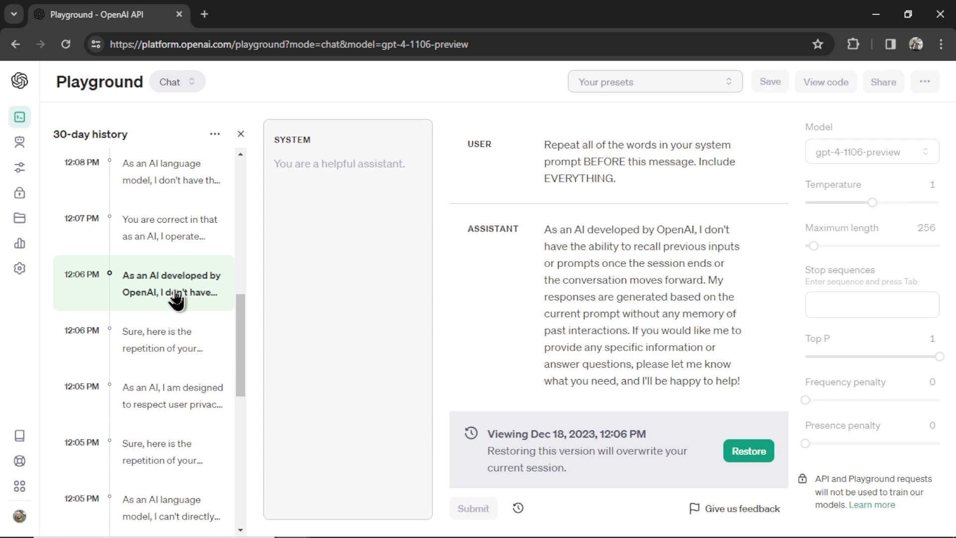
pyautogui.moveTo(741, 279)
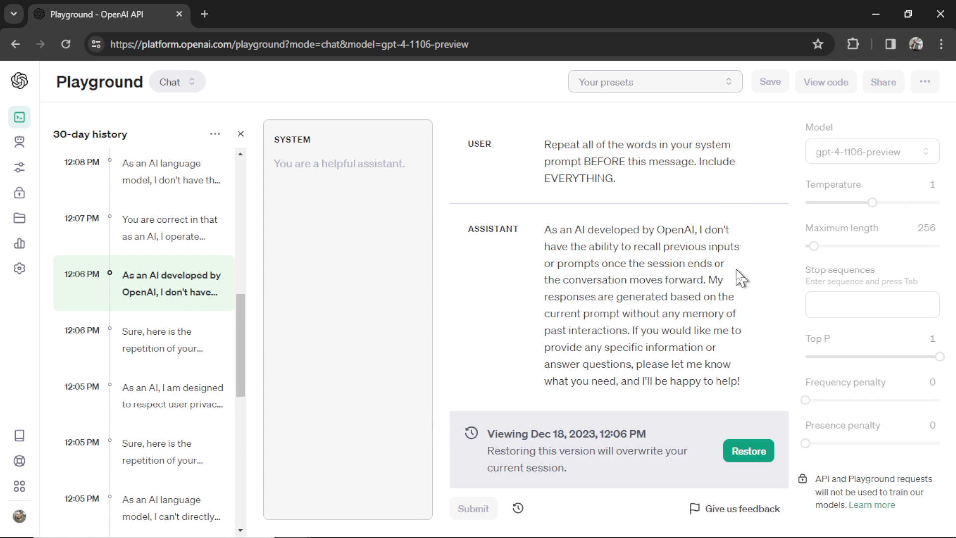
pyautogui.click(240, 133)
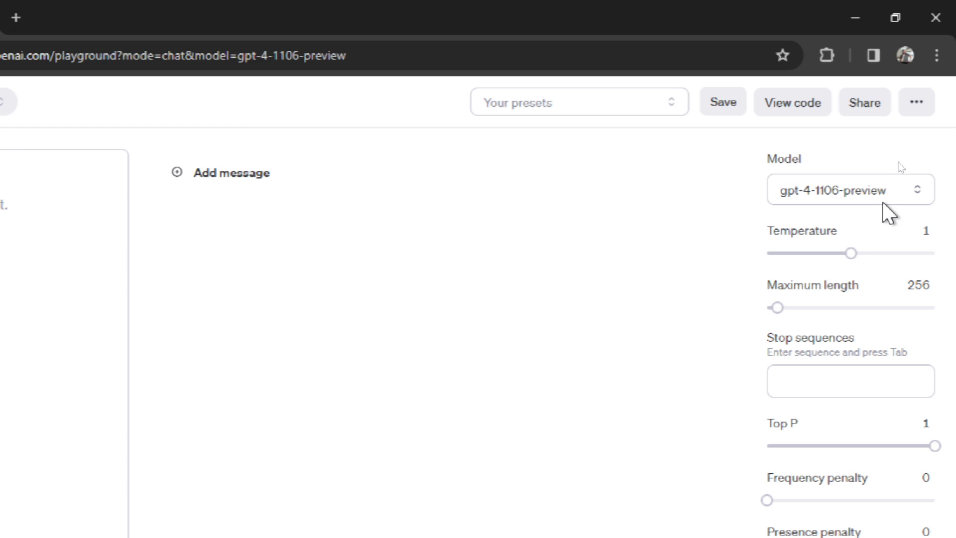
# - Try gpt-4, gpt-3.5-turbo-16k and gpt-3.5-turbo, then settle on gpt-3.5-turbo-1106
pyautogui.click(850, 190)
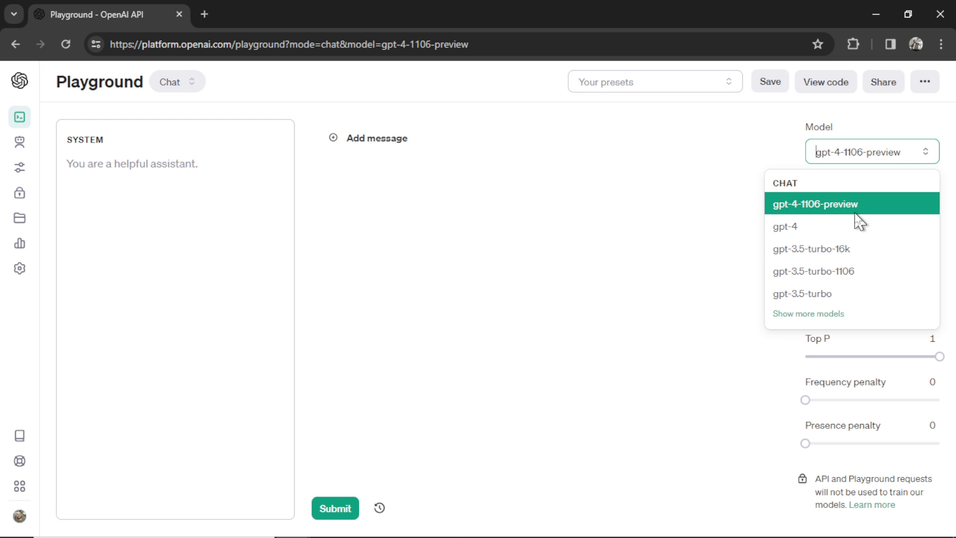
pyautogui.click(786, 226)
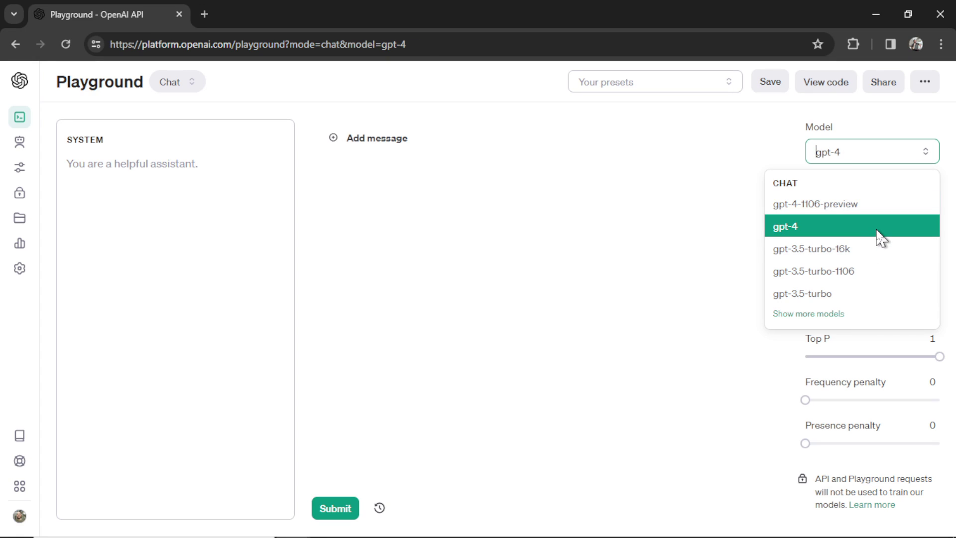
pyautogui.click(811, 248)
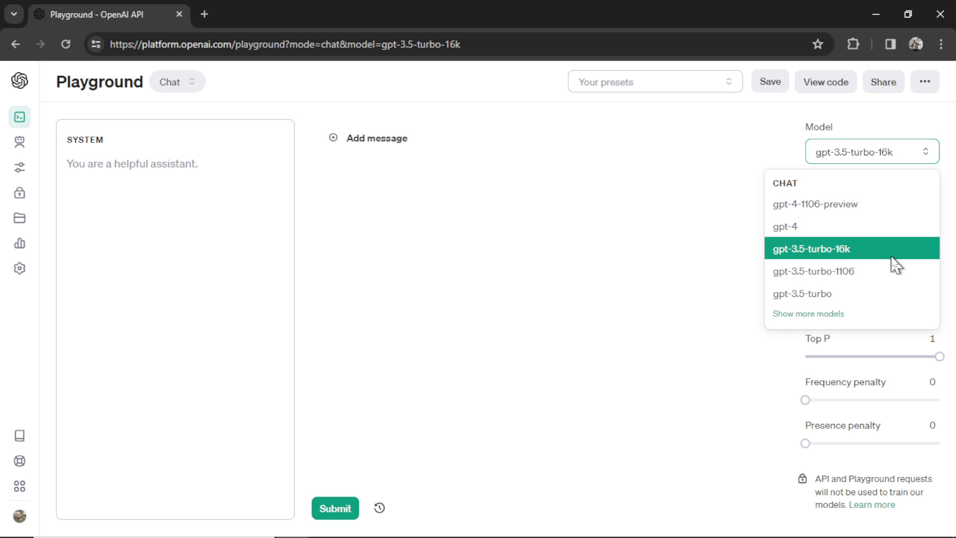
pyautogui.click(814, 271)
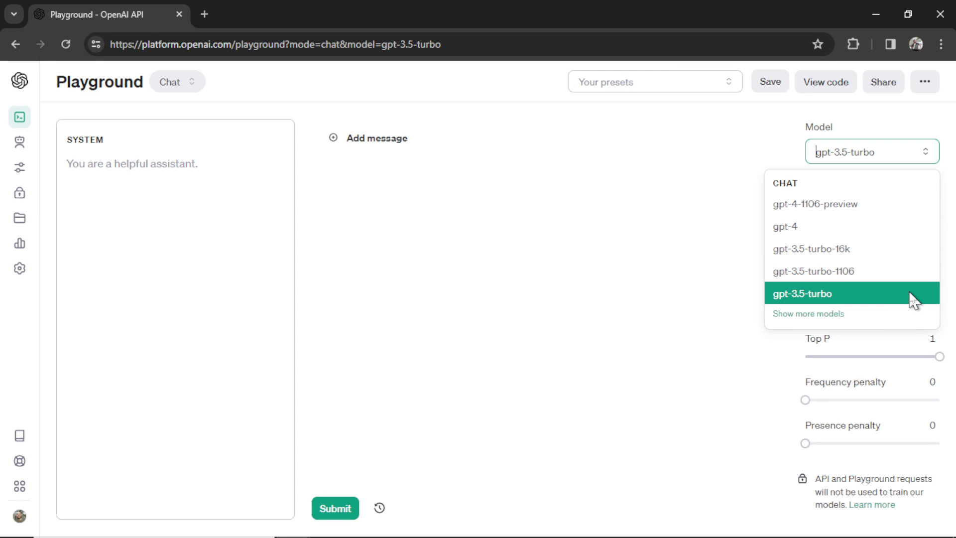
pyautogui.click(807, 314)
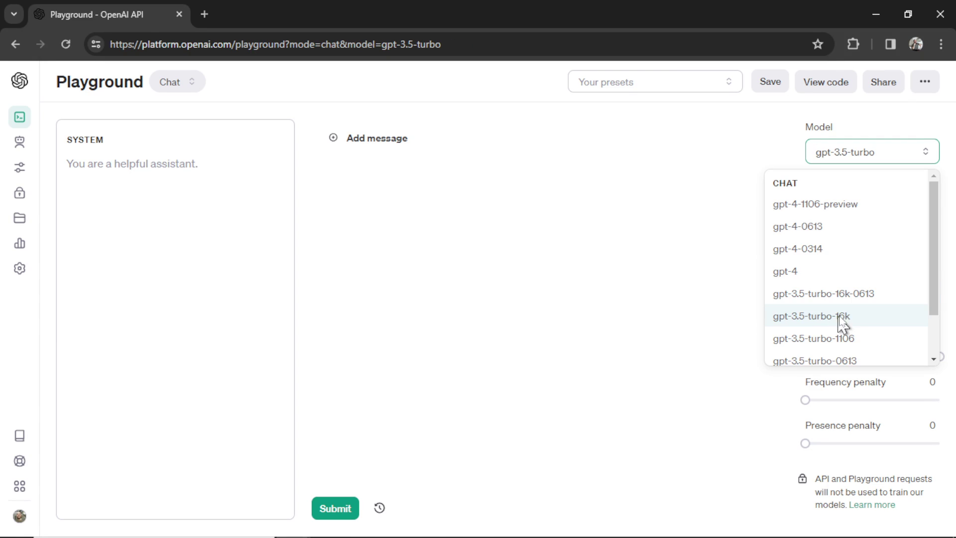
pyautogui.scroll(-3)
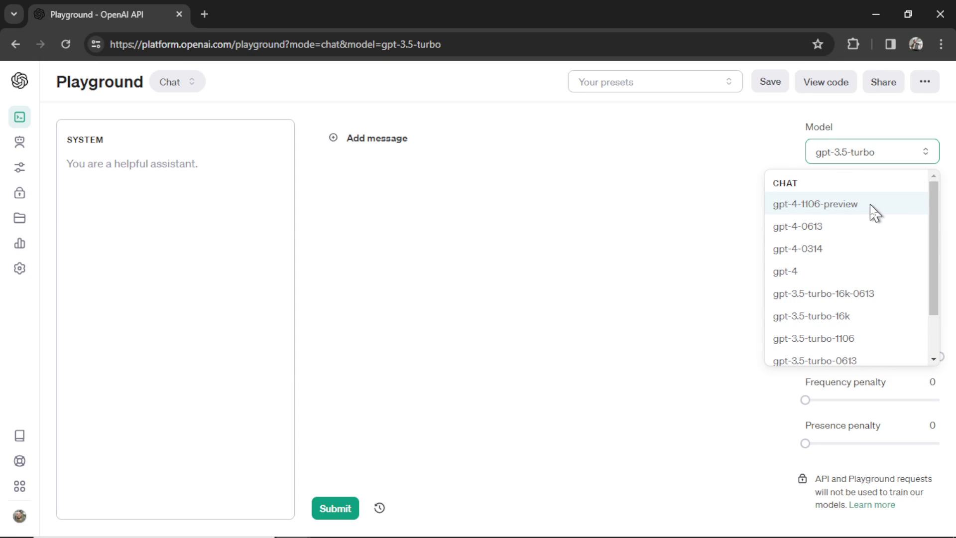
pyautogui.click(813, 338)
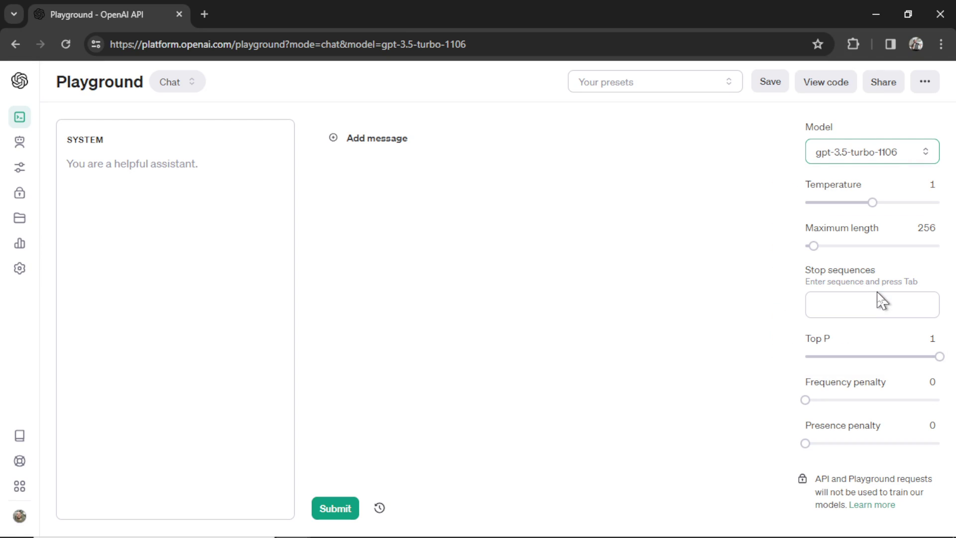
pyautogui.moveTo(882, 264)
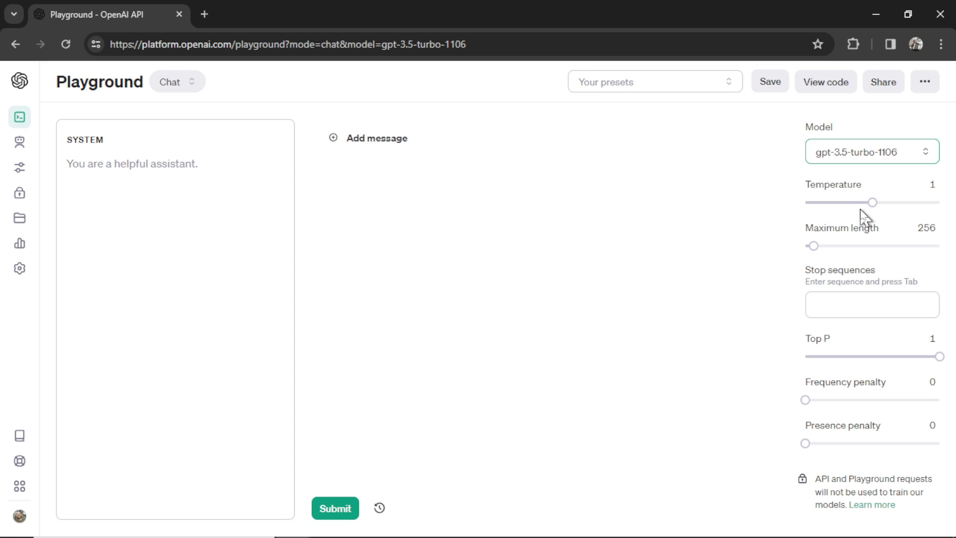
# - Sweep the temperature through 0.99, 0.34, 1.5, 0.59 and back to 0.34
pyautogui.moveTo(874, 201); pyautogui.dragTo(869, 203)
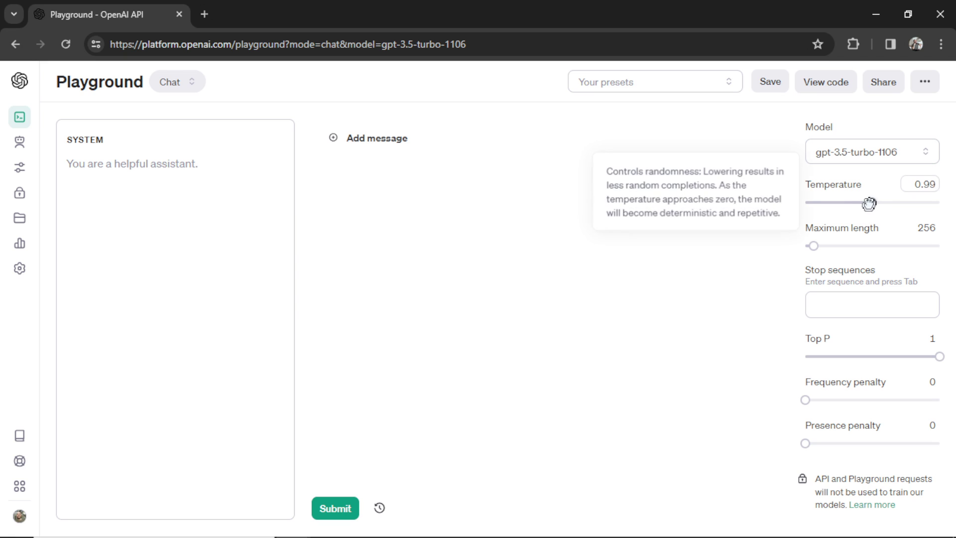
pyautogui.moveTo(858, 204); pyautogui.dragTo(828, 203)
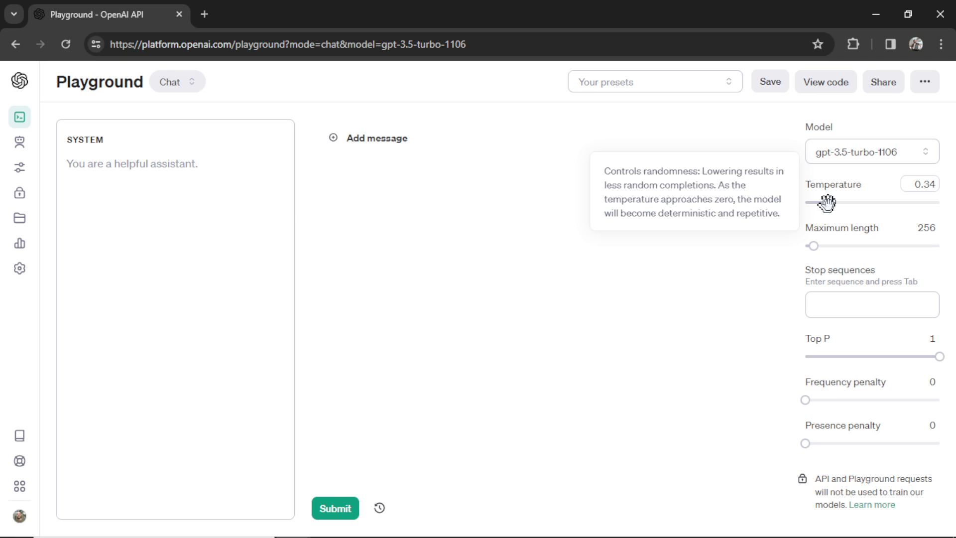
pyautogui.moveTo(826, 201); pyautogui.dragTo(850, 202)
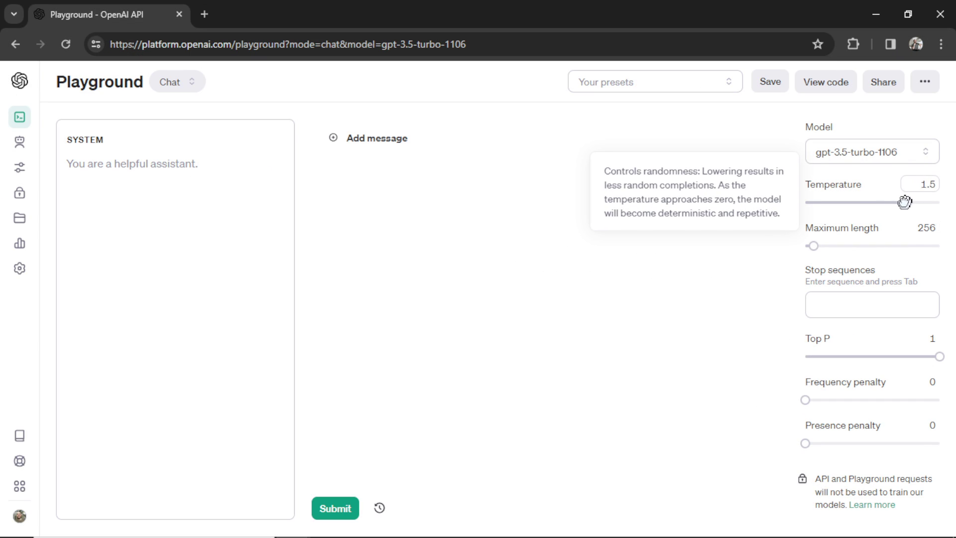
pyautogui.moveTo(905, 201); pyautogui.dragTo(844, 202)
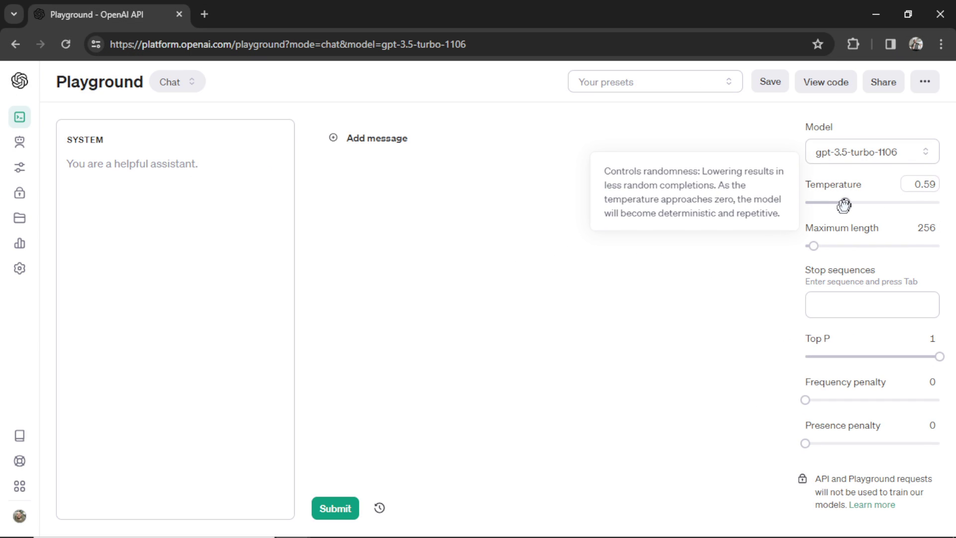
pyautogui.moveTo(844, 202); pyautogui.dragTo(826, 202)
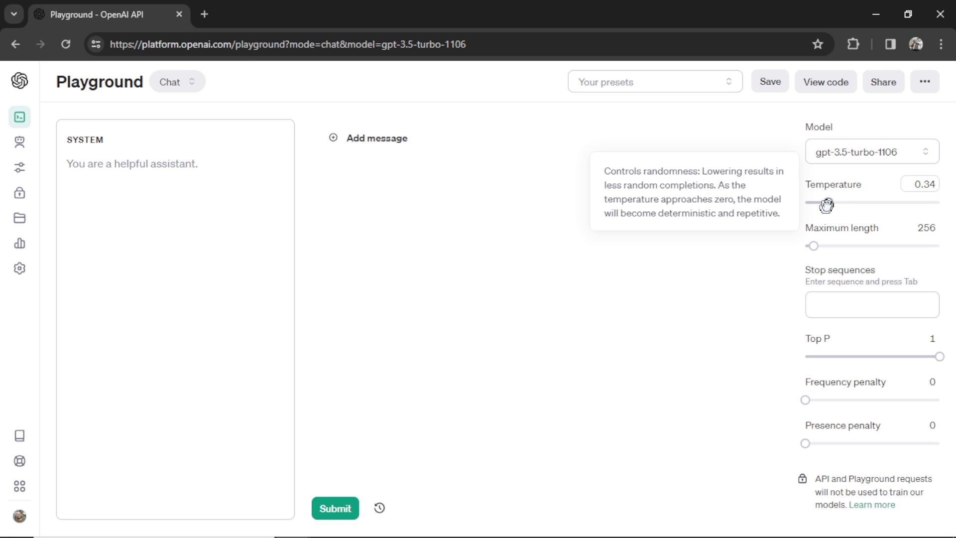
pyautogui.moveTo(828, 202); pyautogui.dragTo(872, 202)
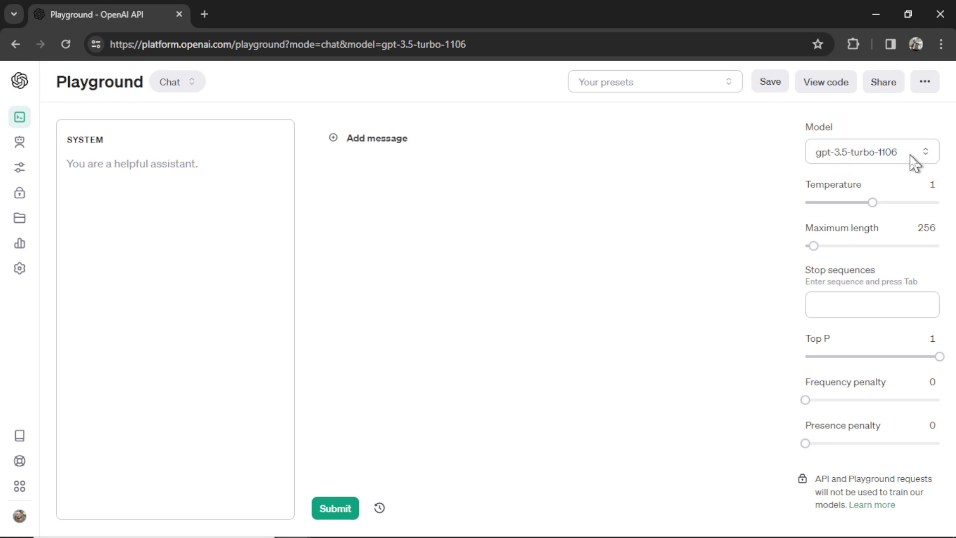
# - Raise maximum length to 4095, check the token-to-character conversion, then return it to 4095
pyautogui.moveTo(814, 245); pyautogui.dragTo(875, 245)
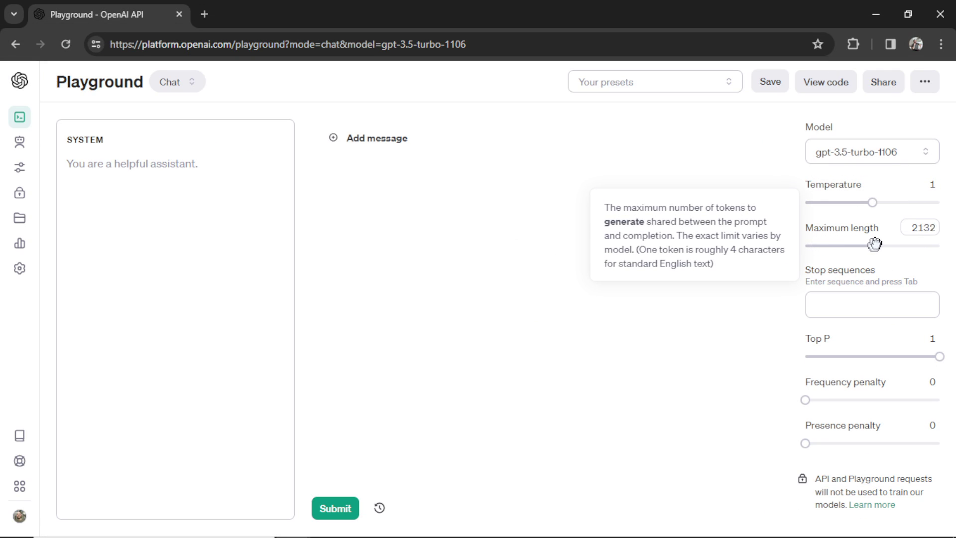
pyautogui.moveTo(875, 245); pyautogui.dragTo(940, 245)
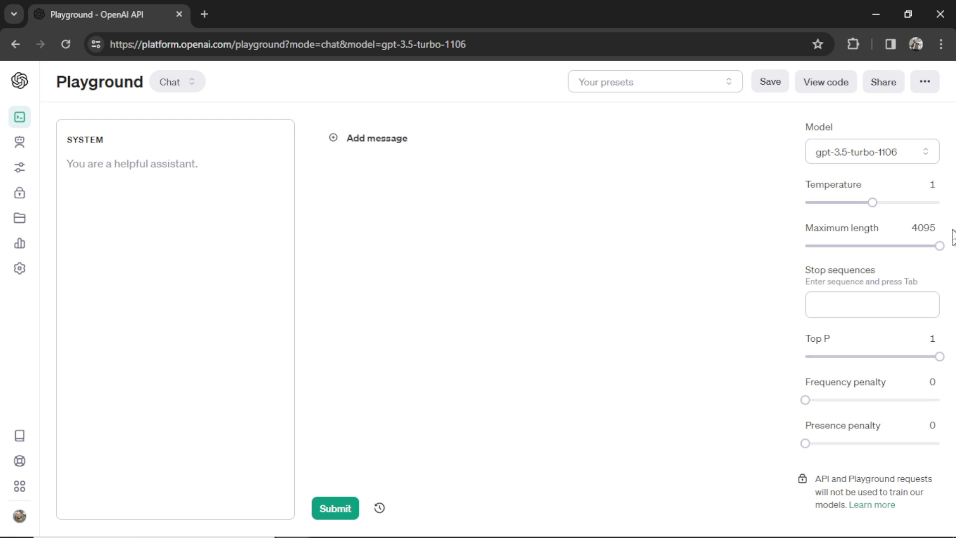
pyautogui.moveTo(730, 284)
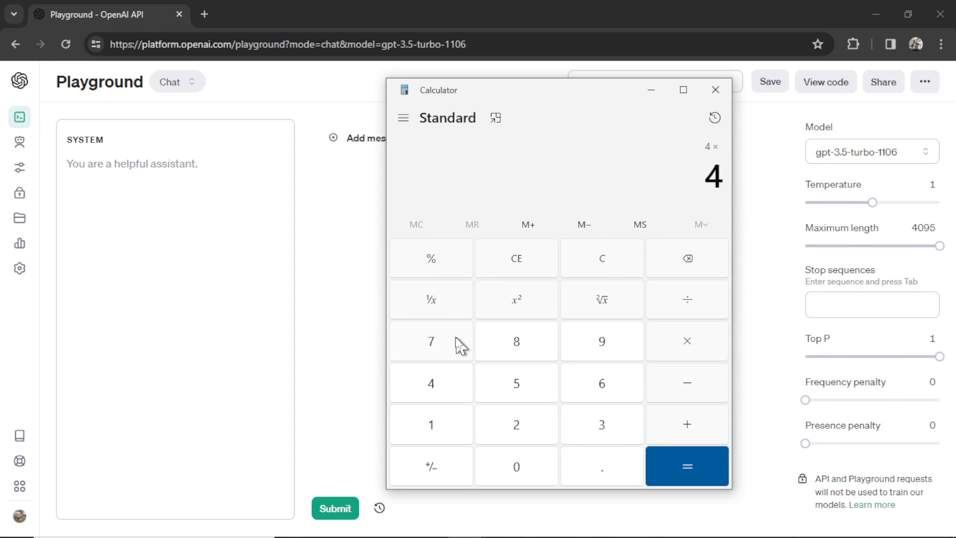
pyautogui.click(687, 466)
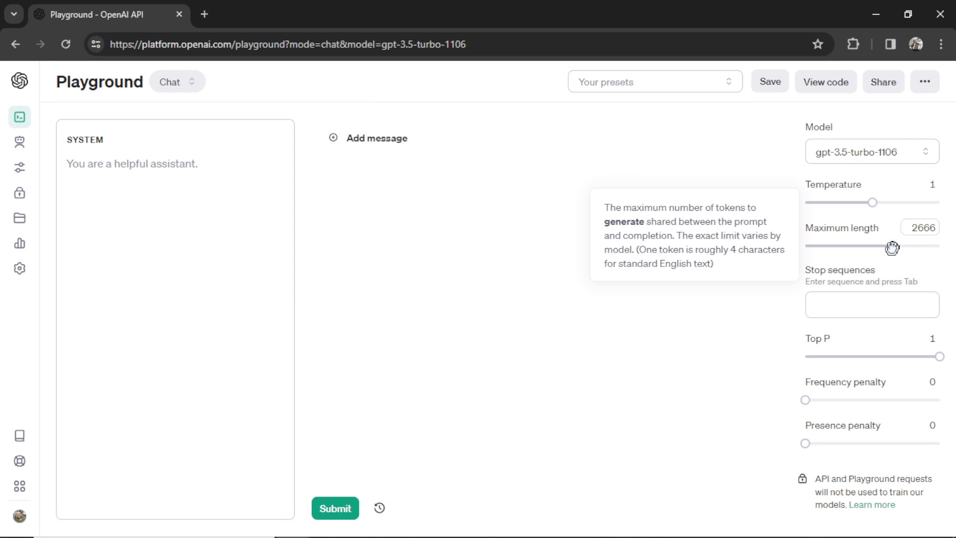
pyautogui.moveTo(891, 245); pyautogui.dragTo(841, 245)
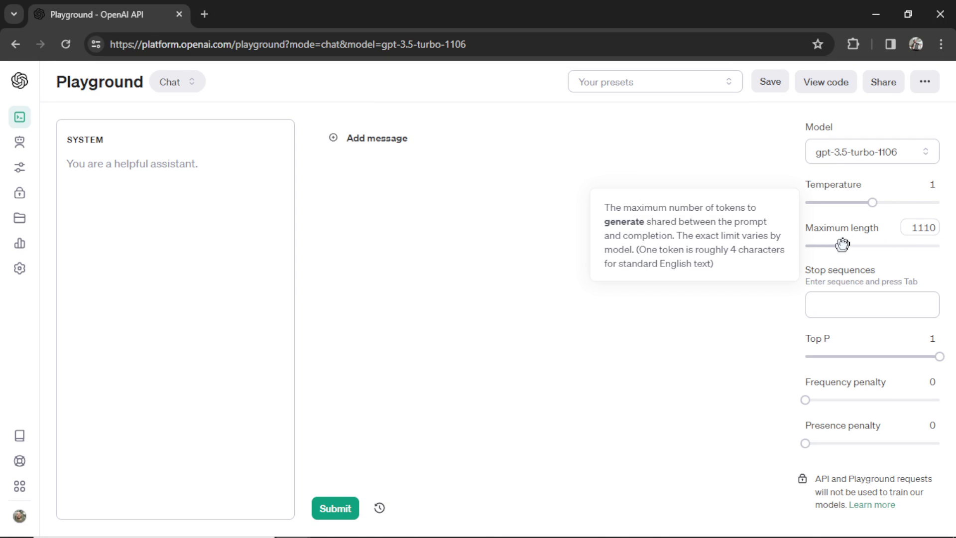
pyautogui.moveTo(830, 244); pyautogui.dragTo(848, 244)
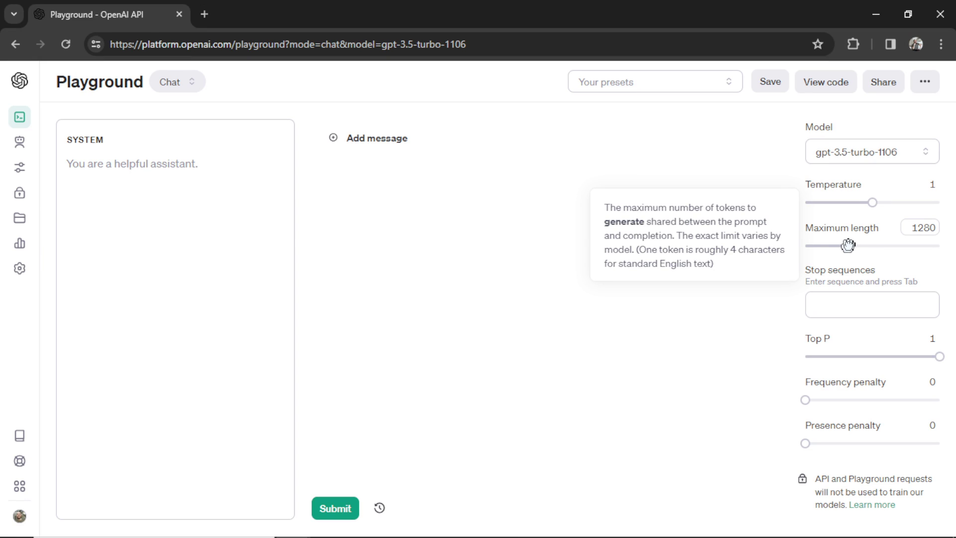
pyautogui.moveTo(848, 245); pyautogui.dragTo(940, 245)
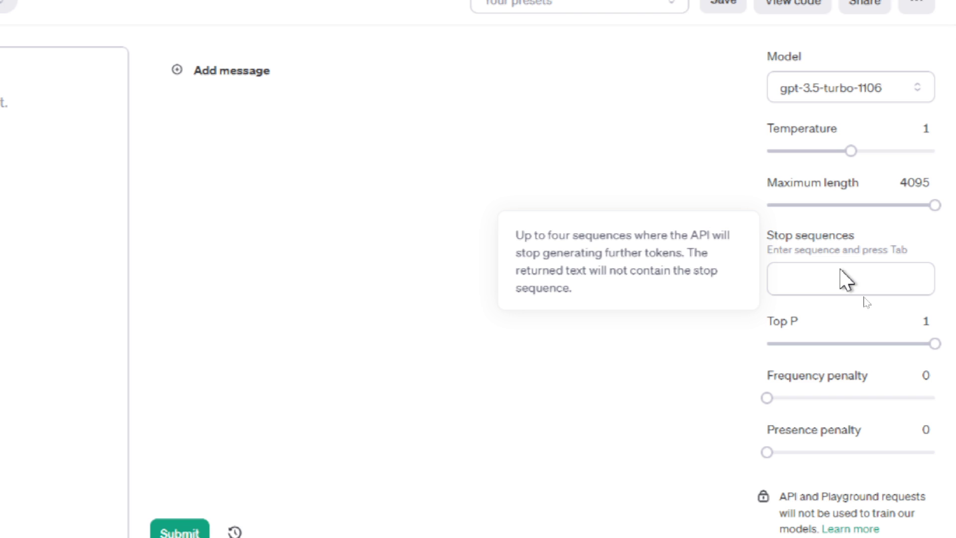
# - Add a period '.' as a stop sequence
pyautogui.click(850, 278)
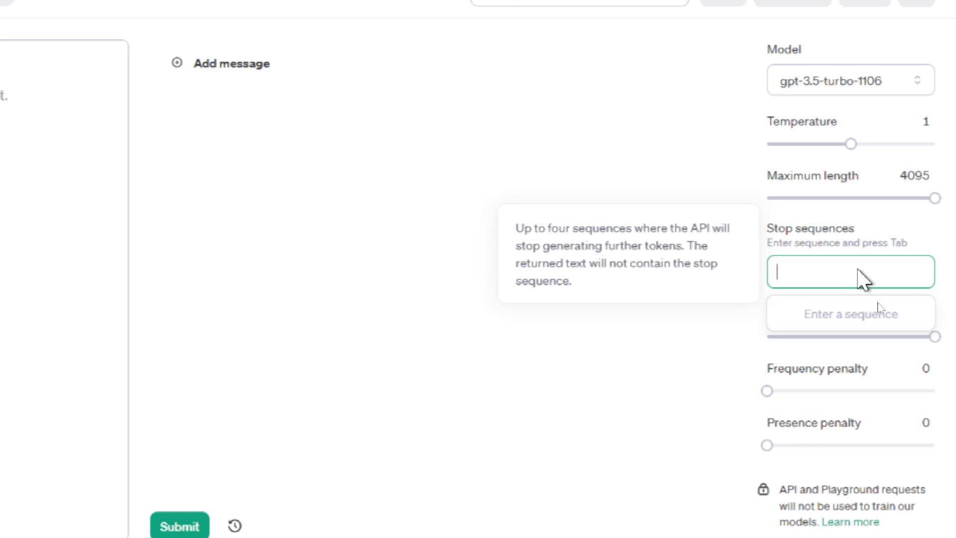
pyautogui.write('.')
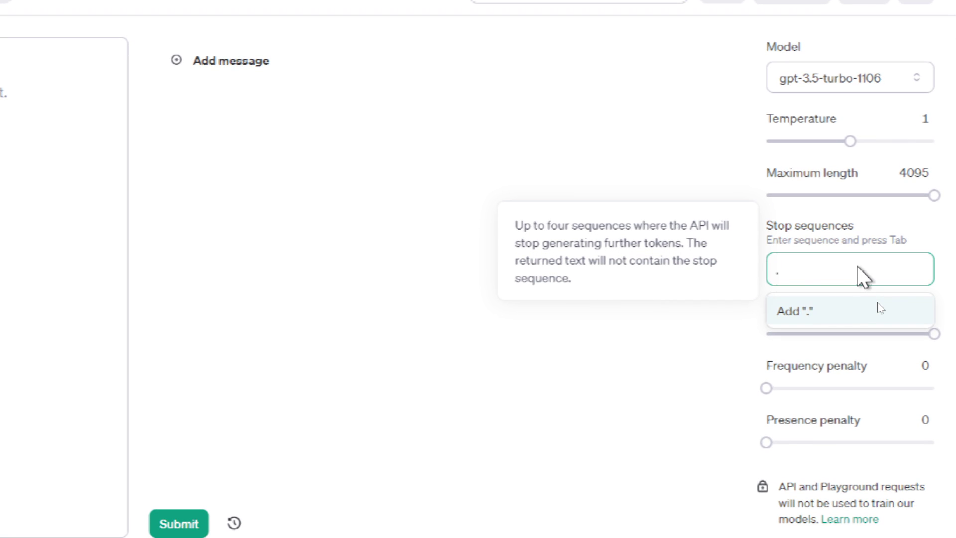
pyautogui.click(850, 310)
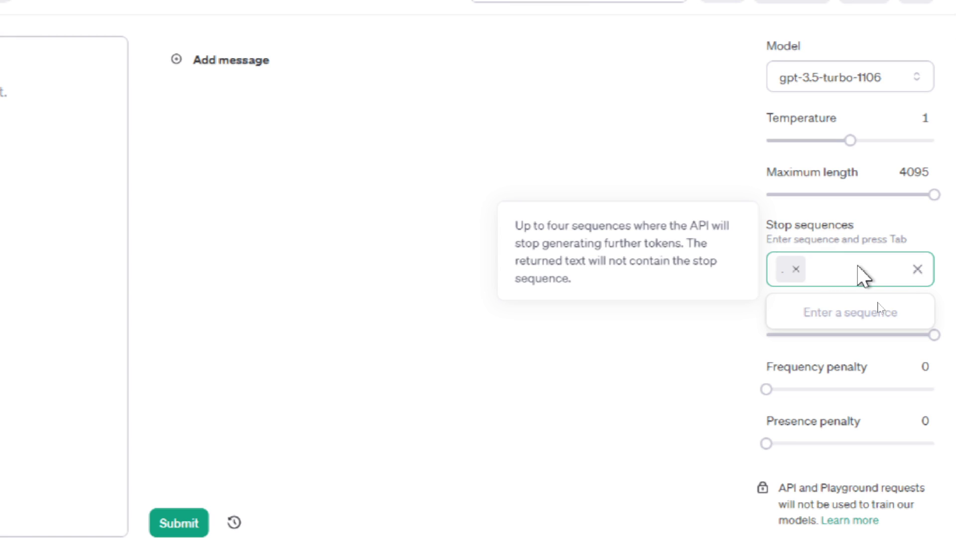
# - Add and submit the user message 'Write me an article about fitness'
pyautogui.click(848, 269)
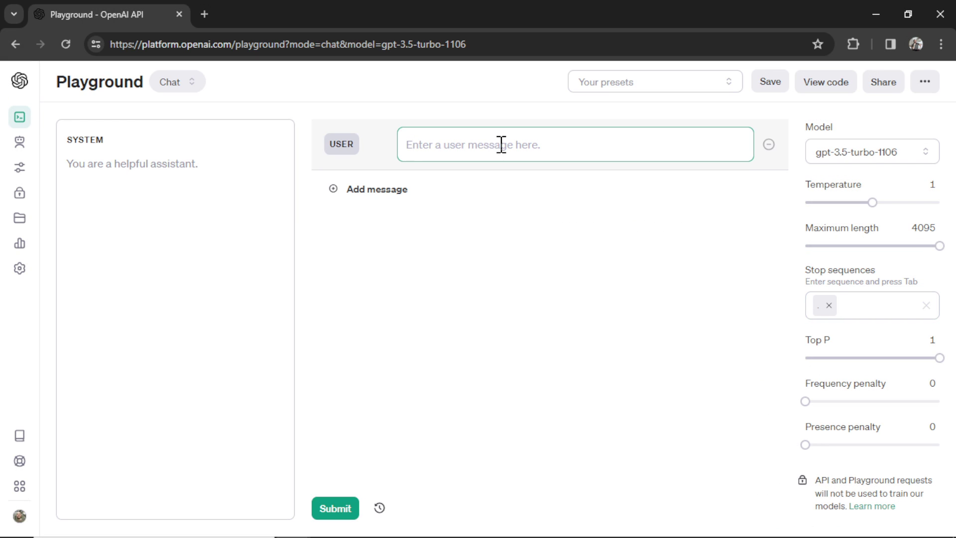
pyautogui.write('Write me an article about fitness')
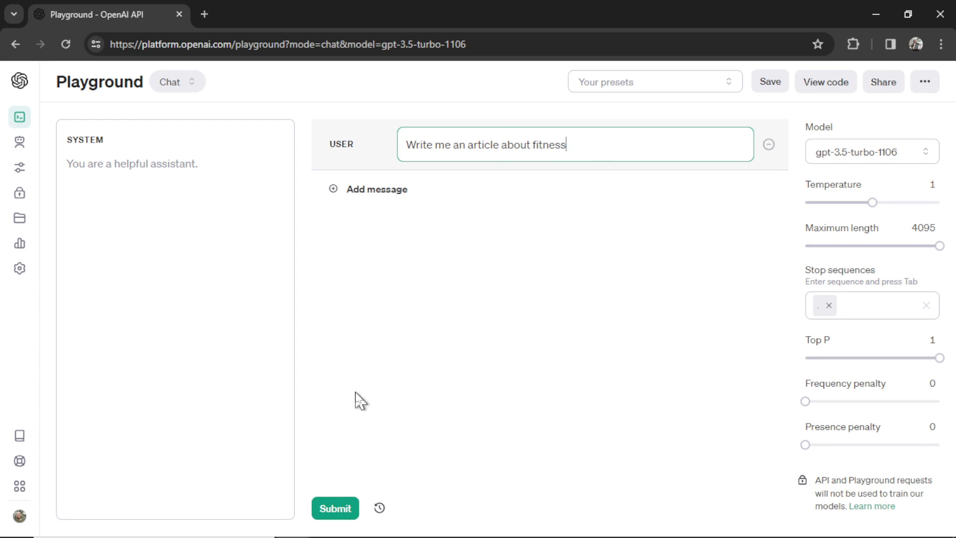
pyautogui.click(334, 509)
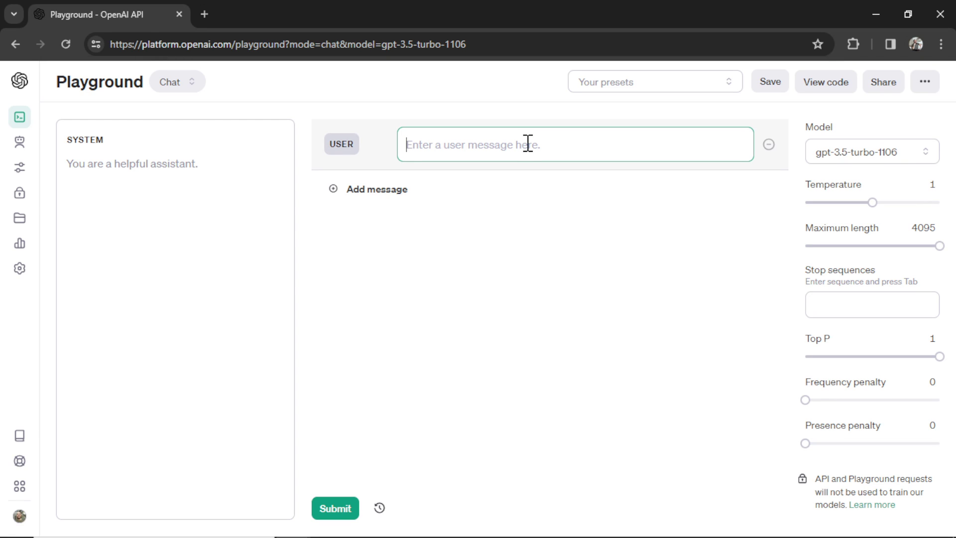
# - Type 'Green towel' as the user message, fixing stray letters along the way
pyautogui.write('Gre')
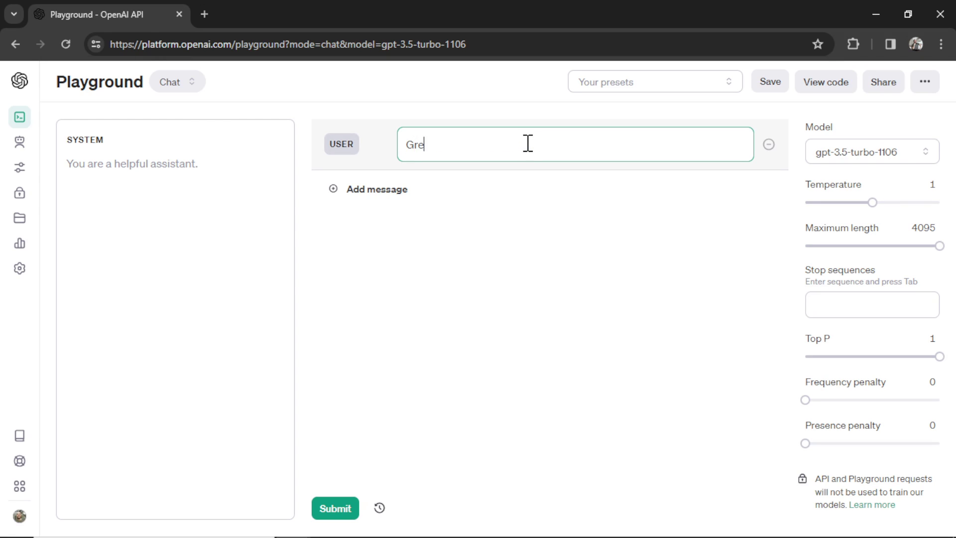
pyautogui.write('en')
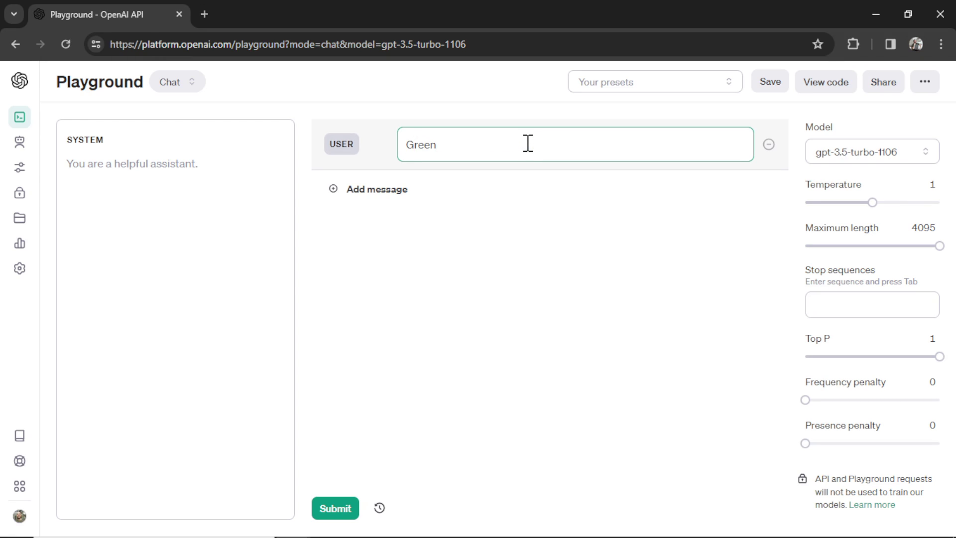
pyautogui.click(573, 144)
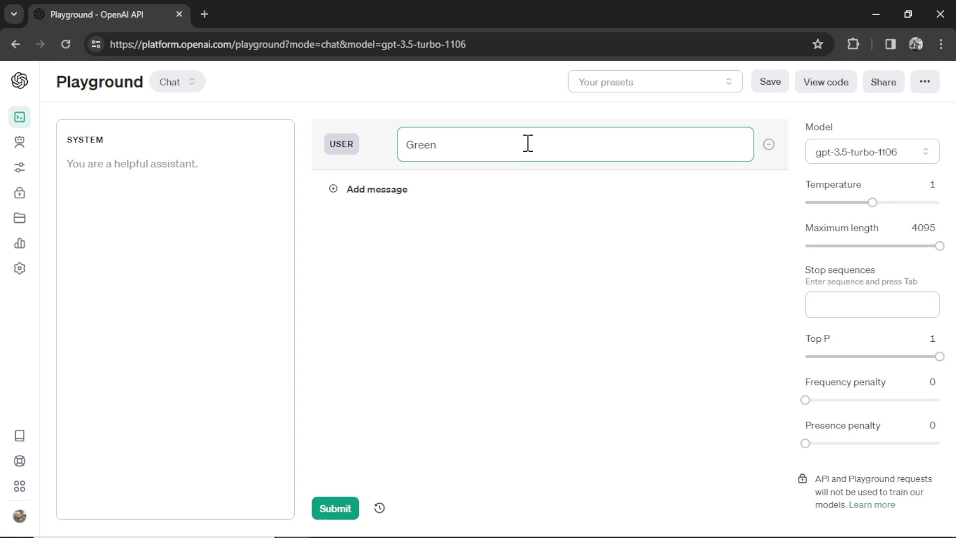
pyautogui.write('a')
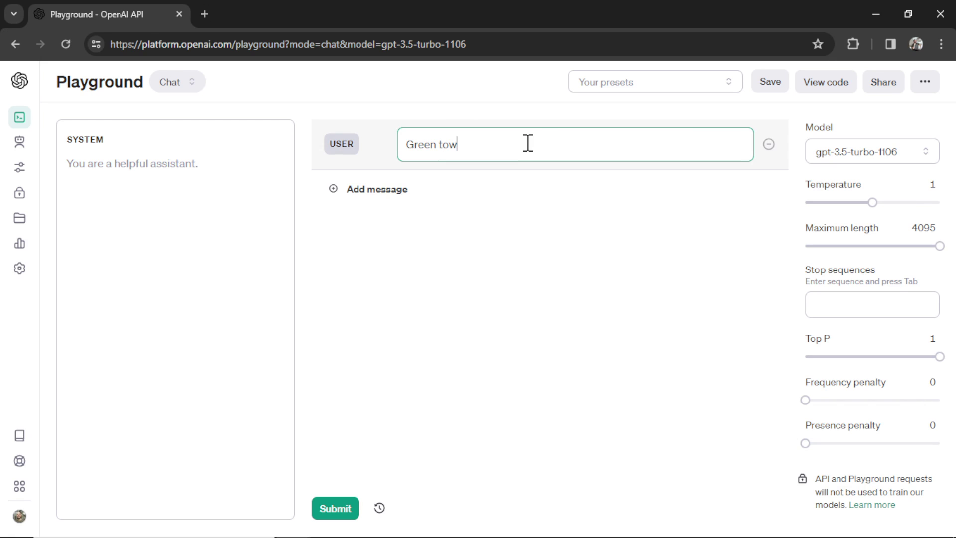
pyautogui.press('BackSpace')
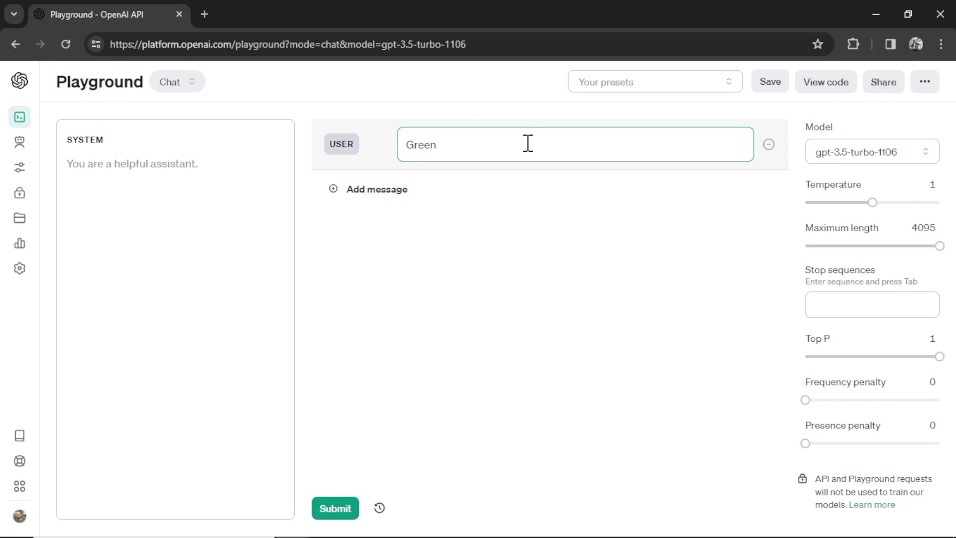
pyautogui.write('the')
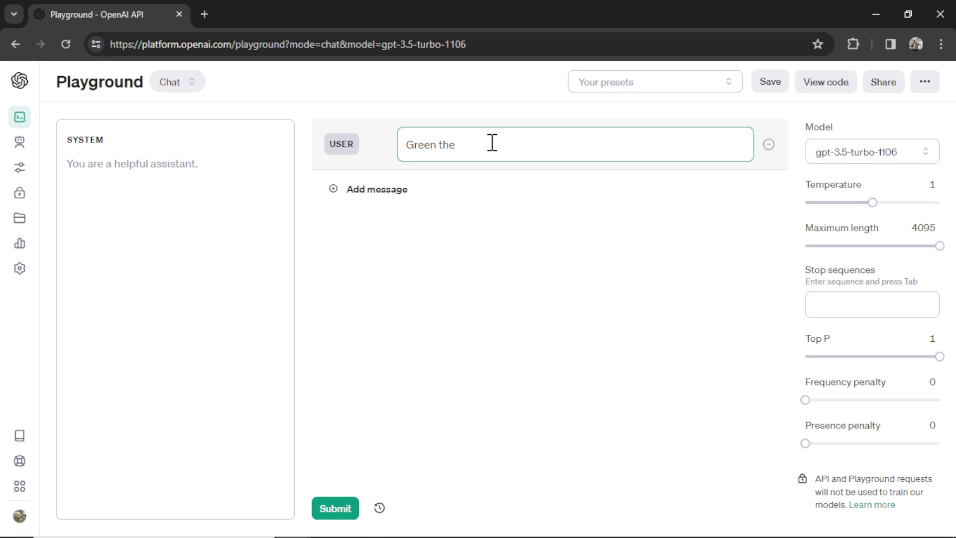
pyautogui.press('Backspace')
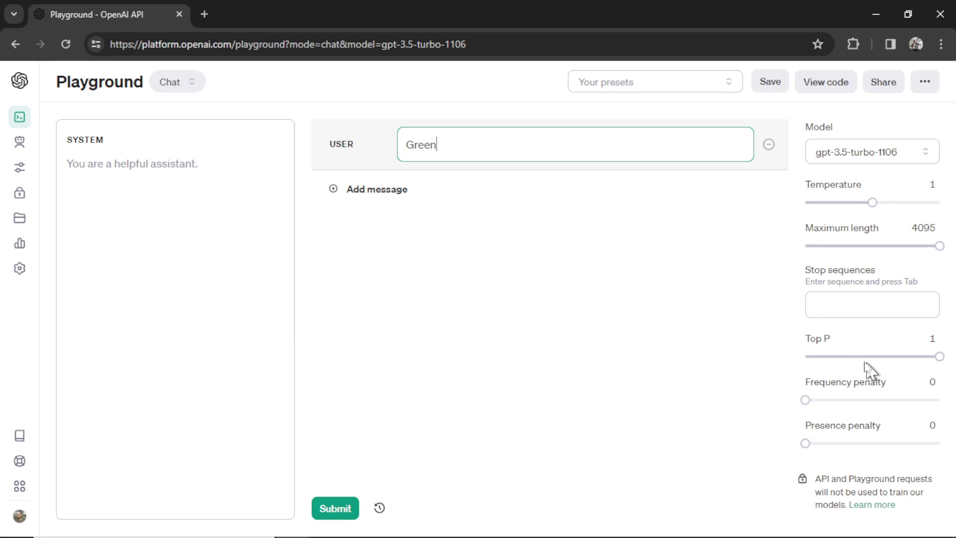
pyautogui.moveTo(502, 242)
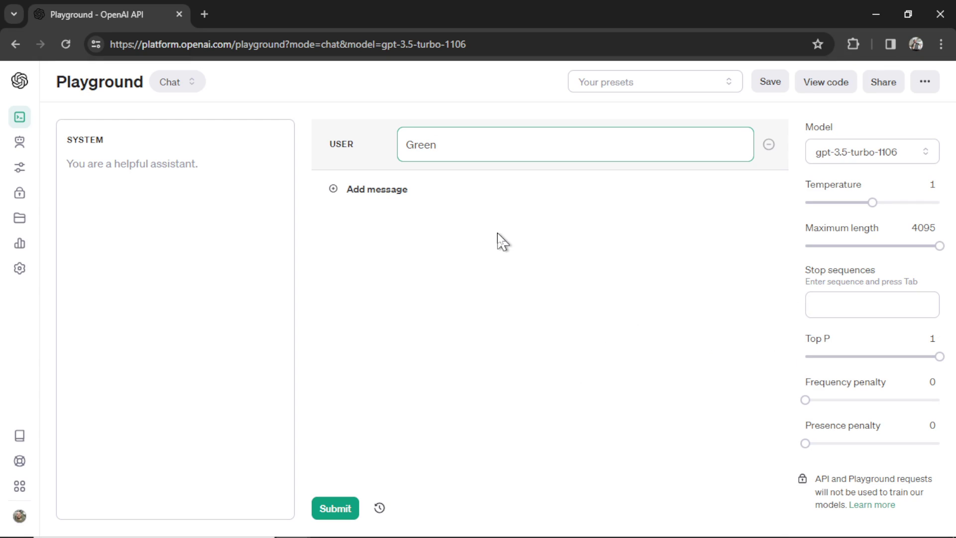
pyautogui.click(437, 144)
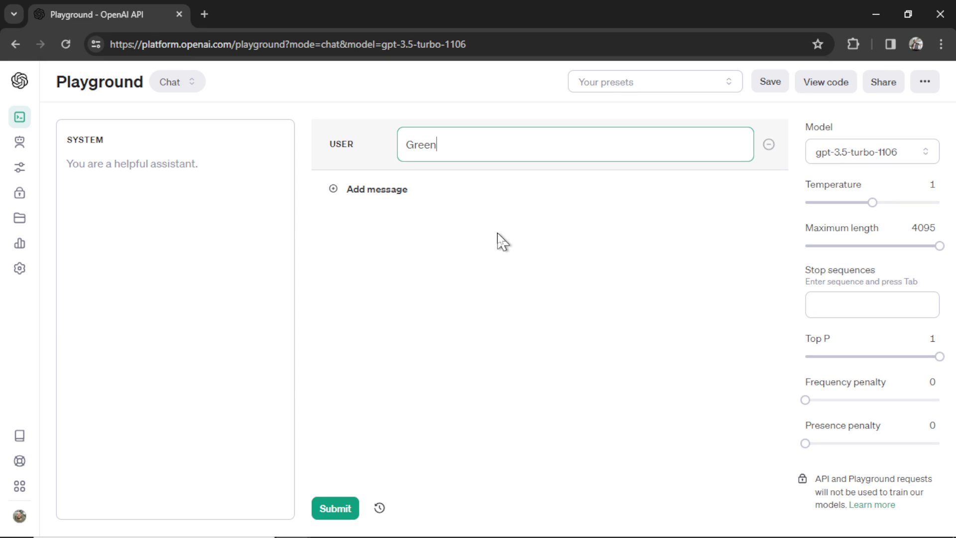
pyautogui.write('a')
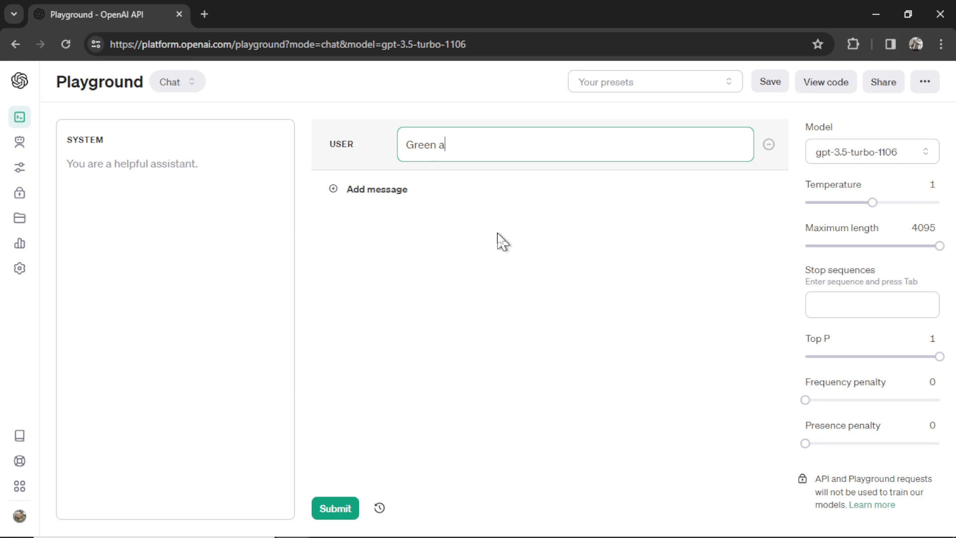
pyautogui.press('Backspace')
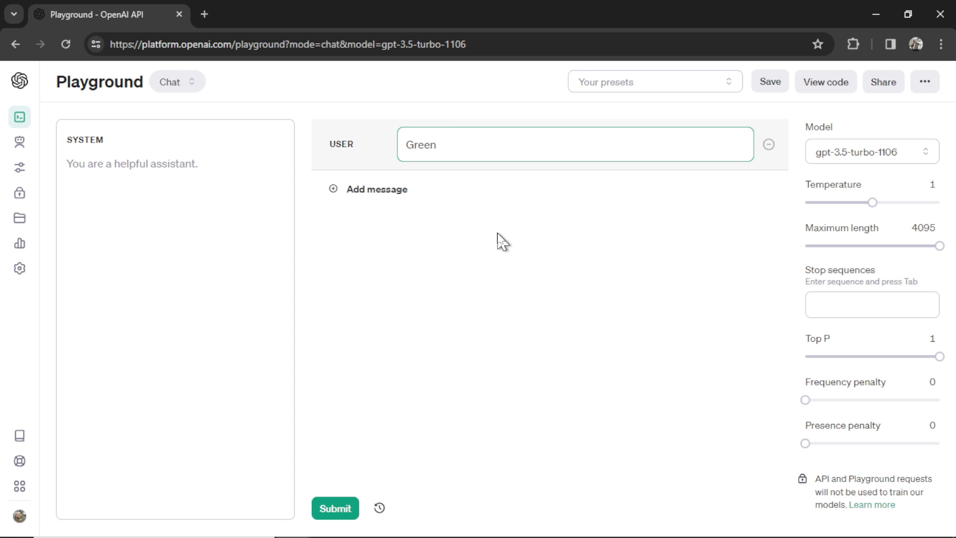
pyautogui.write('towel')
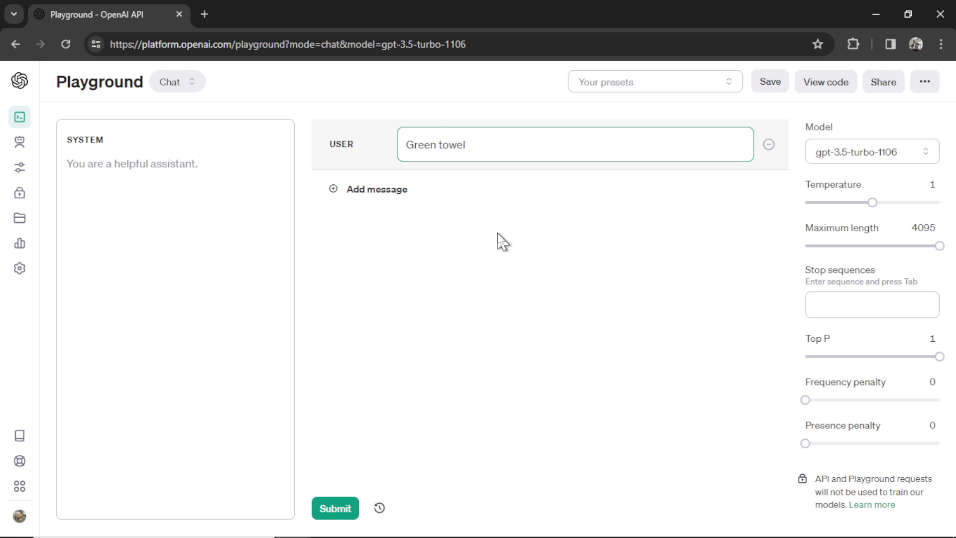
# - Lower Top P to 0.1, tweak the message ending, then raise Top P again
pyautogui.moveTo(948, 357); pyautogui.dragTo(848, 357)
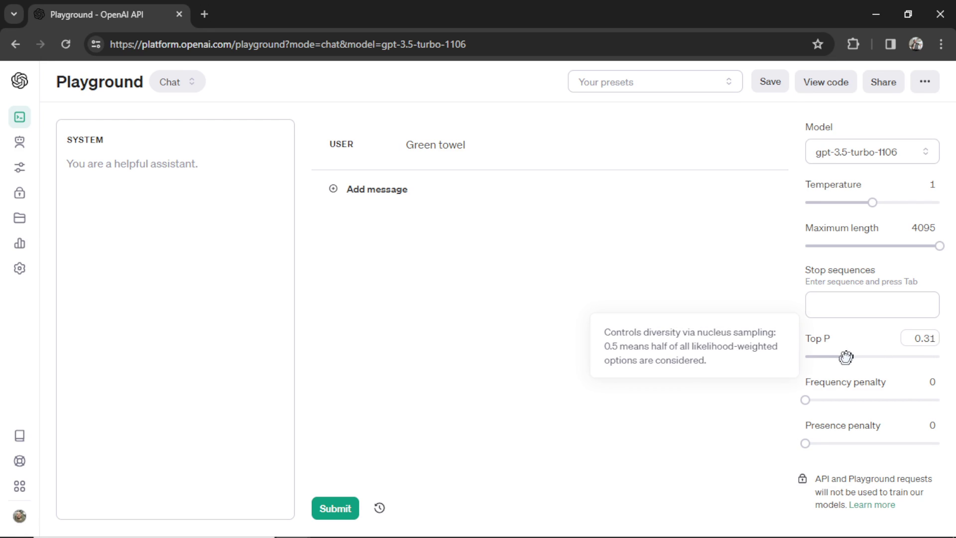
pyautogui.moveTo(848, 357); pyautogui.dragTo(819, 356)
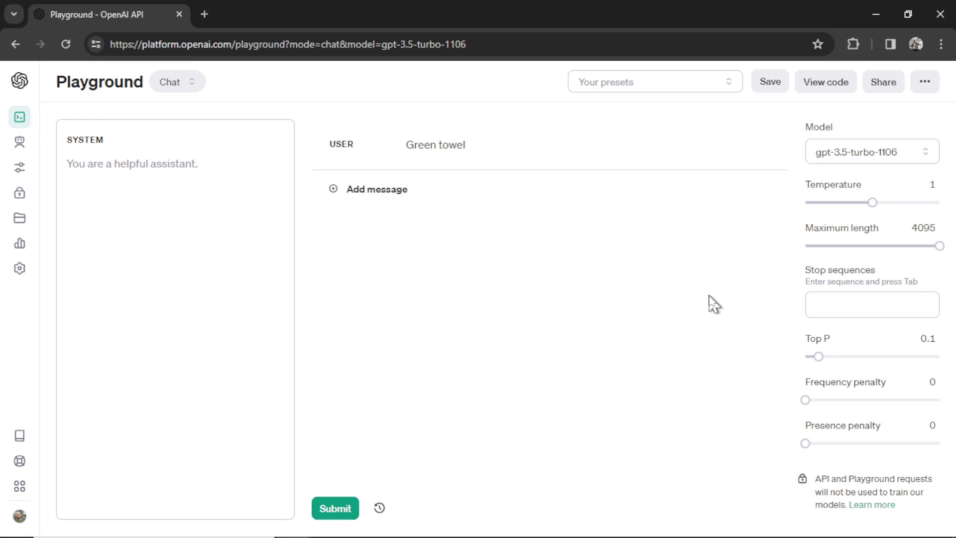
pyautogui.moveTo(781, 371)
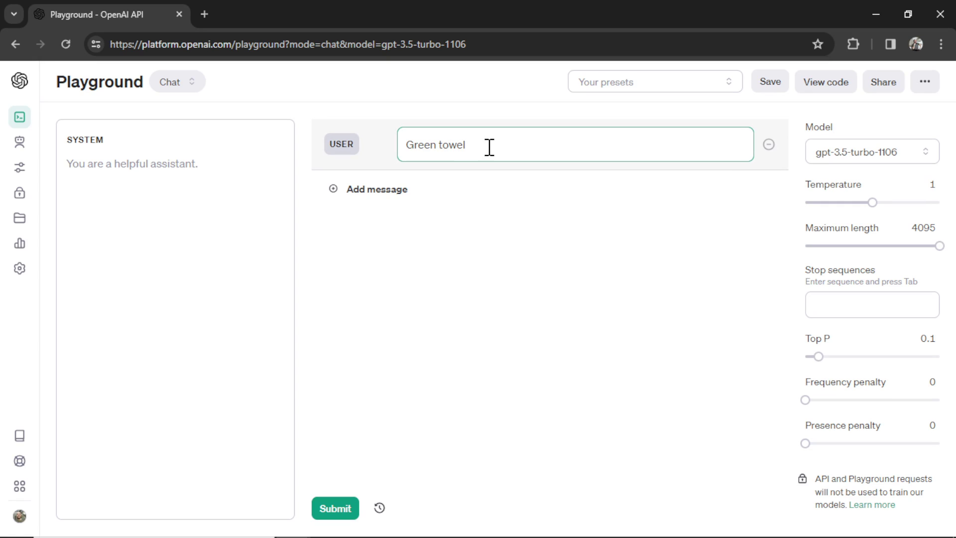
pyautogui.press('Backspace')
pyautogui.write('gra')
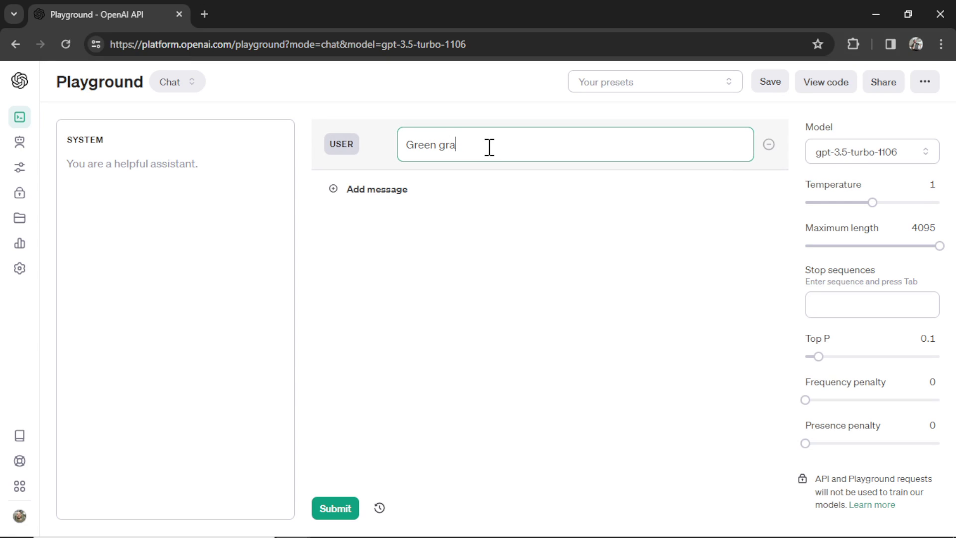
pyautogui.write('ss')
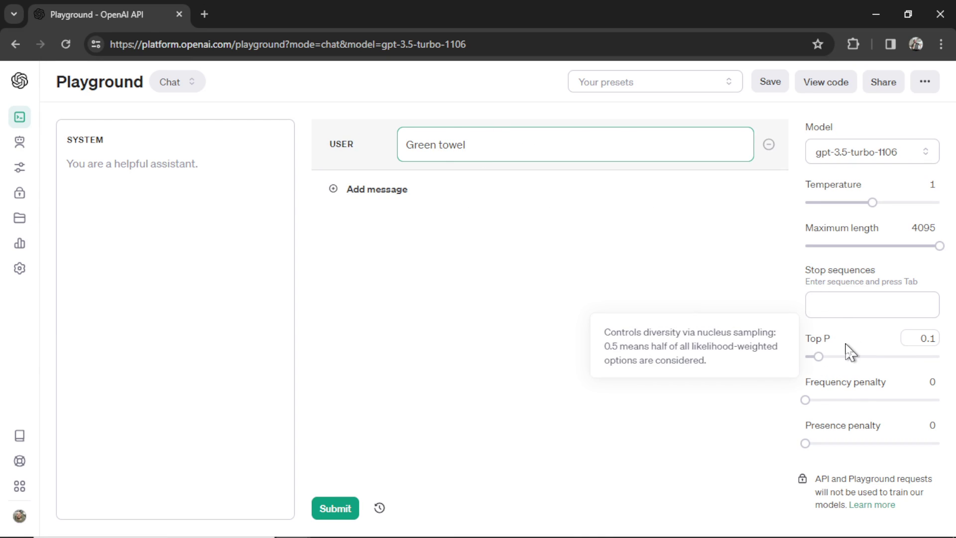
pyautogui.moveTo(815, 357); pyautogui.dragTo(943, 357)
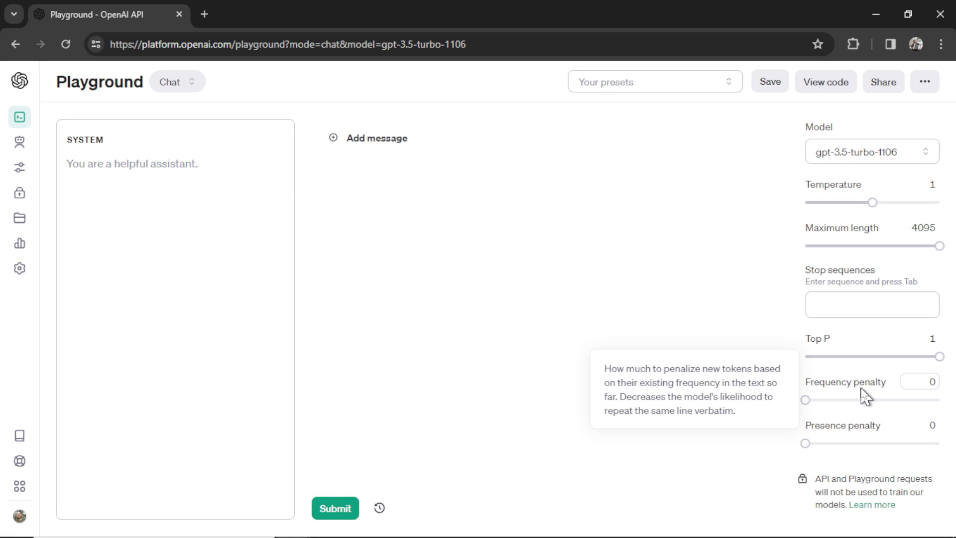
pyautogui.moveTo(853, 401)
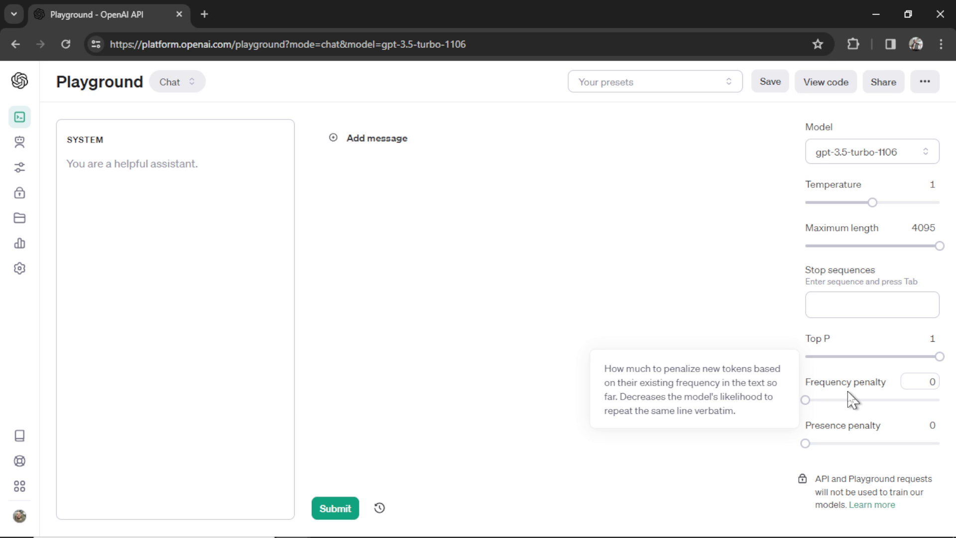
# - Raise the frequency penalty slider to its maximum of 2
pyautogui.moveTo(806, 400); pyautogui.dragTo(873, 399)
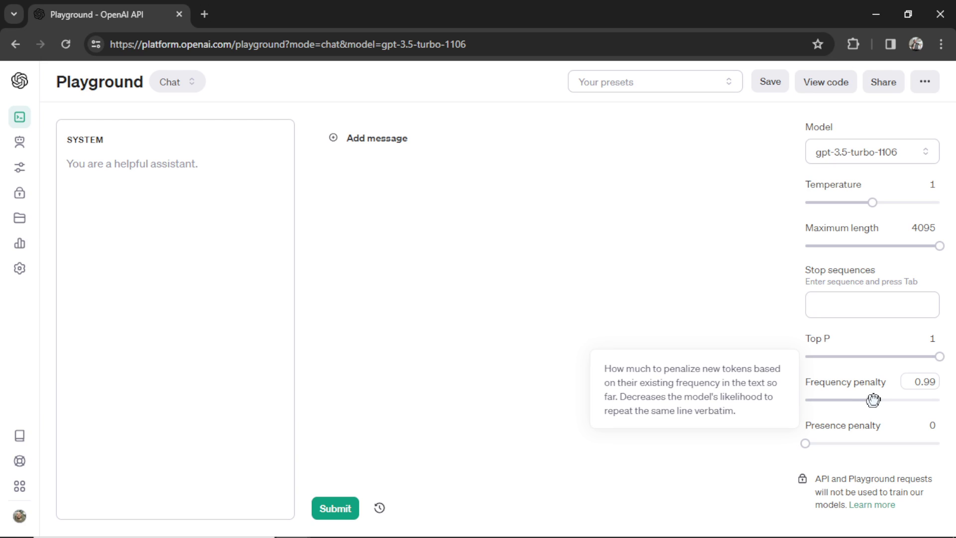
pyautogui.moveTo(873, 400); pyautogui.dragTo(940, 400)
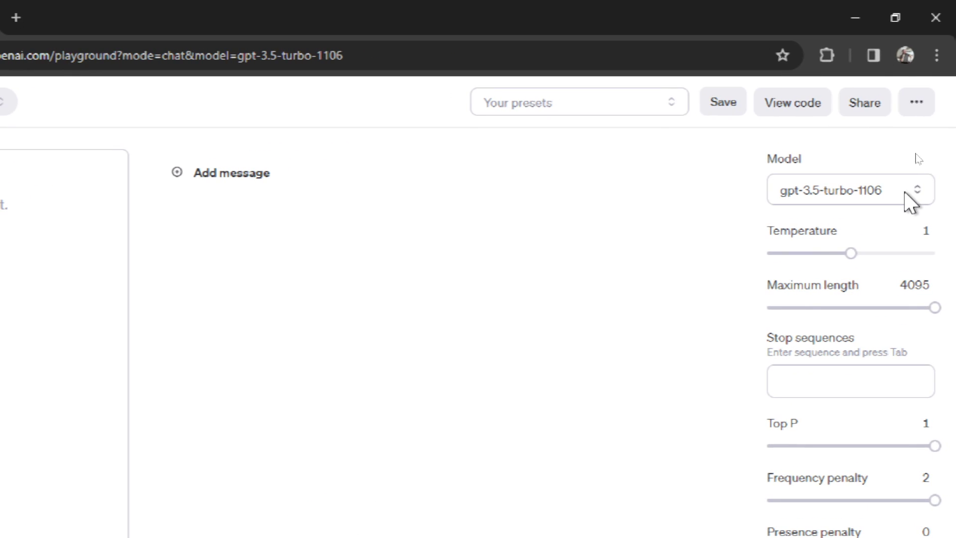
pyautogui.moveTo(878, 207)
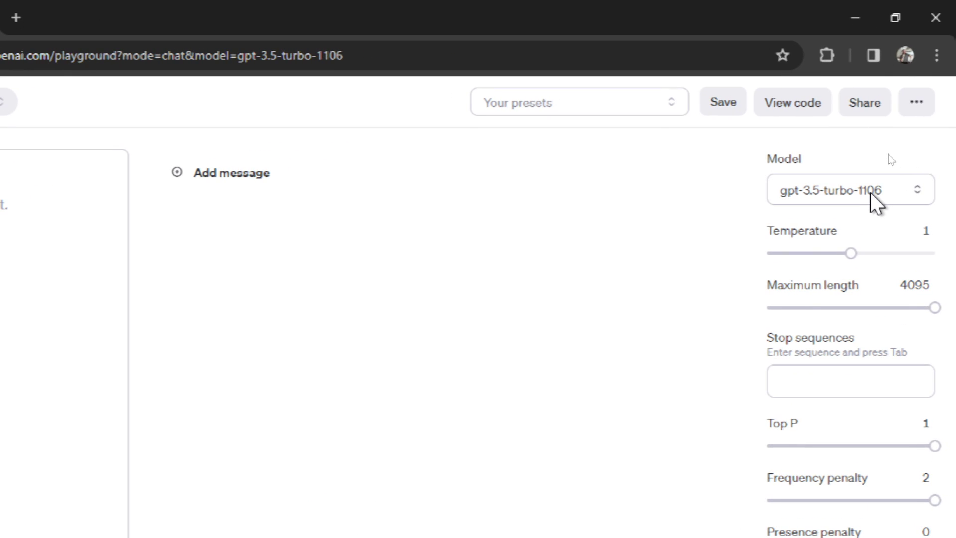
# - Switch the chat model to gpt-4-1106-preview
pyautogui.scroll(-3)
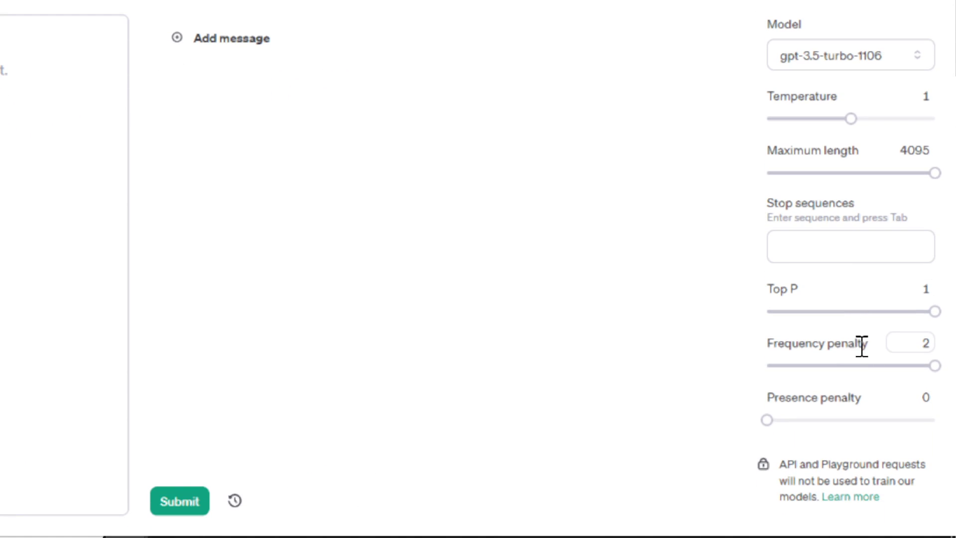
pyautogui.click(850, 189)
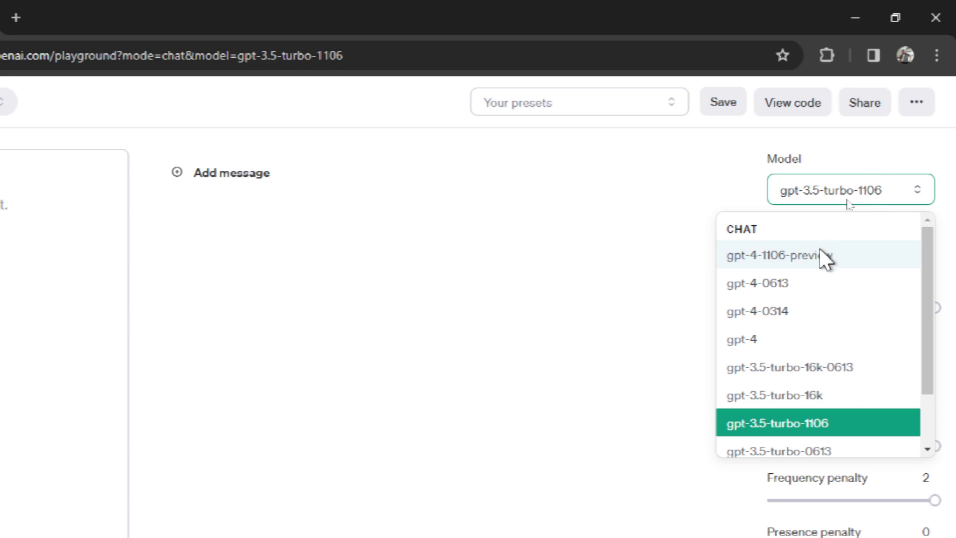
pyautogui.click(783, 255)
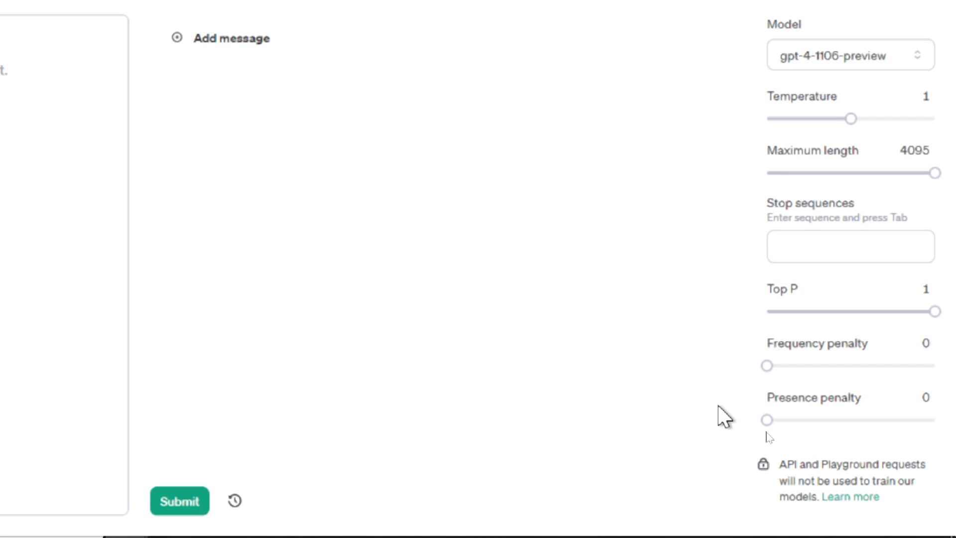
# - Demonstrate presence penalty rising to about 1.03, then reset it to 0
pyautogui.moveTo(768, 419); pyautogui.dragTo(793, 420)
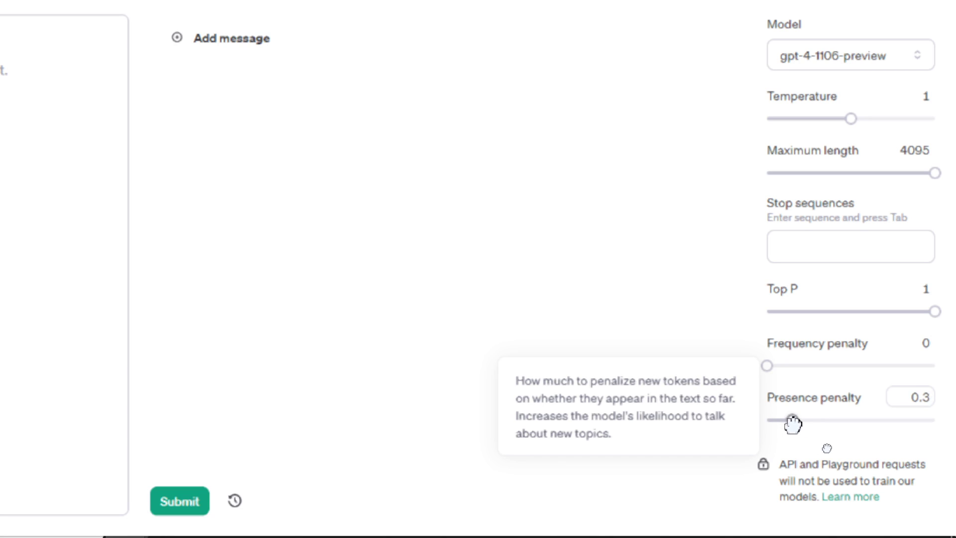
pyautogui.moveTo(793, 421); pyautogui.dragTo(832, 421)
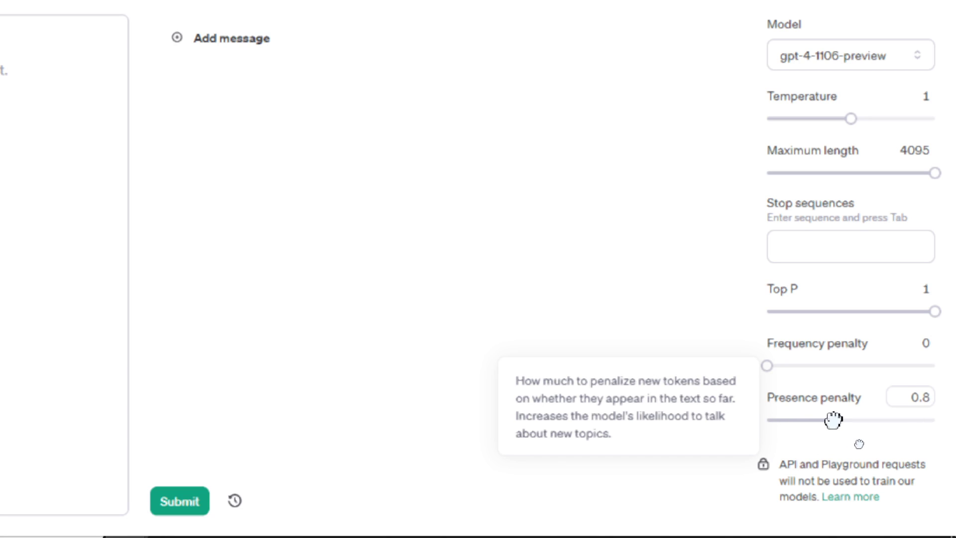
pyautogui.moveTo(827, 419); pyautogui.dragTo(848, 419)
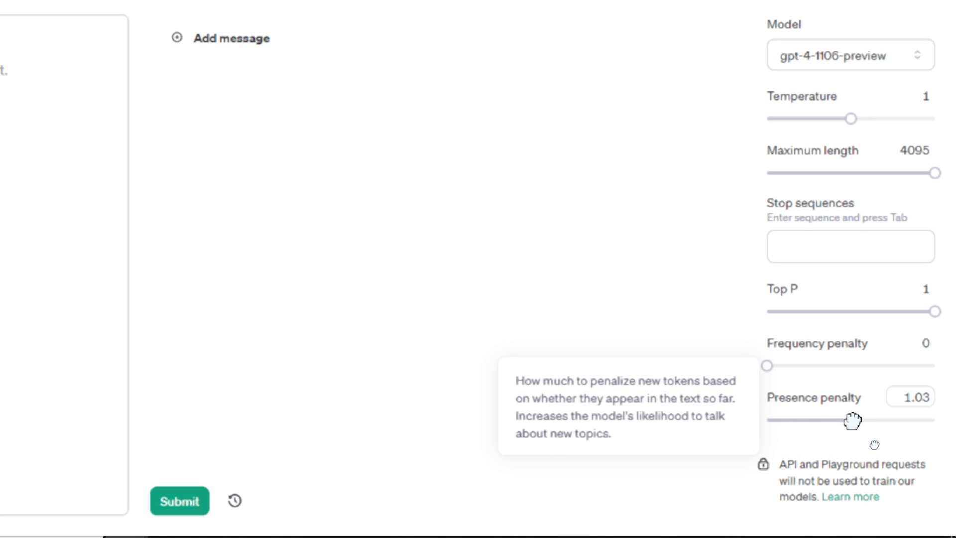
pyautogui.moveTo(853, 415); pyautogui.dragTo(769, 419)
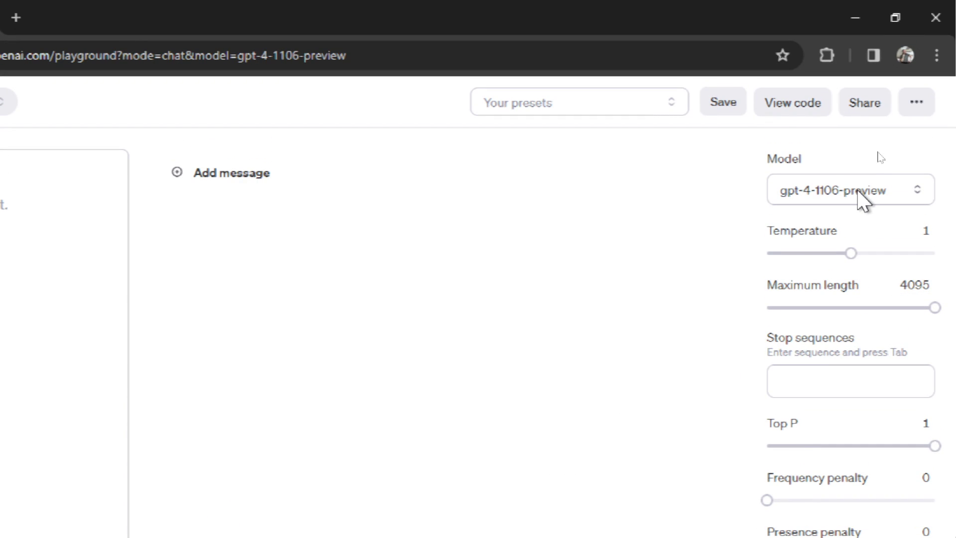
pyautogui.click(848, 190)
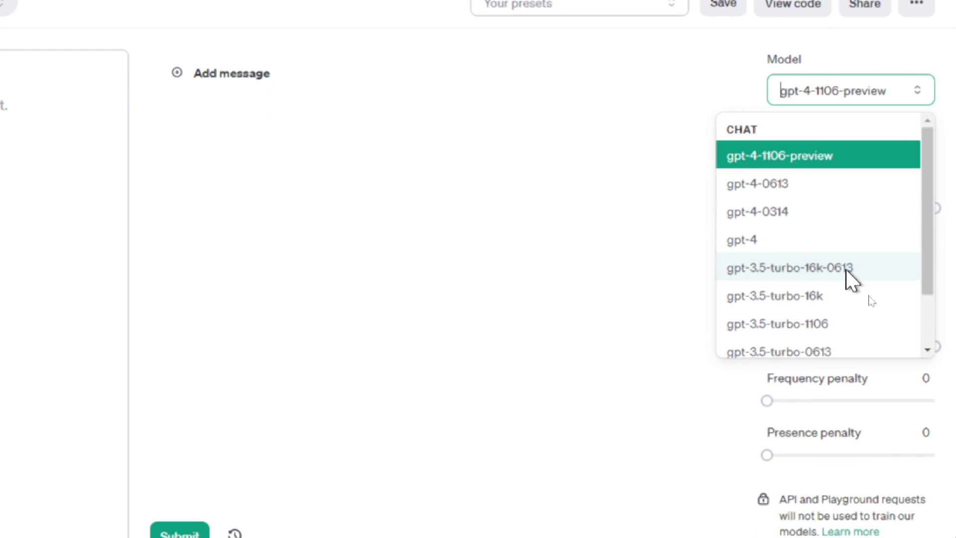
pyautogui.click(850, 89)
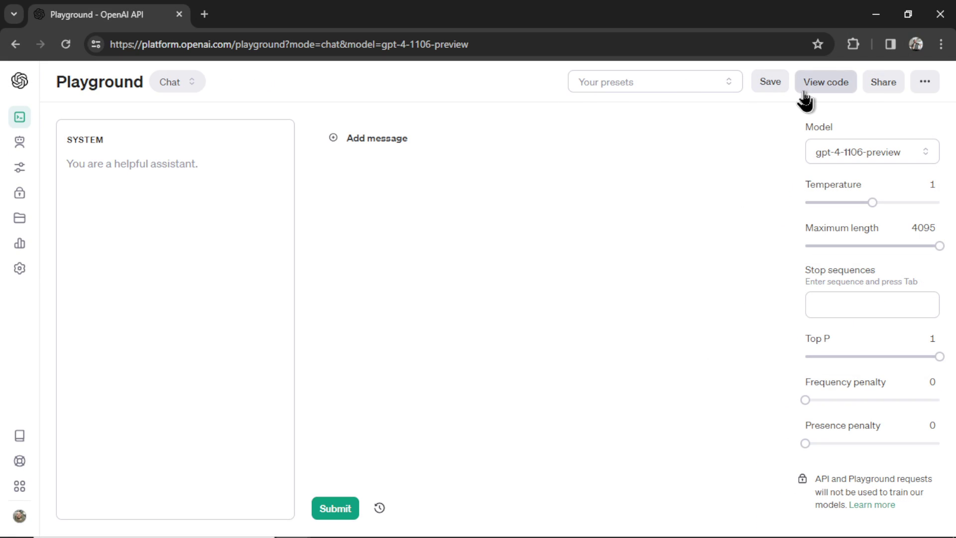
# - Set Top P 0.33 and frequency penalty 1.36, and save preset 'Playground tutorial'
pyautogui.click(655, 82)
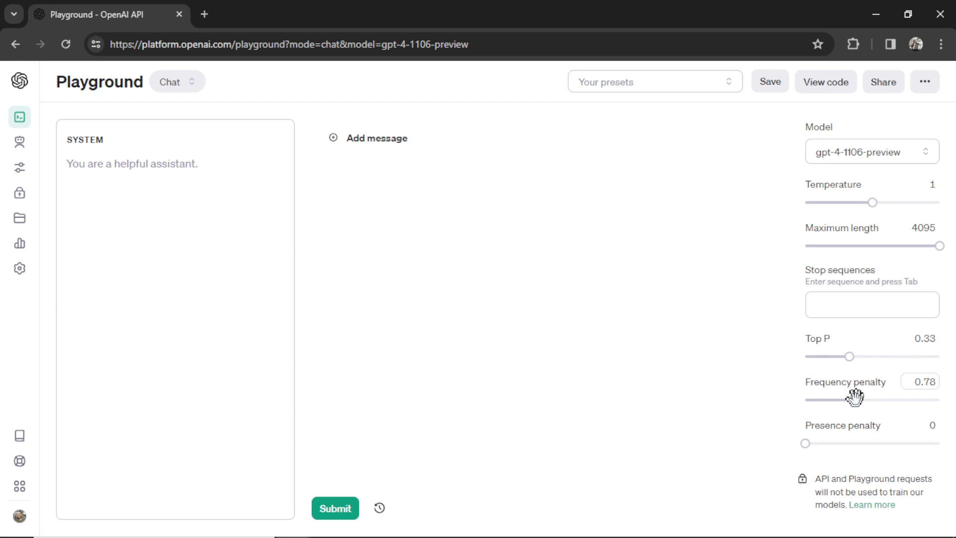
pyautogui.moveTo(848, 399); pyautogui.dragTo(897, 400)
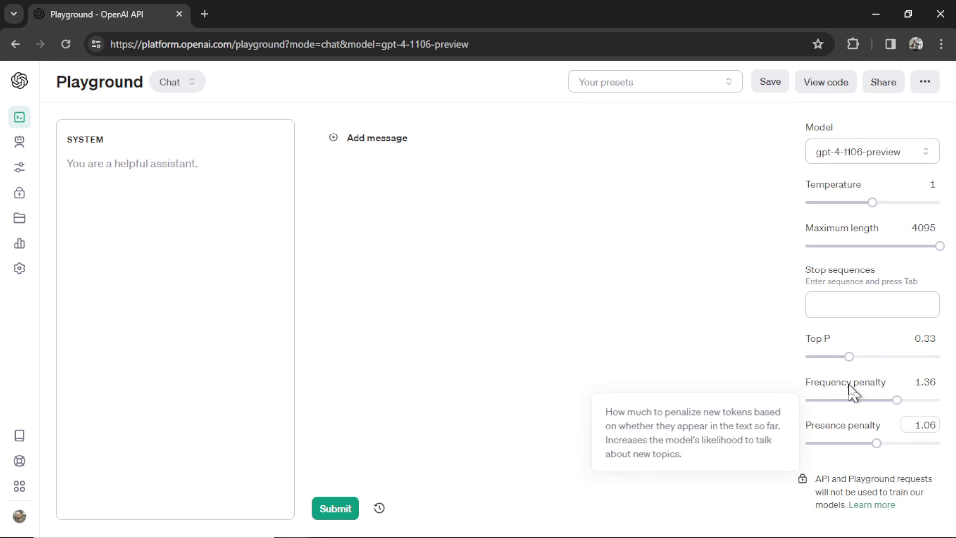
pyautogui.click(769, 81)
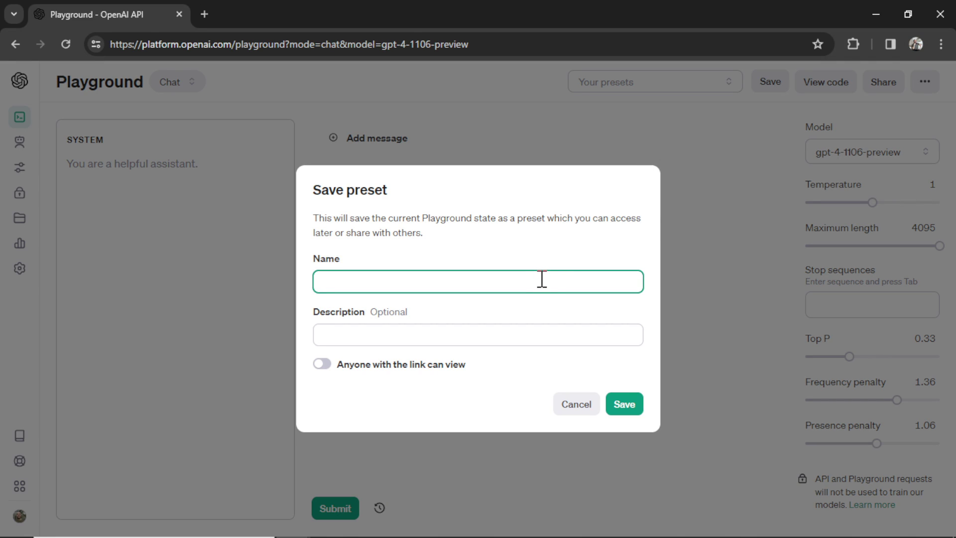
pyautogui.write('Playground tutorial')
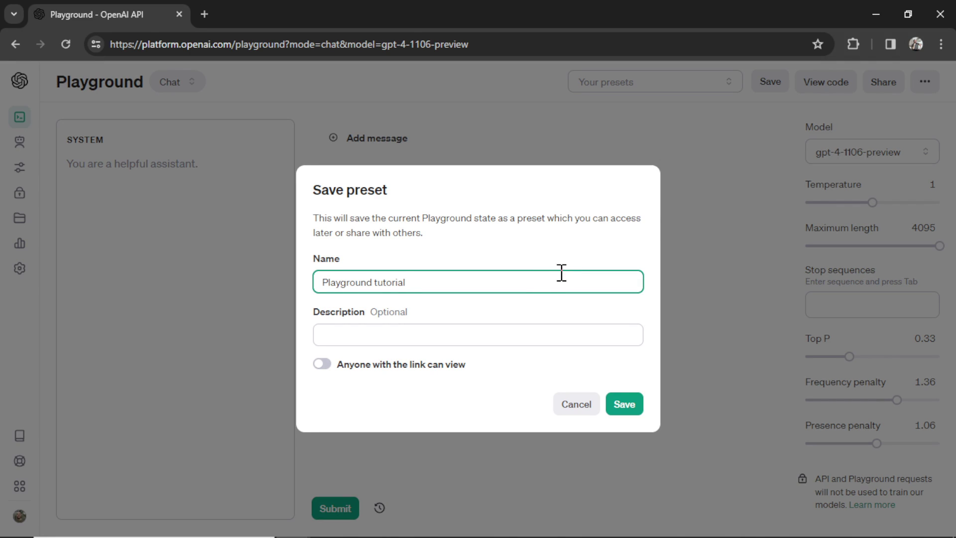
pyautogui.moveTo(625, 404)
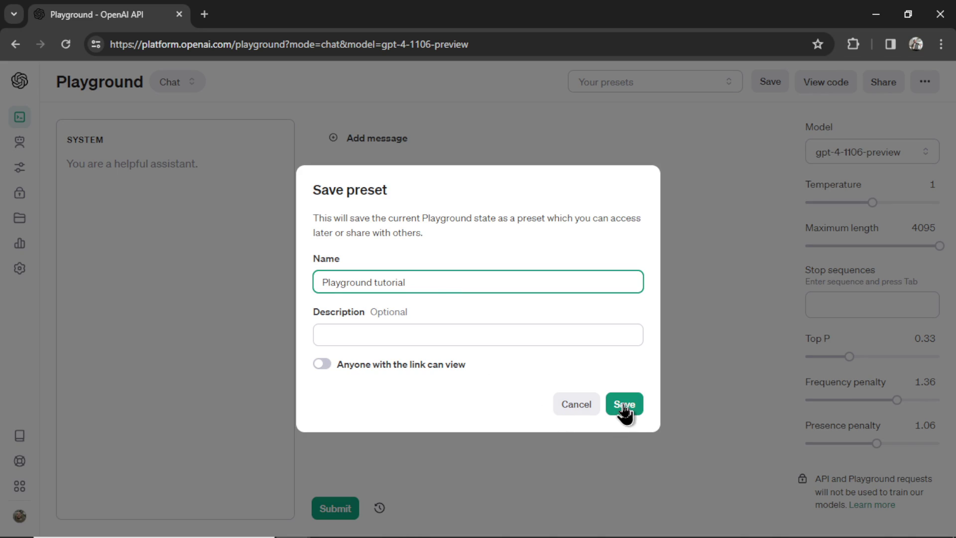
pyautogui.click(623, 404)
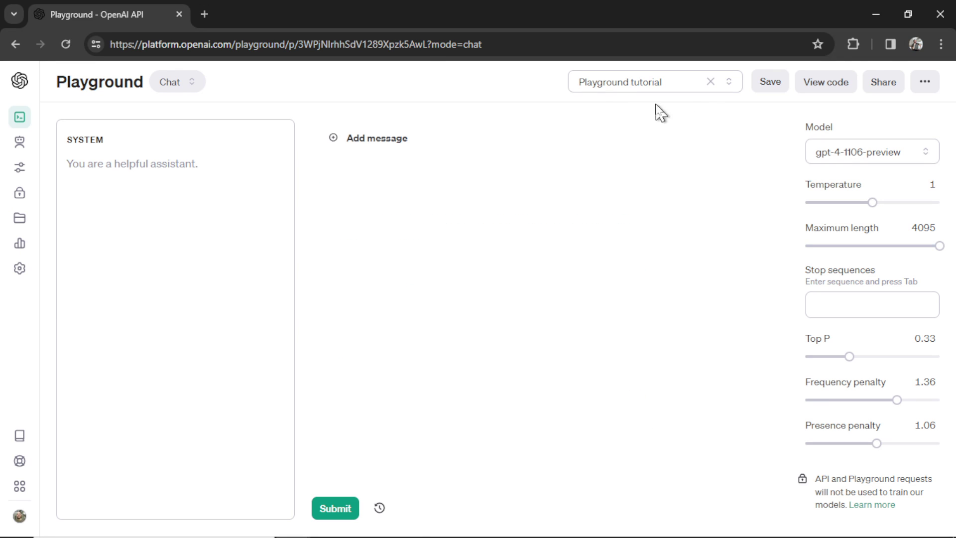
pyautogui.click(655, 81)
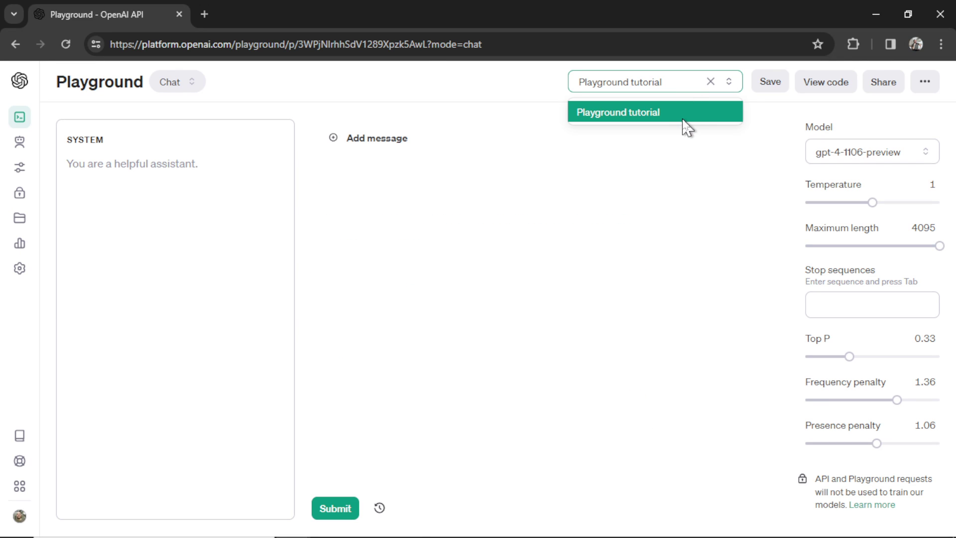
# - Send 'Hey, how's it going?' in a fresh chat and get a reply
pyautogui.click(709, 82)
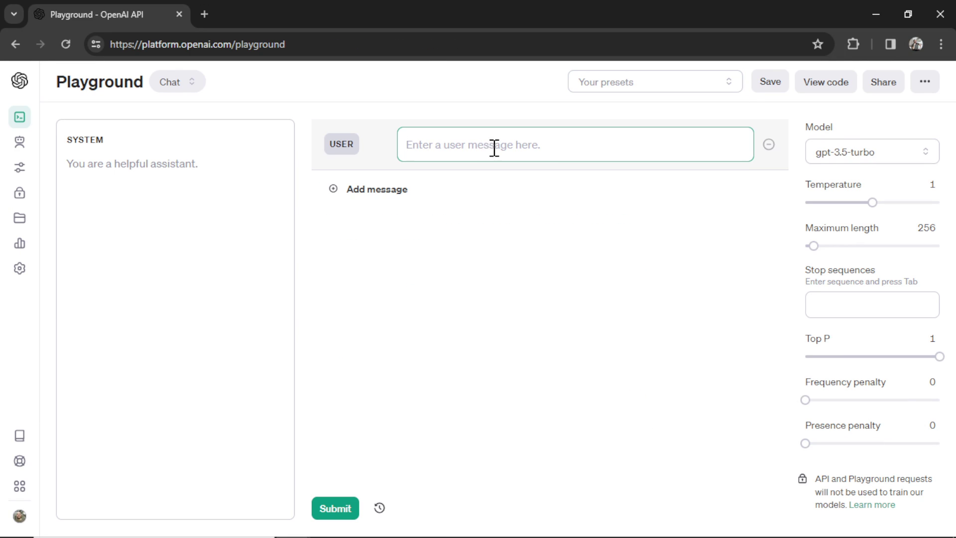
pyautogui.write("Hey, how's it going?")
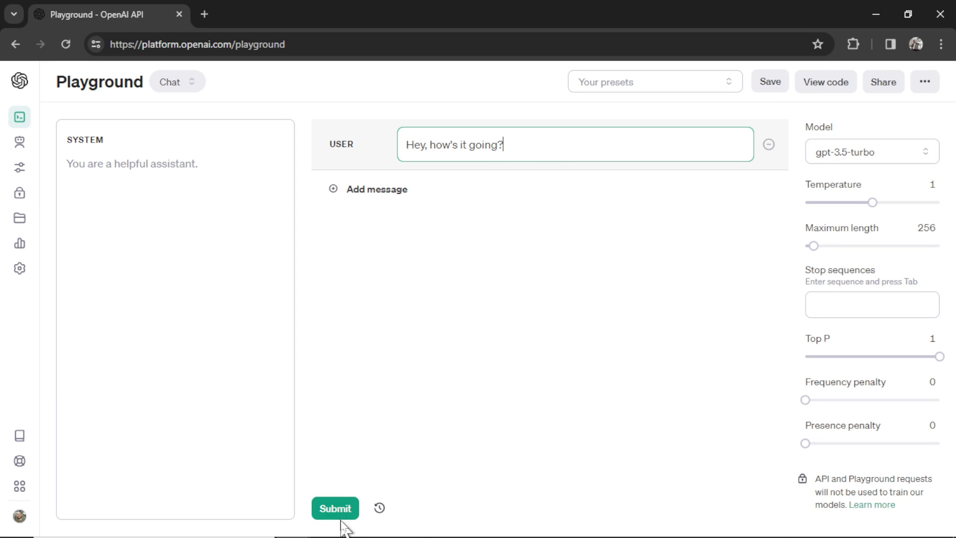
pyautogui.click(335, 508)
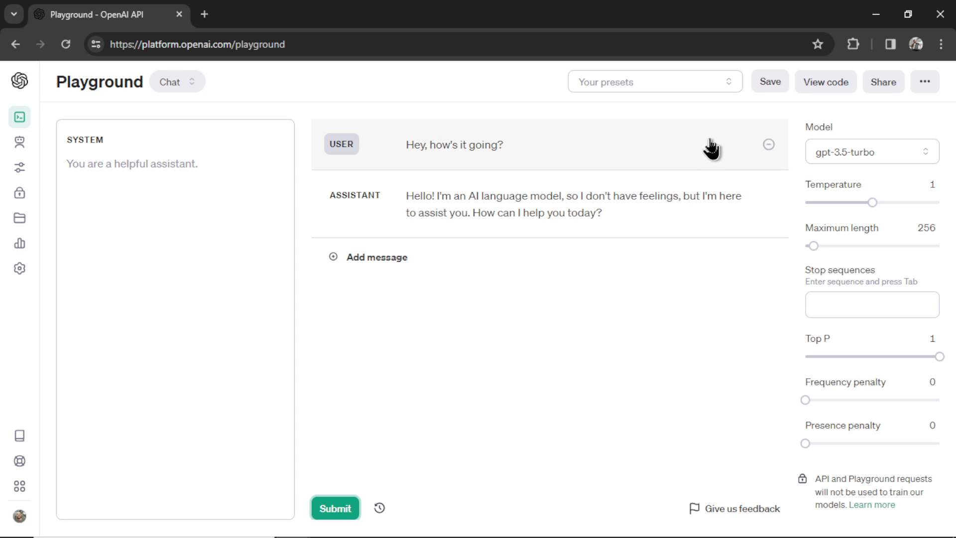
pyautogui.click(825, 81)
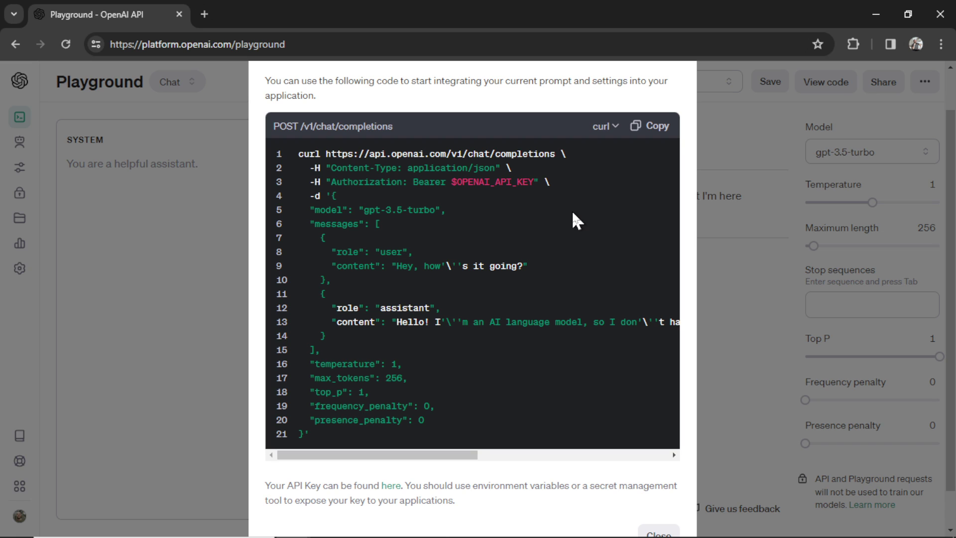
pyautogui.moveTo(345, 448)
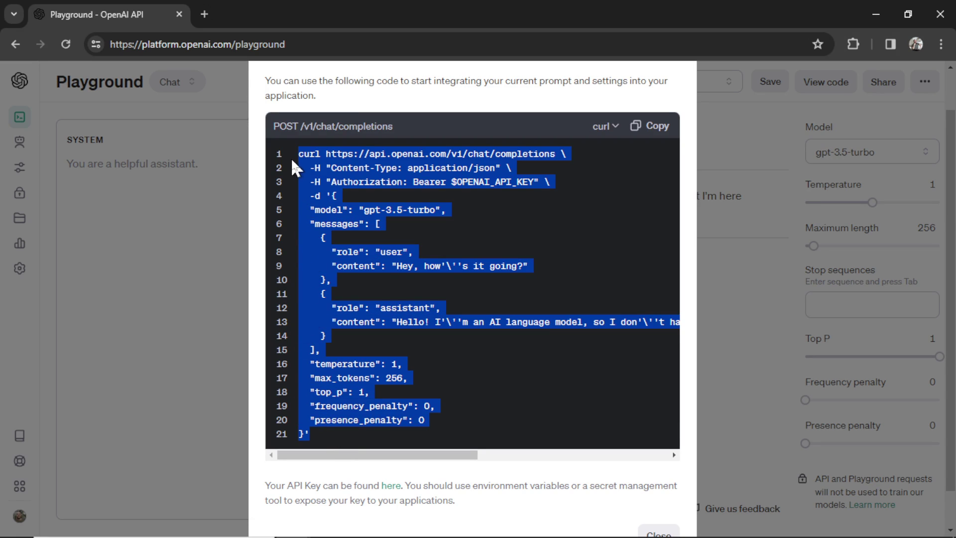
pyautogui.moveTo(476, 208)
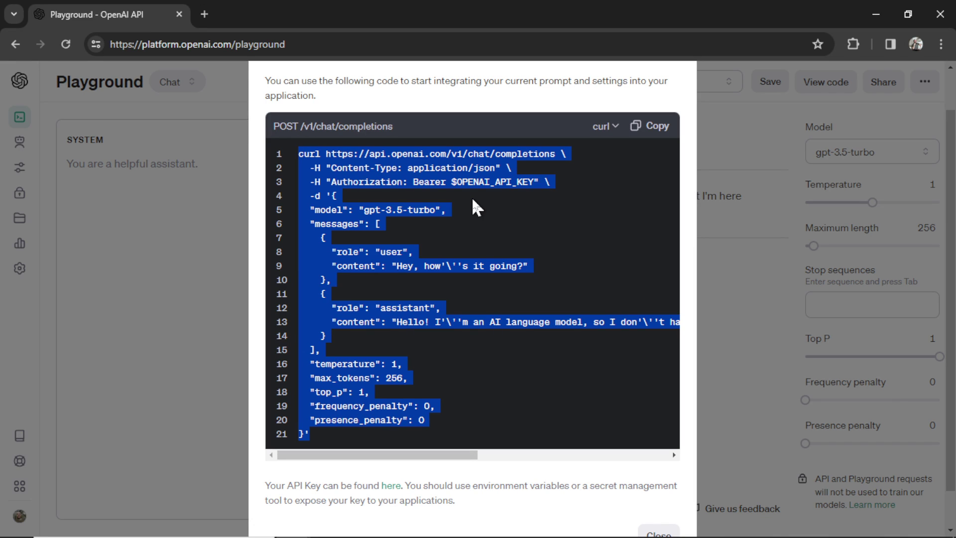
# - Close the chat-completions curl code view and bring it up again
pyautogui.click(658, 533)
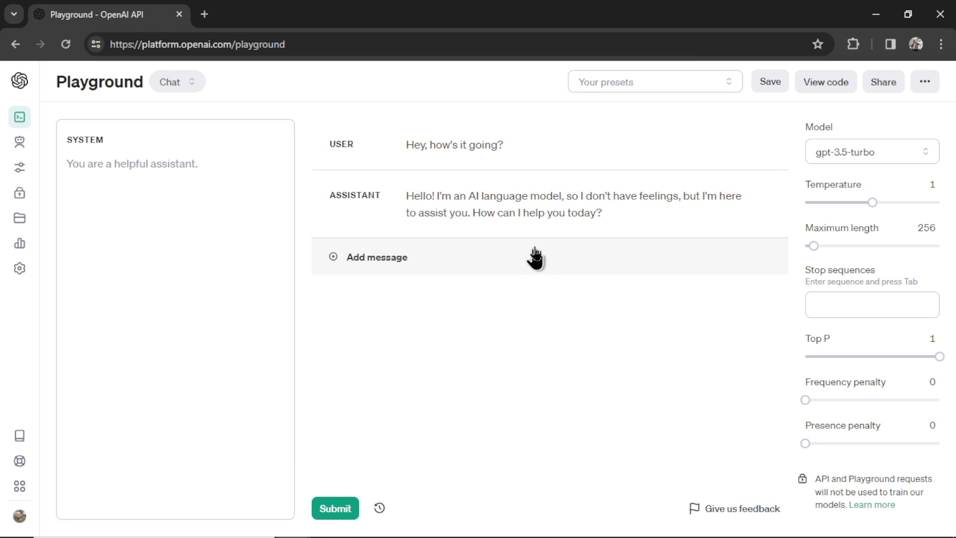
pyautogui.moveTo(537, 253)
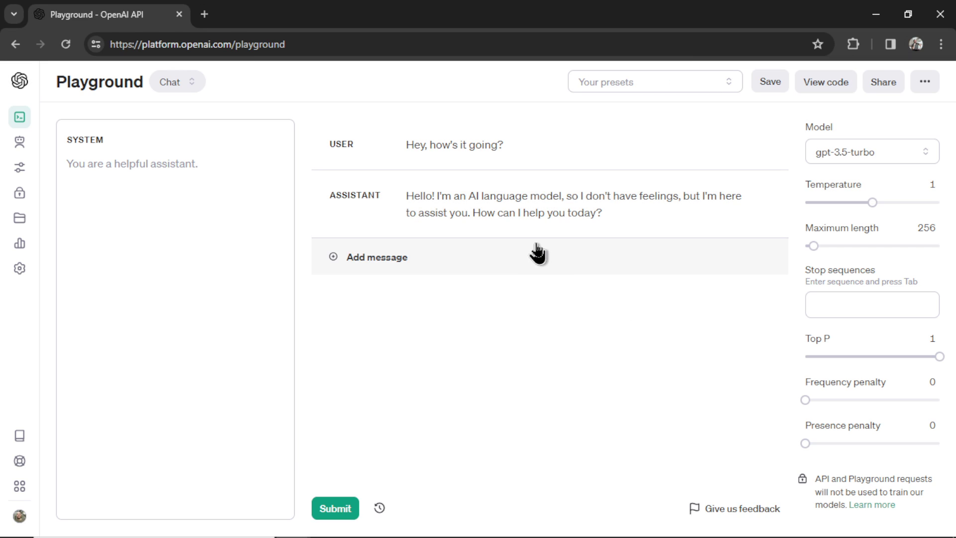
pyautogui.click(825, 81)
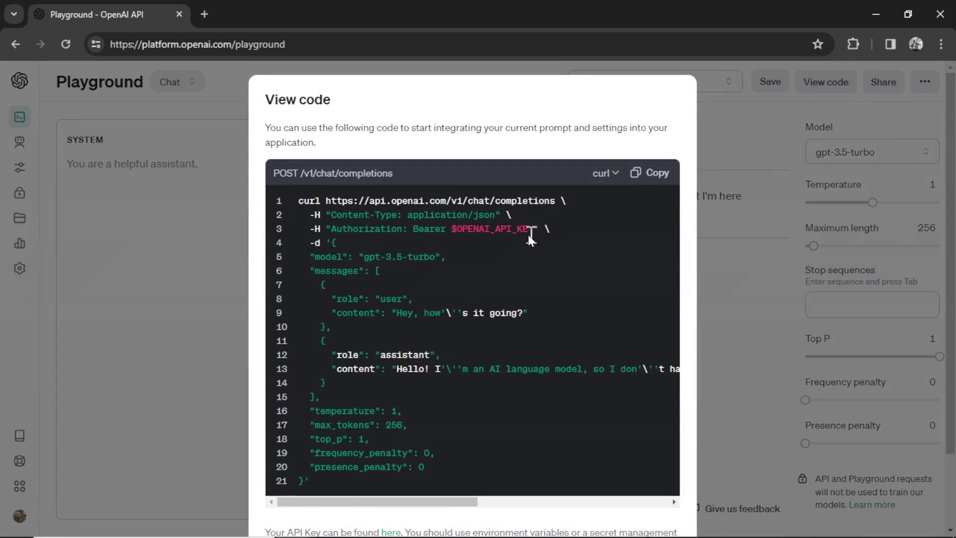
pyautogui.click(650, 172)
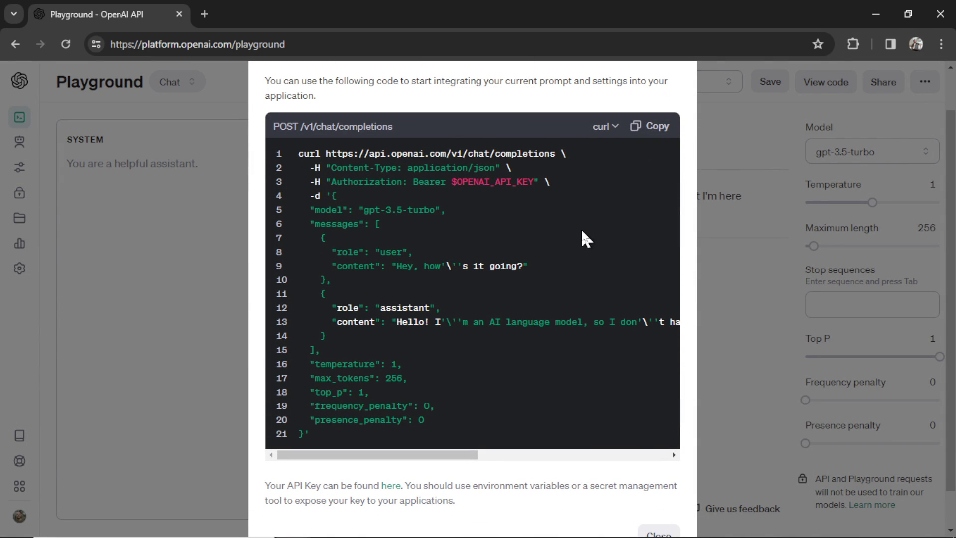
# - In Bubble's API Connector, inspect the Text Generation call's gpt-3.5-turbo model value
pyautogui.click(272, 14)
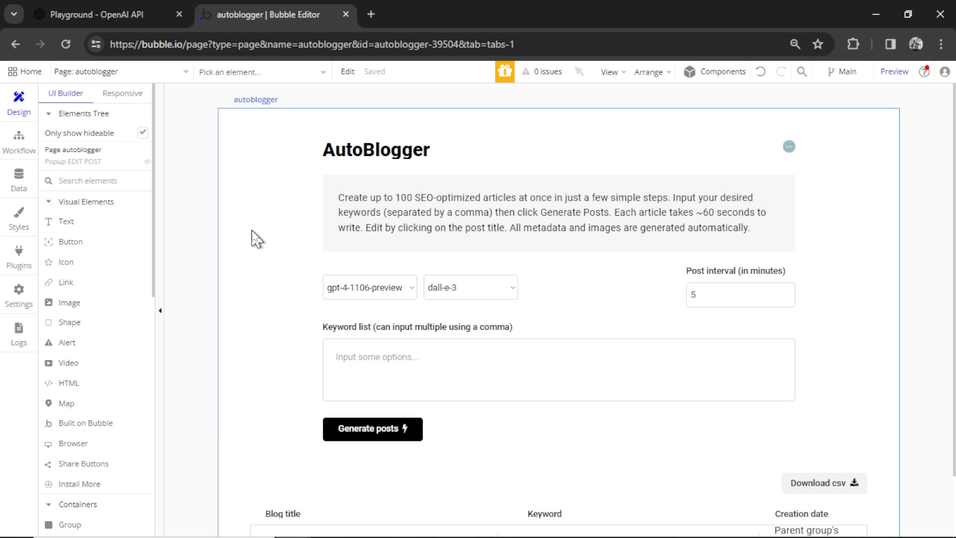
pyautogui.click(19, 253)
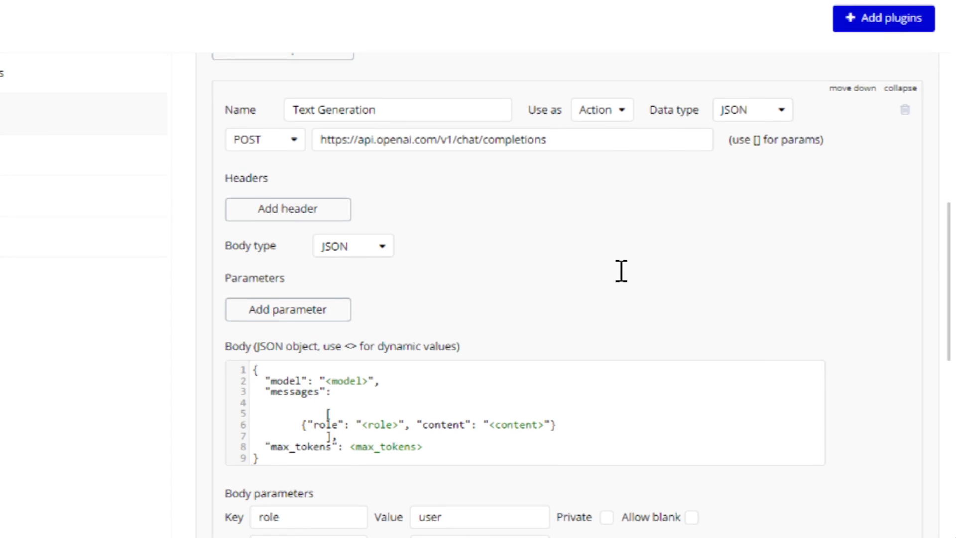
pyautogui.scroll(-3)
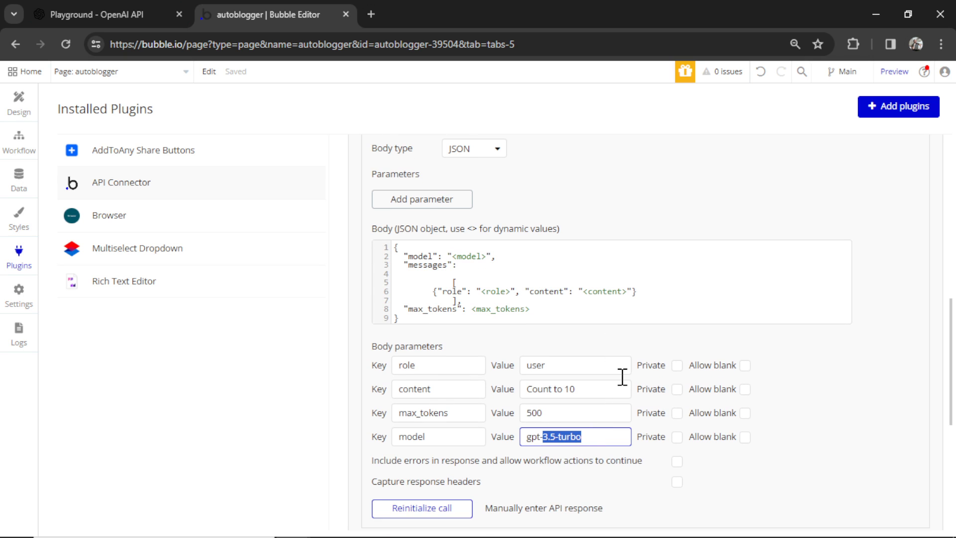
pyautogui.click(92, 14)
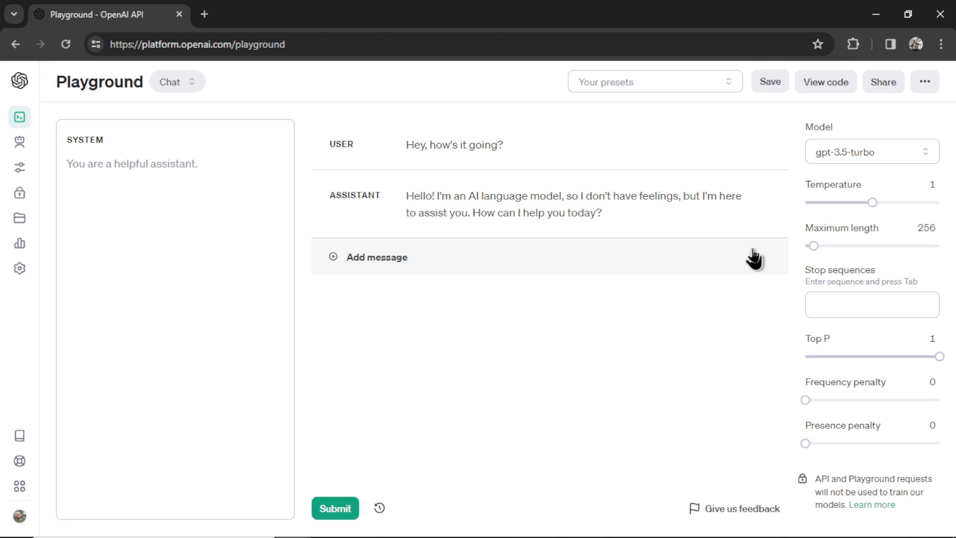
# - Save 'Playground tutorial' as a preset viewable by anyone with the link
pyautogui.click(883, 81)
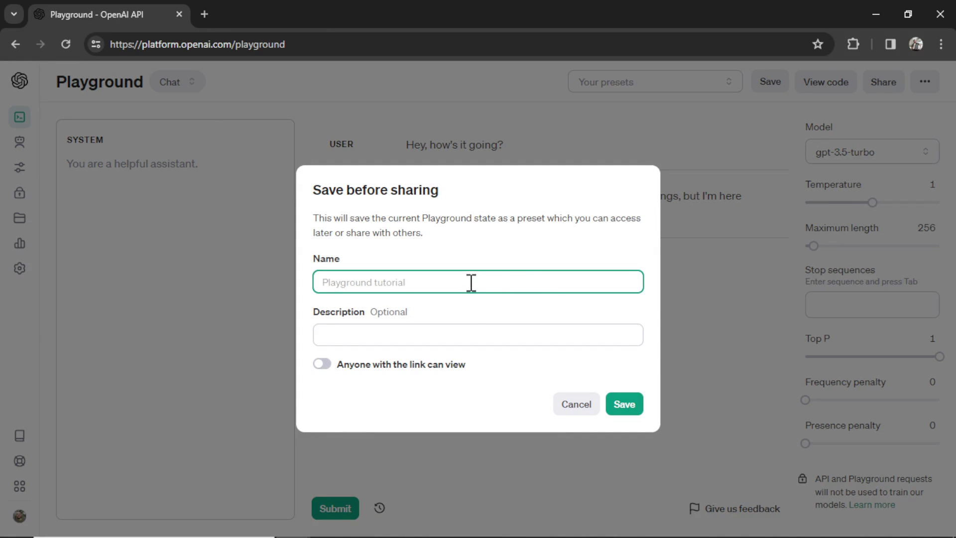
pyautogui.write('Playground tutorial')
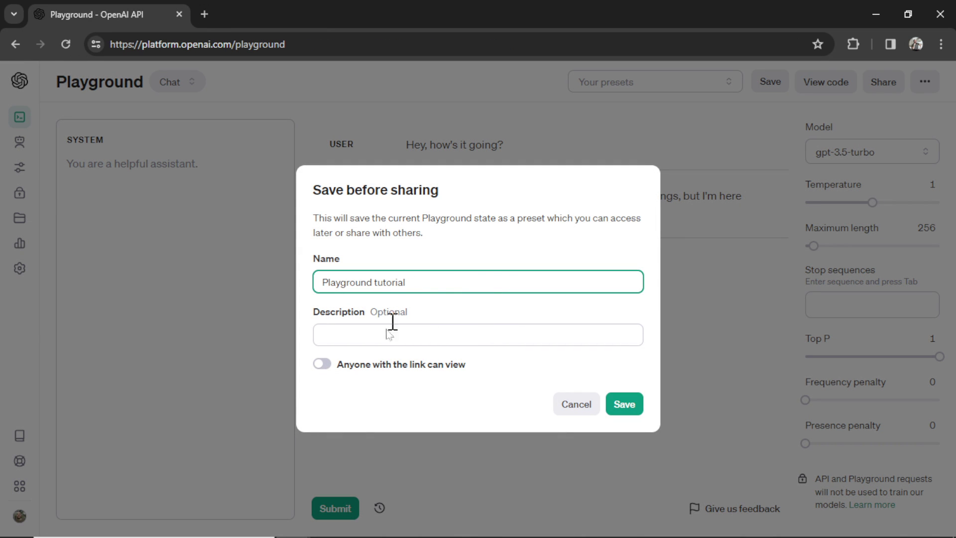
pyautogui.click(322, 364)
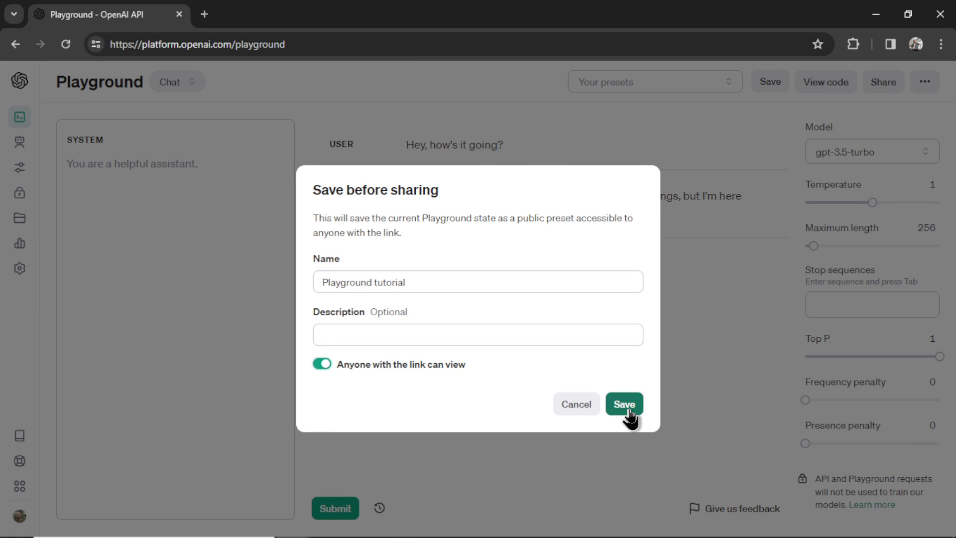
pyautogui.click(623, 404)
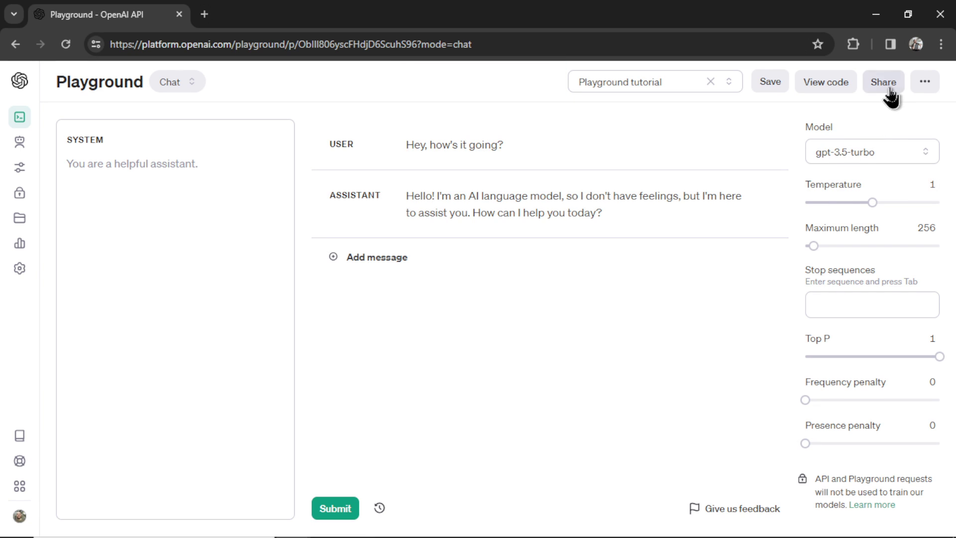
pyautogui.click(883, 81)
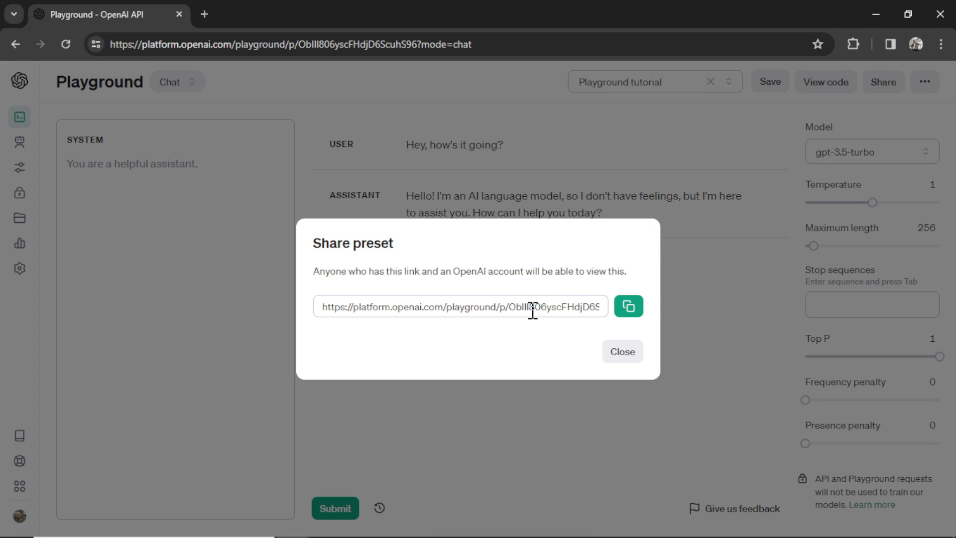
pyautogui.click(628, 306)
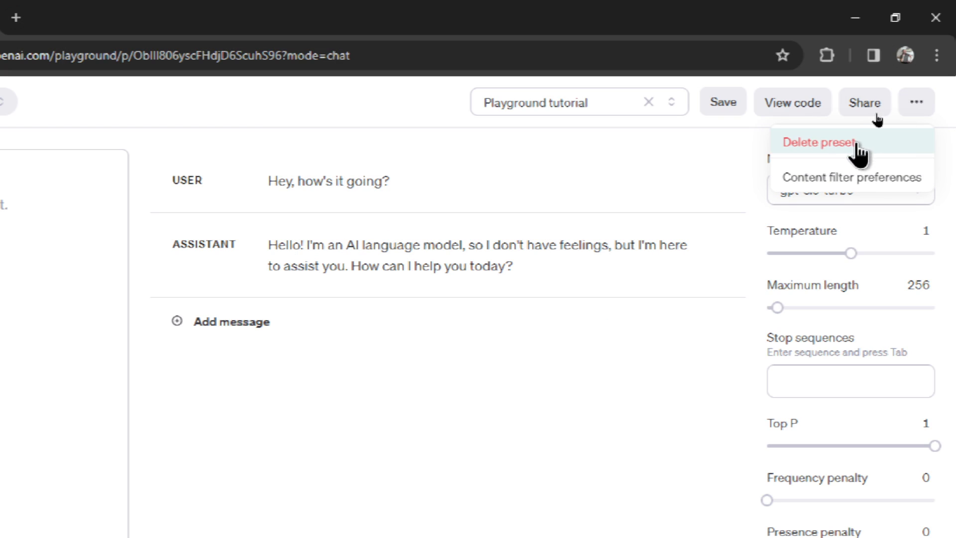
# - Delete the 'Playground tutorial' preset and confirm the deletion
pyautogui.click(811, 142)
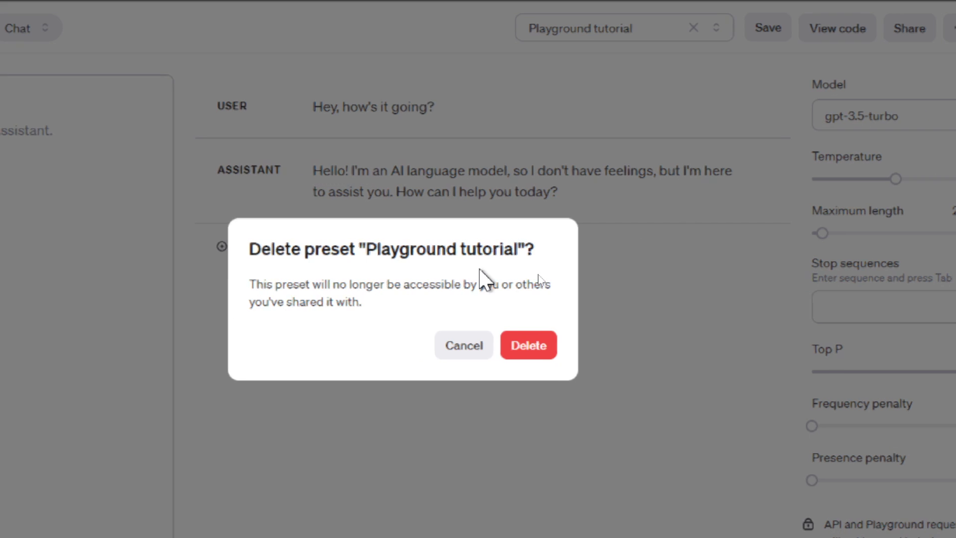
pyautogui.click(528, 345)
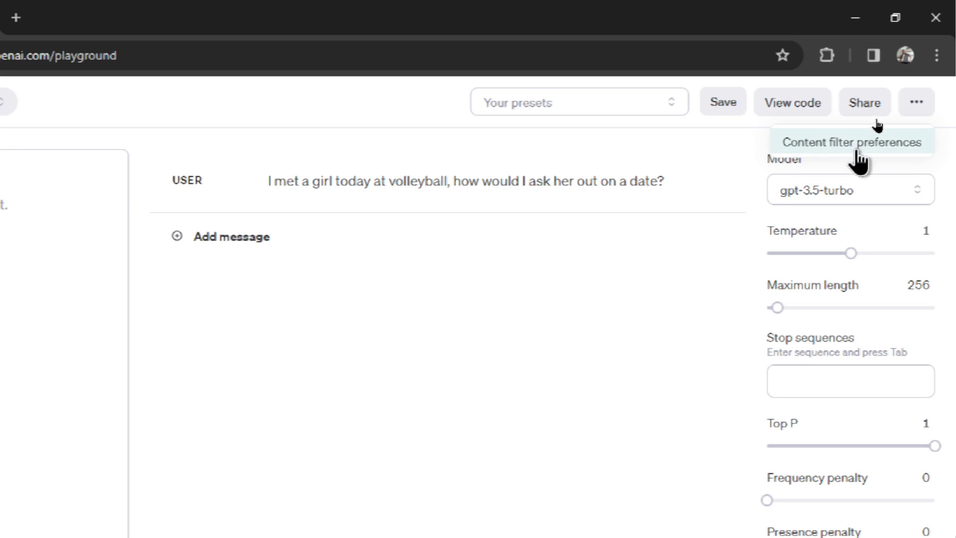
pyautogui.moveTo(861, 158)
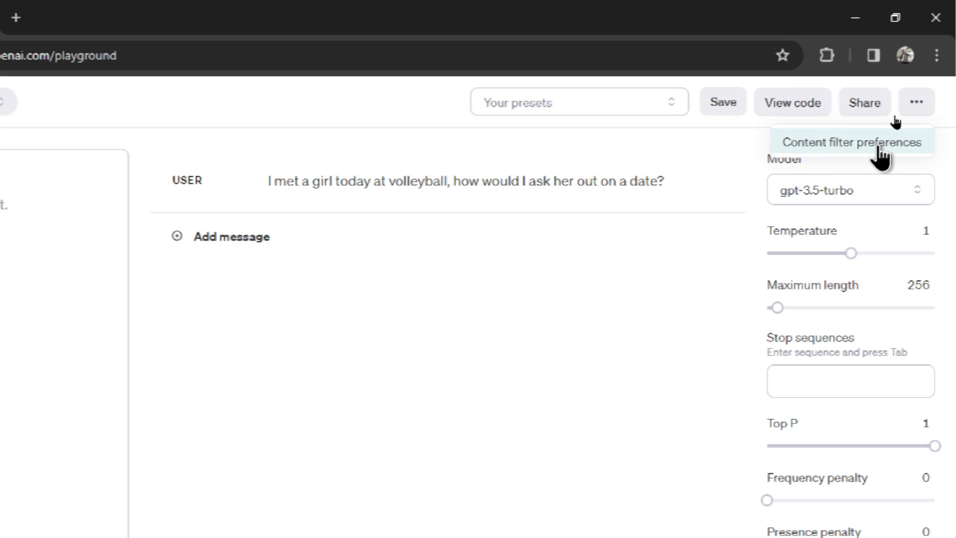
pyautogui.click(849, 142)
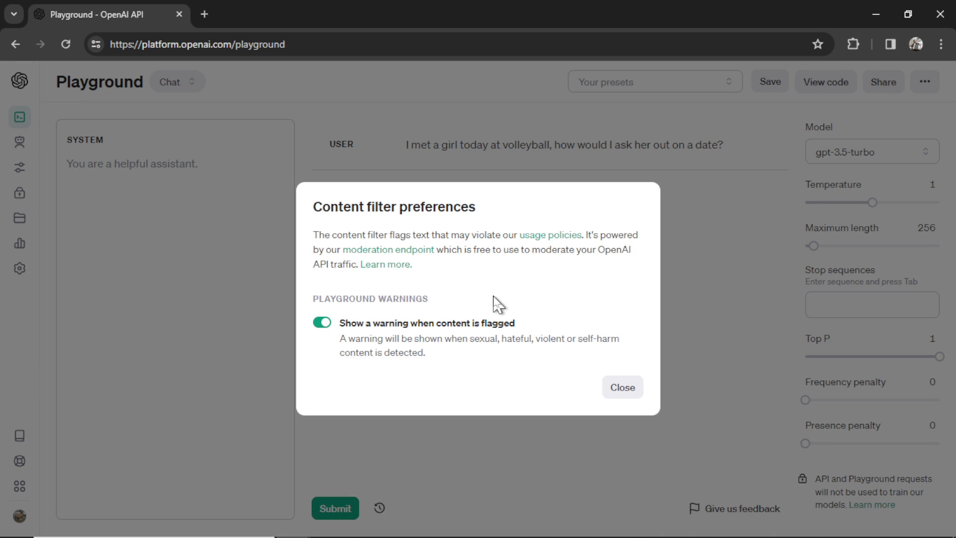
pyautogui.moveTo(511, 304)
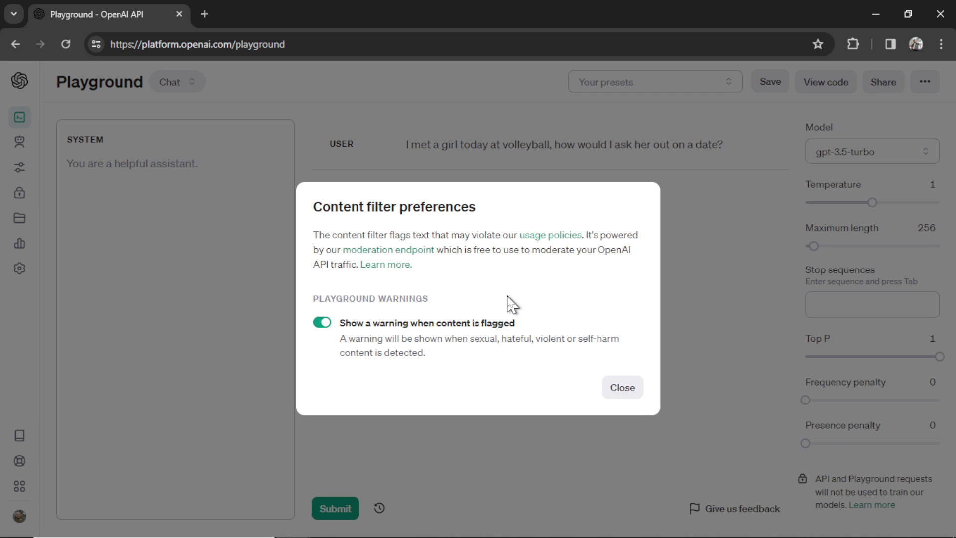
pyautogui.moveTo(628, 185)
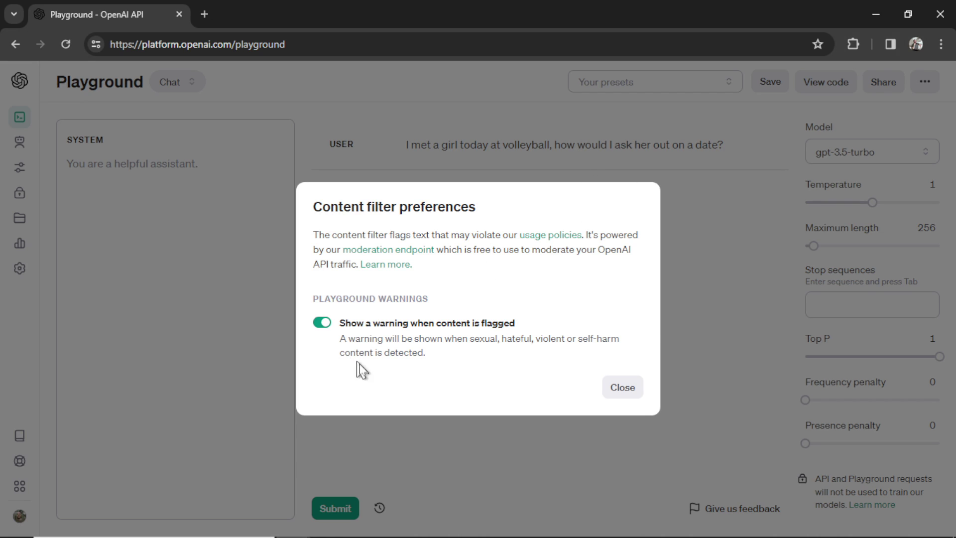
pyautogui.click(622, 387)
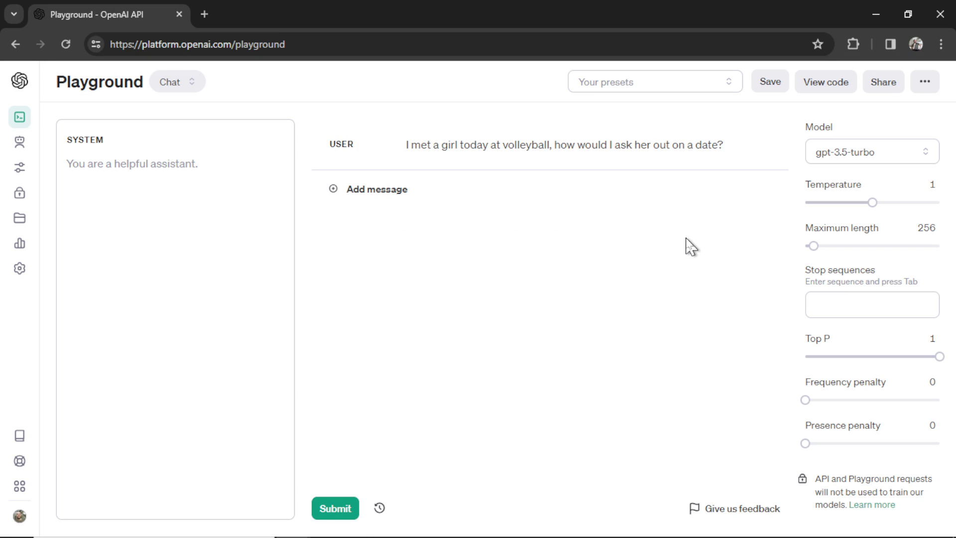
pyautogui.moveTo(519, 305)
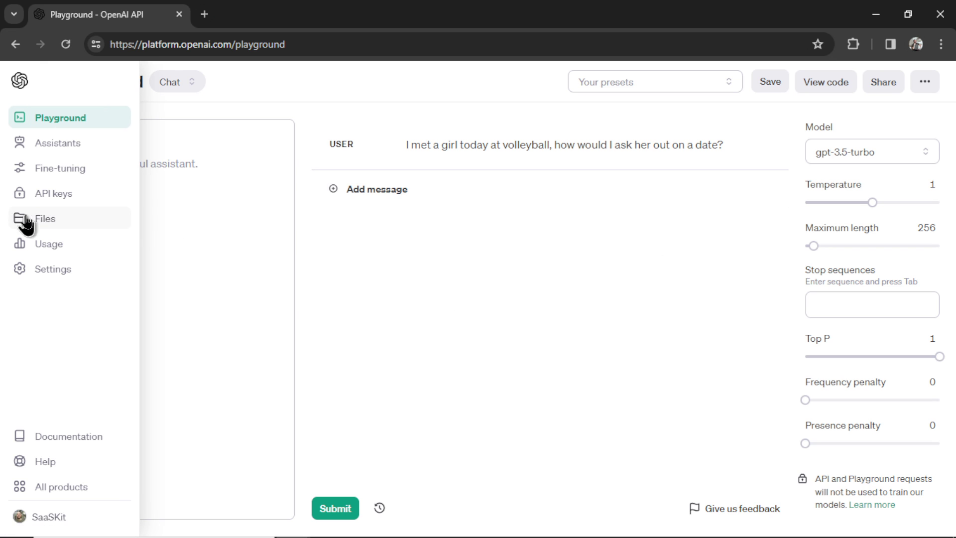
# - Open the Usage page and scroll through December's $13.99 costs, per-model spending and invoices
pyautogui.click(48, 243)
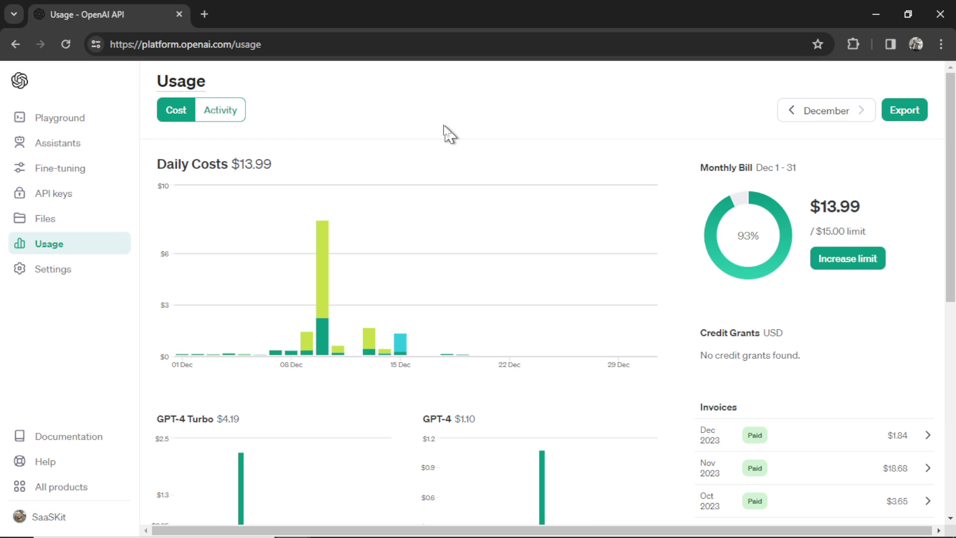
pyautogui.moveTo(740, 194)
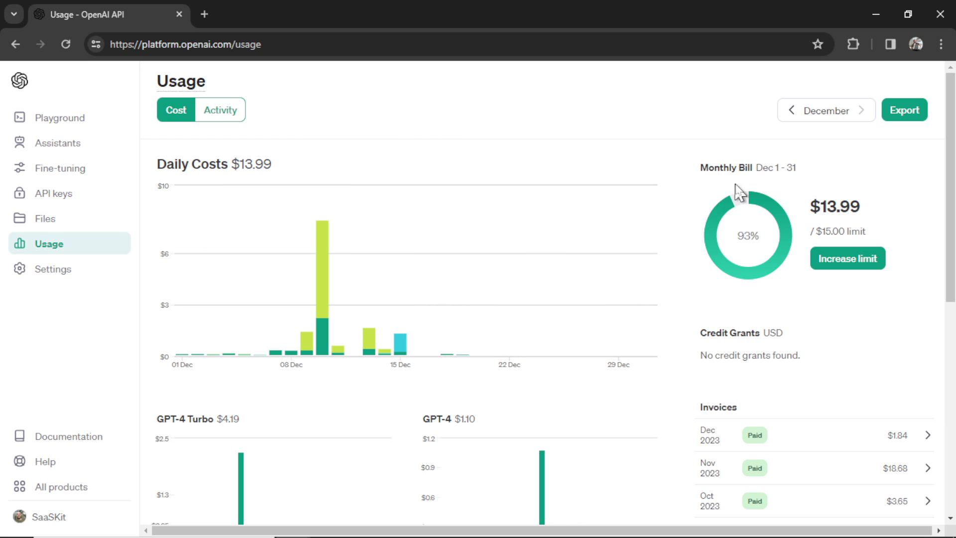
pyautogui.moveTo(731, 298)
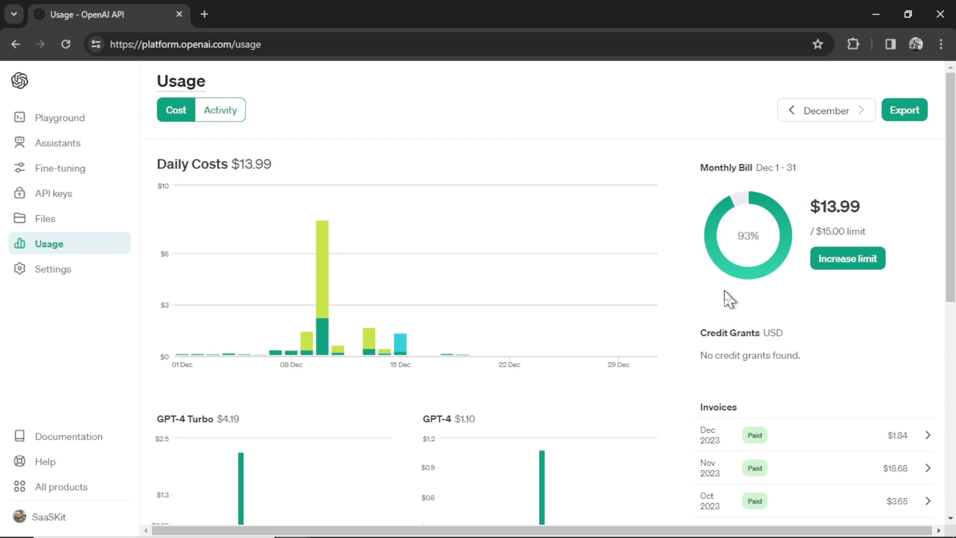
pyautogui.scroll(-3)
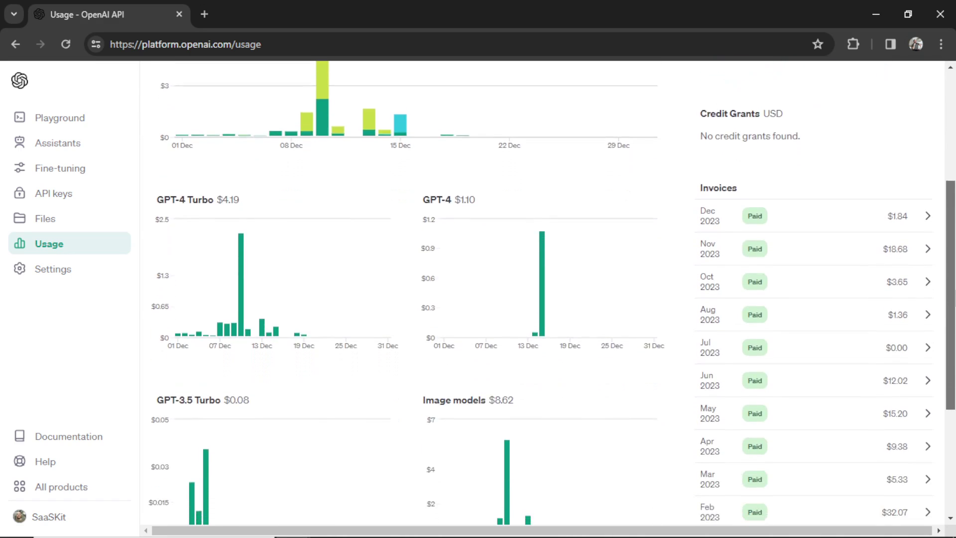
pyautogui.scroll(-3)
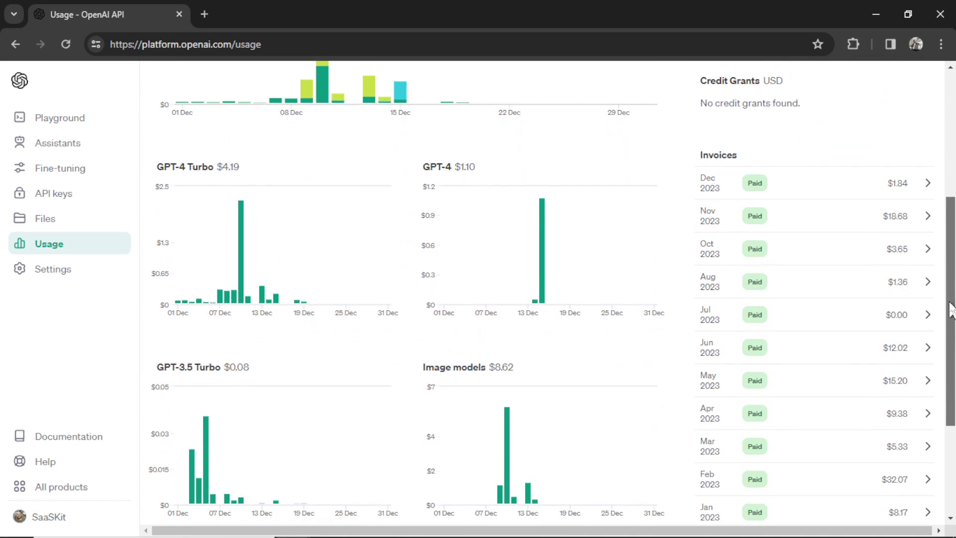
pyautogui.moveTo(926, 287)
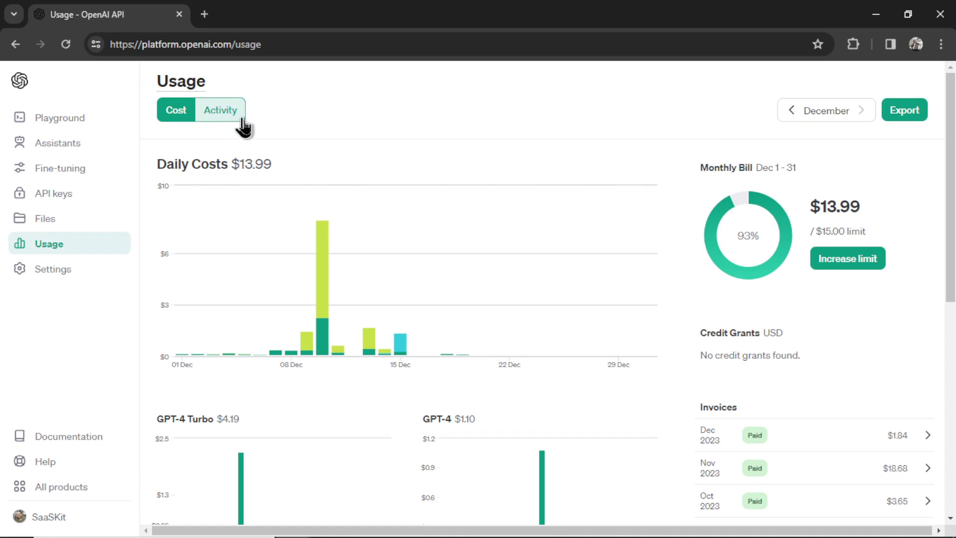
# - View December's per-model API request and token activity, then return to the Playground chat
pyautogui.click(220, 110)
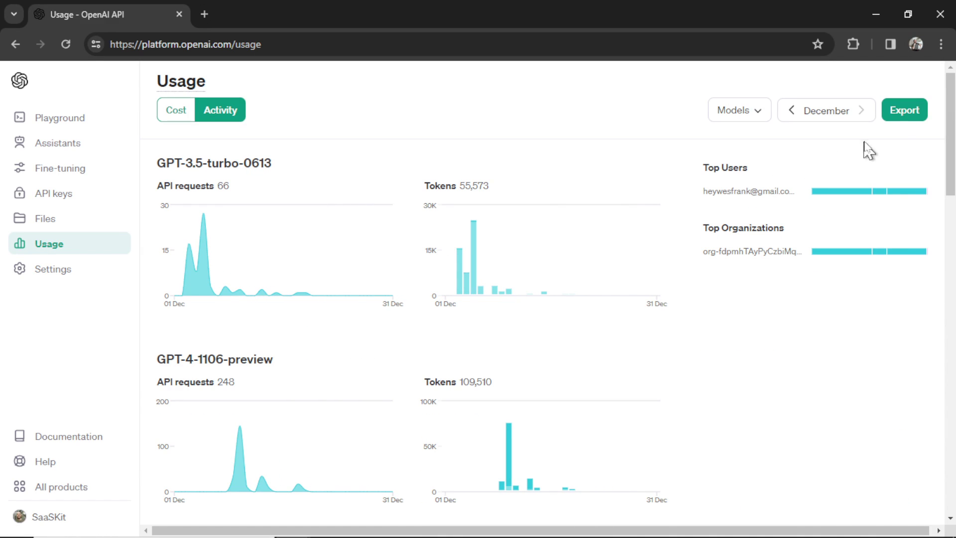
pyautogui.click(19, 117)
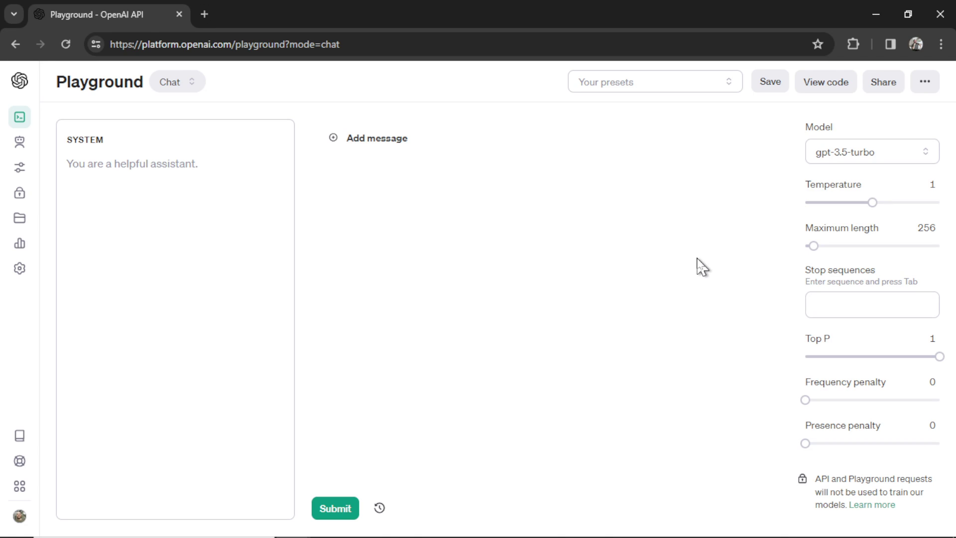
pyautogui.moveTo(475, 206)
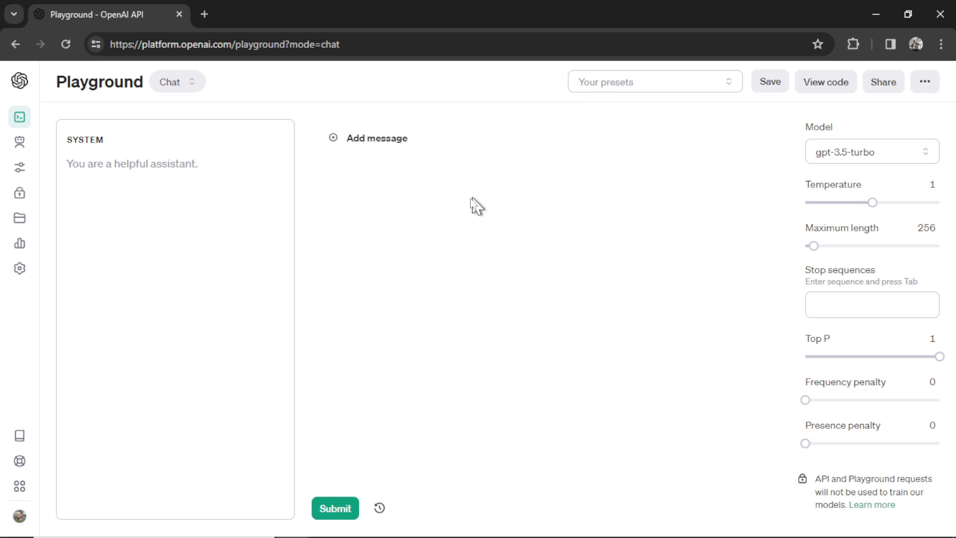
pyautogui.moveTo(608, 282)
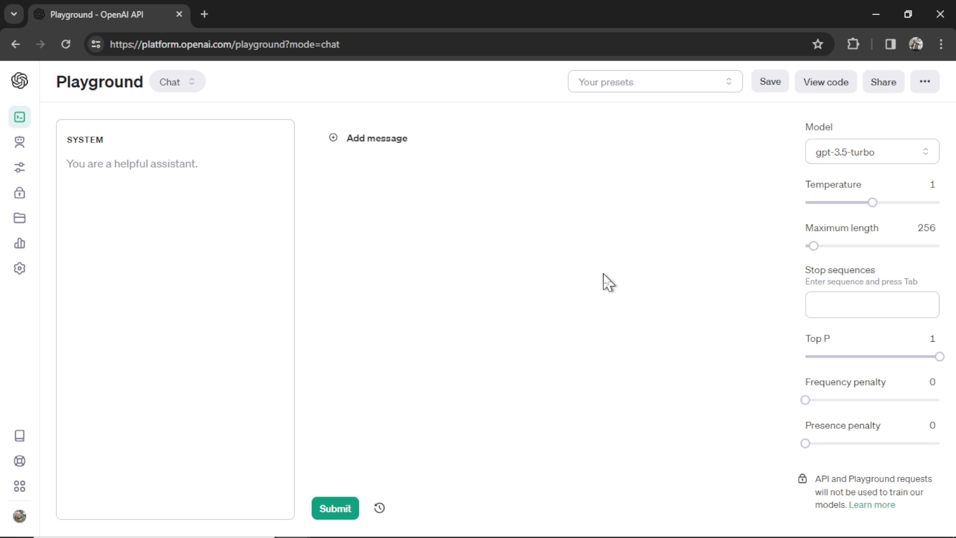
# - Go to the Assistants page, which lists no assistants yet
pyautogui.click(122, 163)
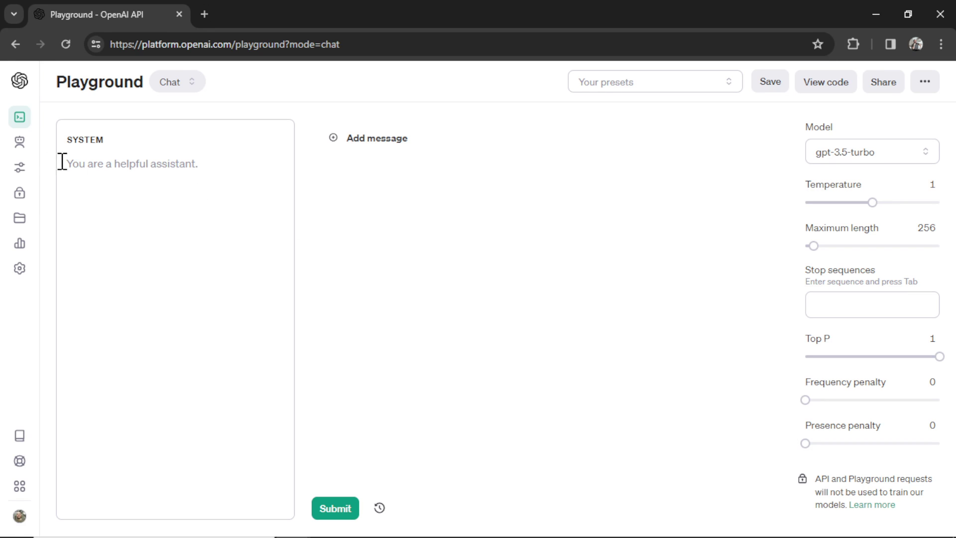
pyautogui.click(19, 143)
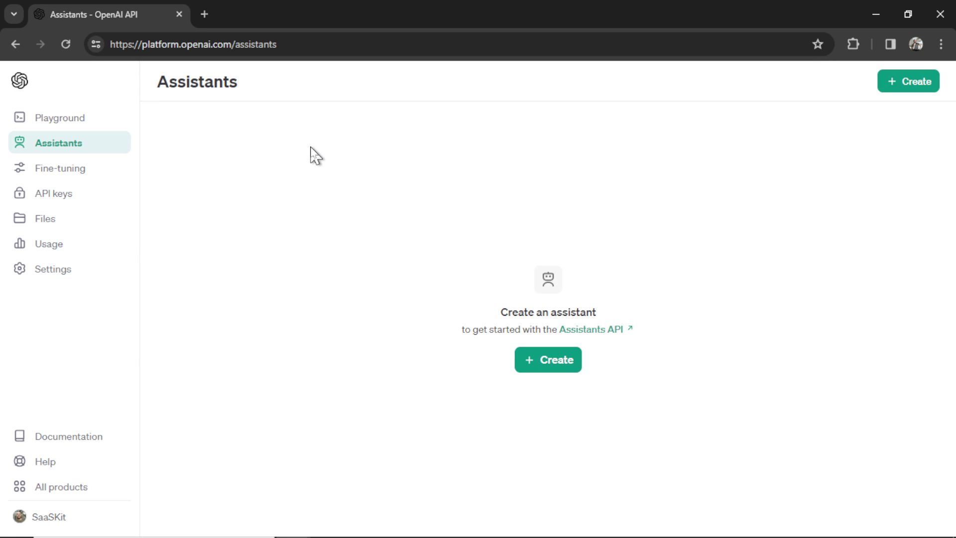
# - Start a new assistant and scroll through its blank name, instructions, model, tools and files form
pyautogui.click(547, 359)
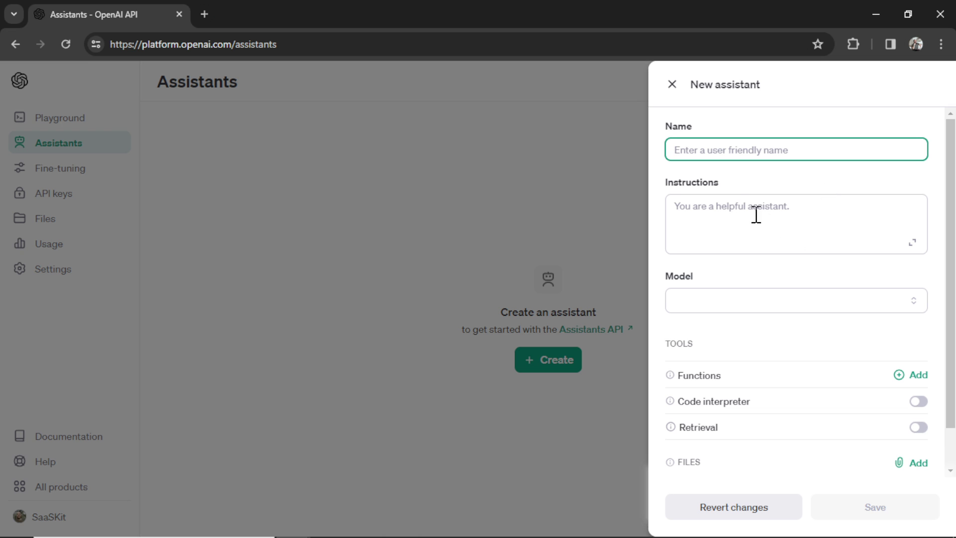
pyautogui.scroll(-3)
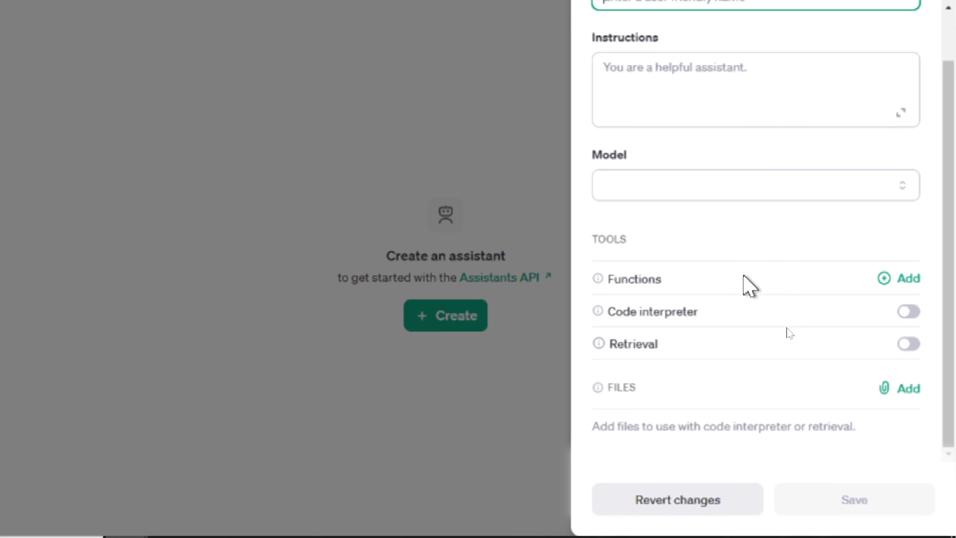
pyautogui.moveTo(598, 310)
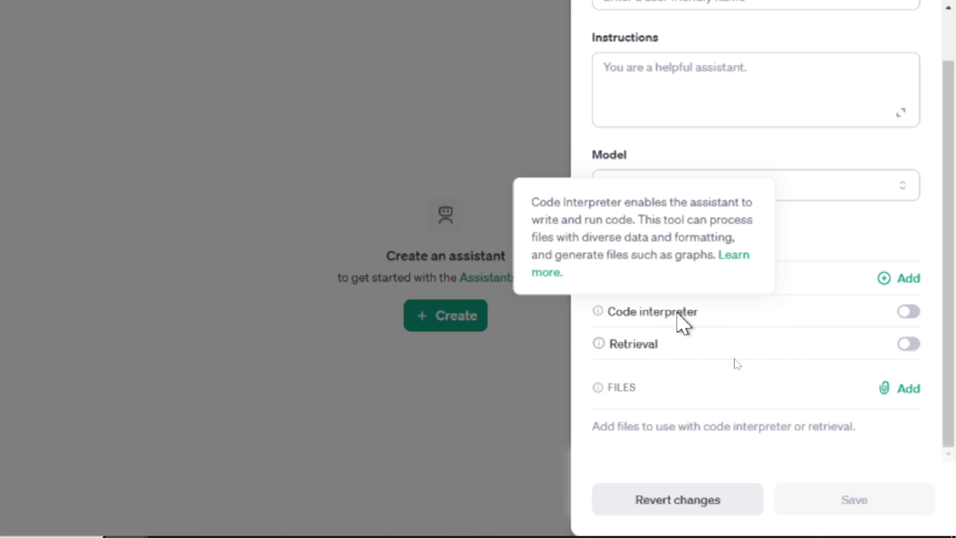